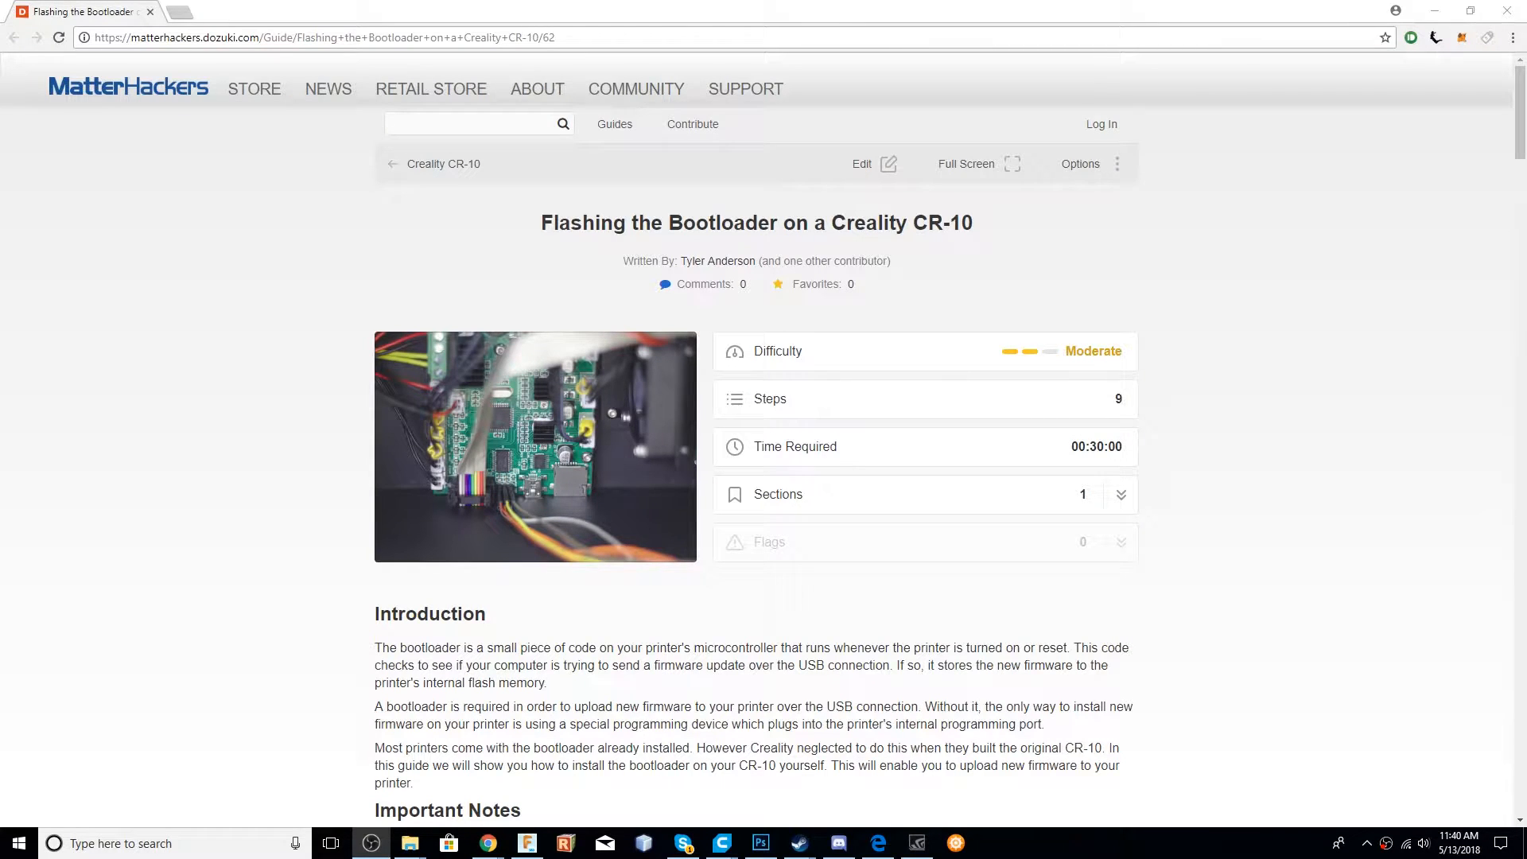
Go through Troubleshoot into the Advanced options and bring up Startup Settings.
scroll("down", 3)
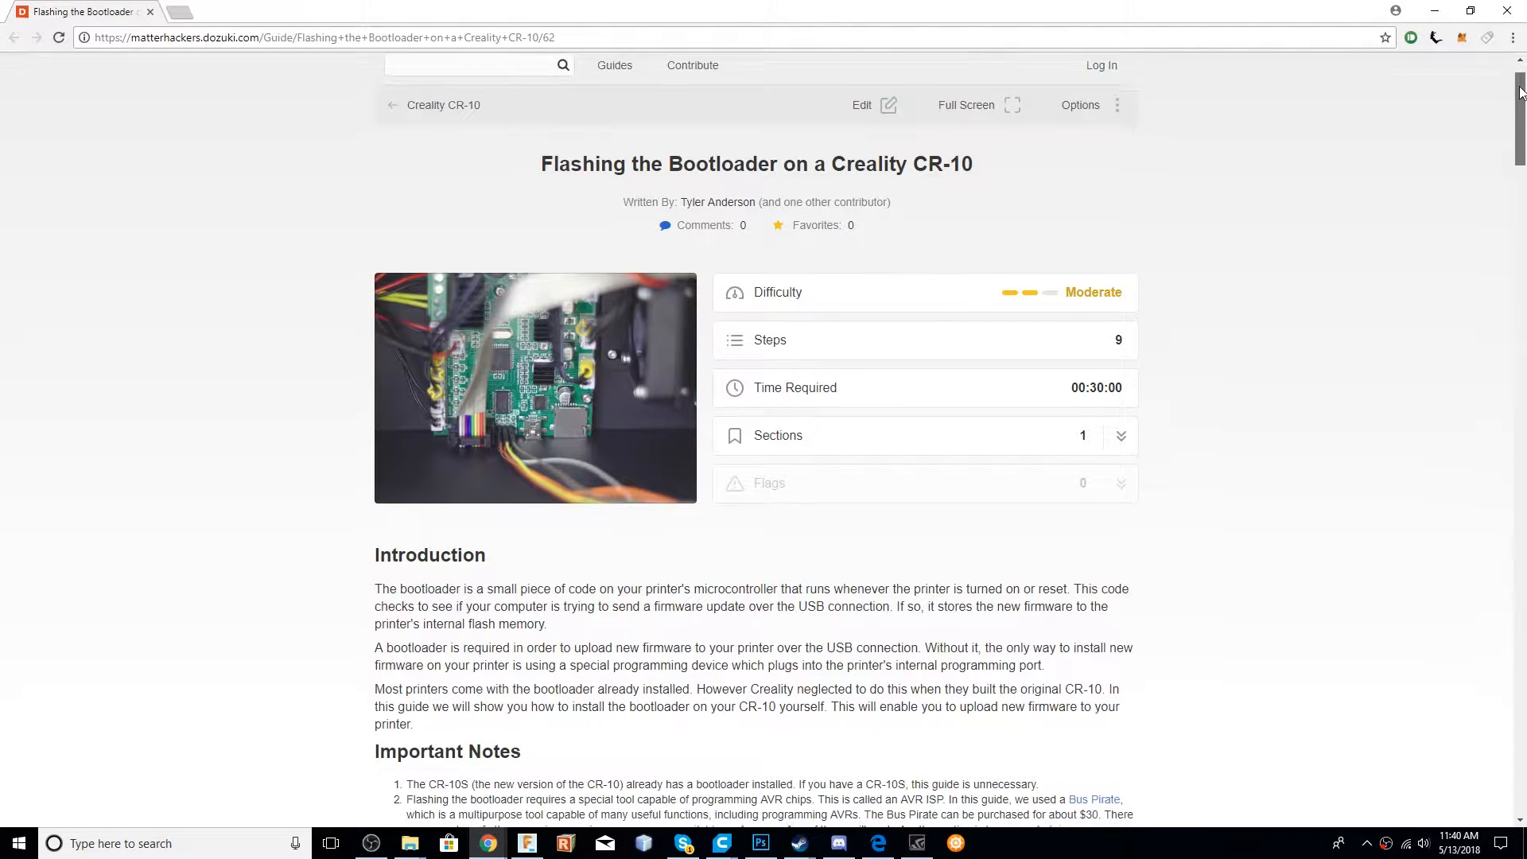
scroll("down", 3)
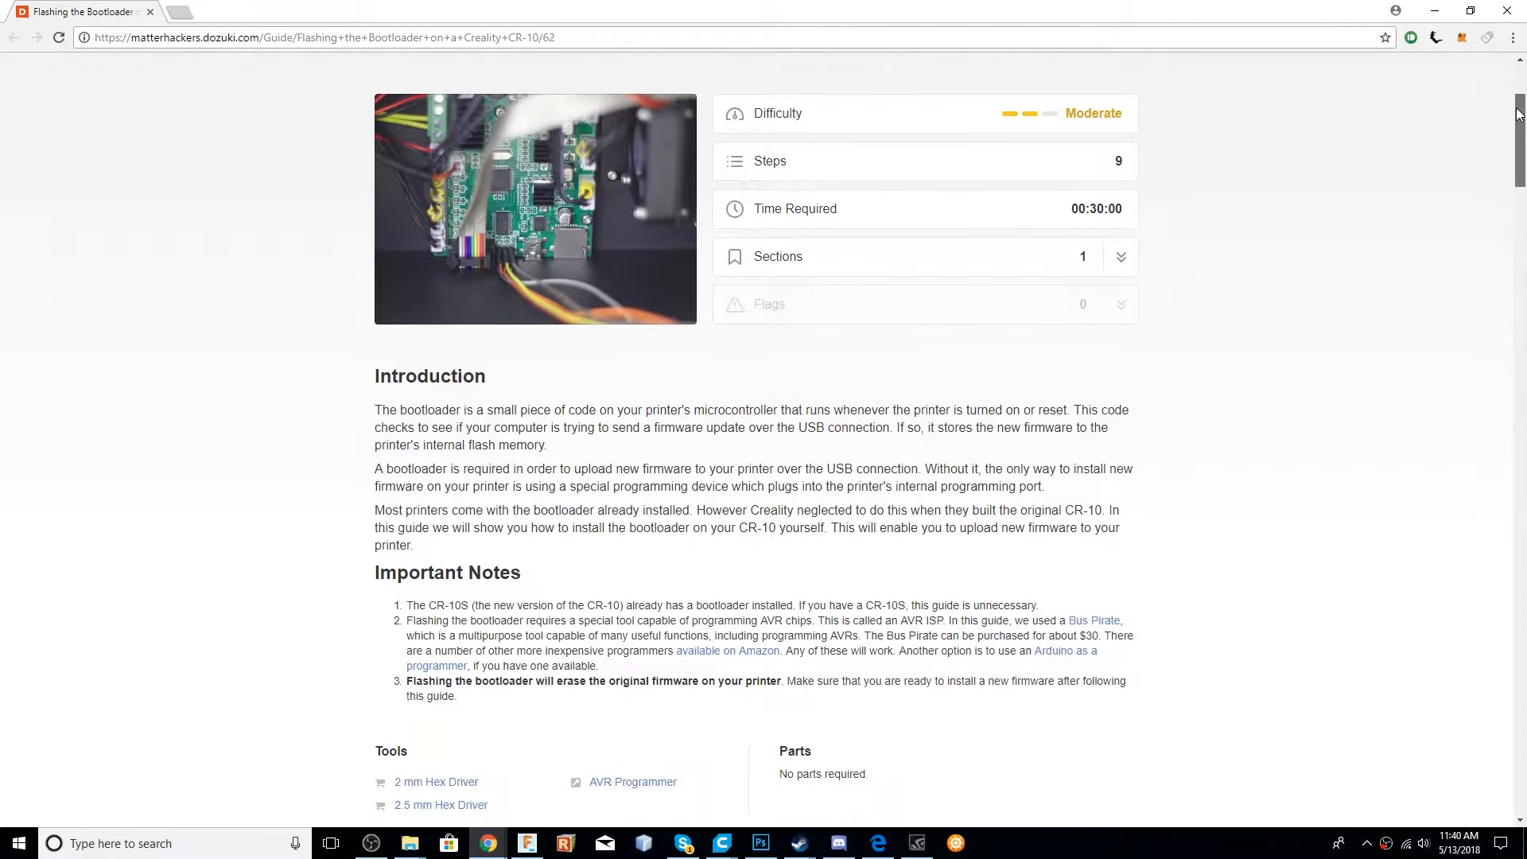
scroll("down", 3)
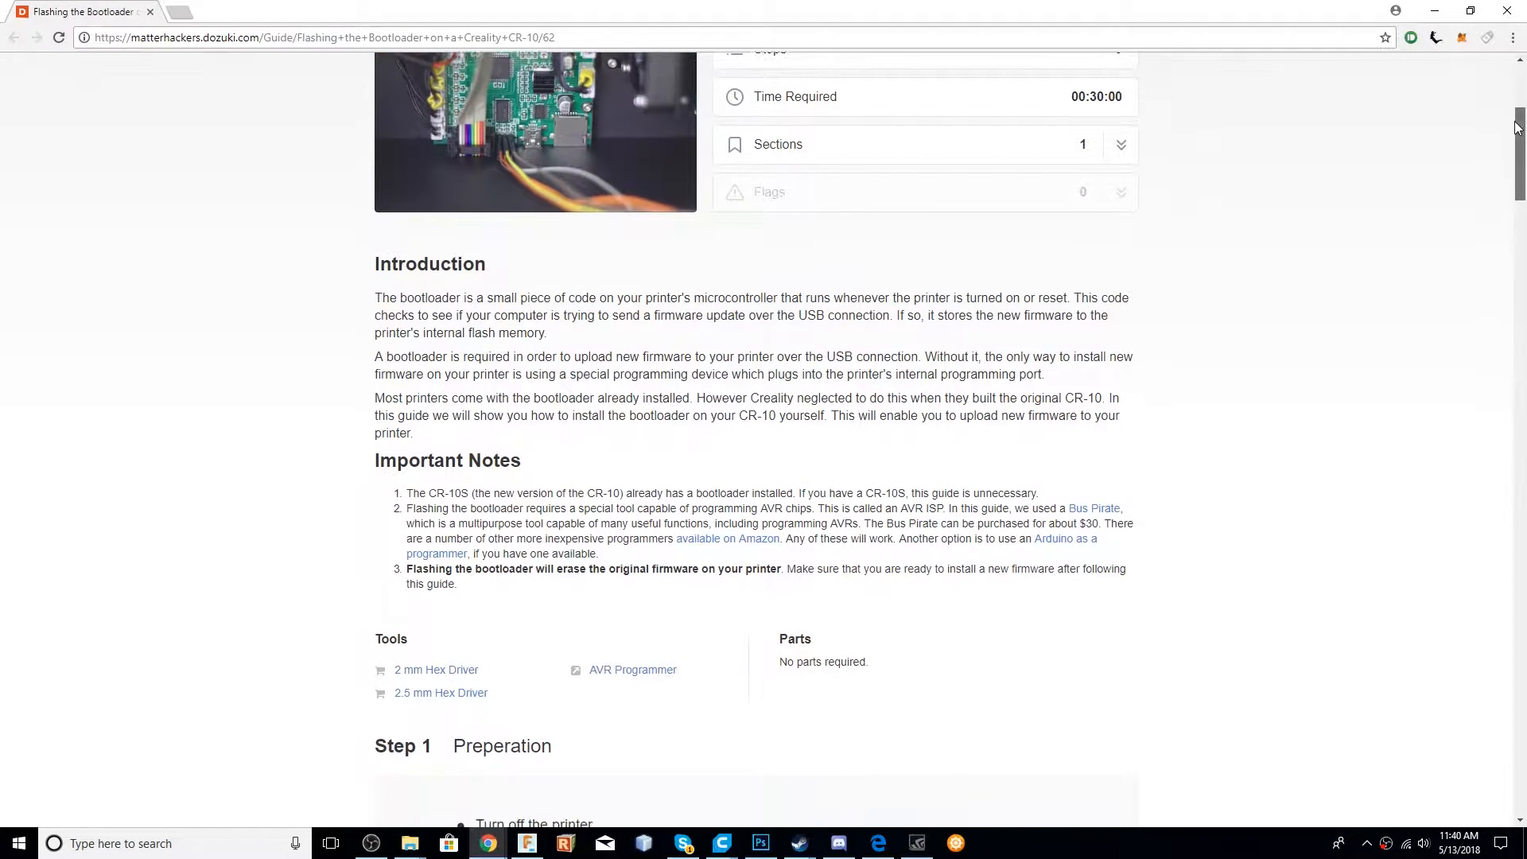
scroll("down", 3)
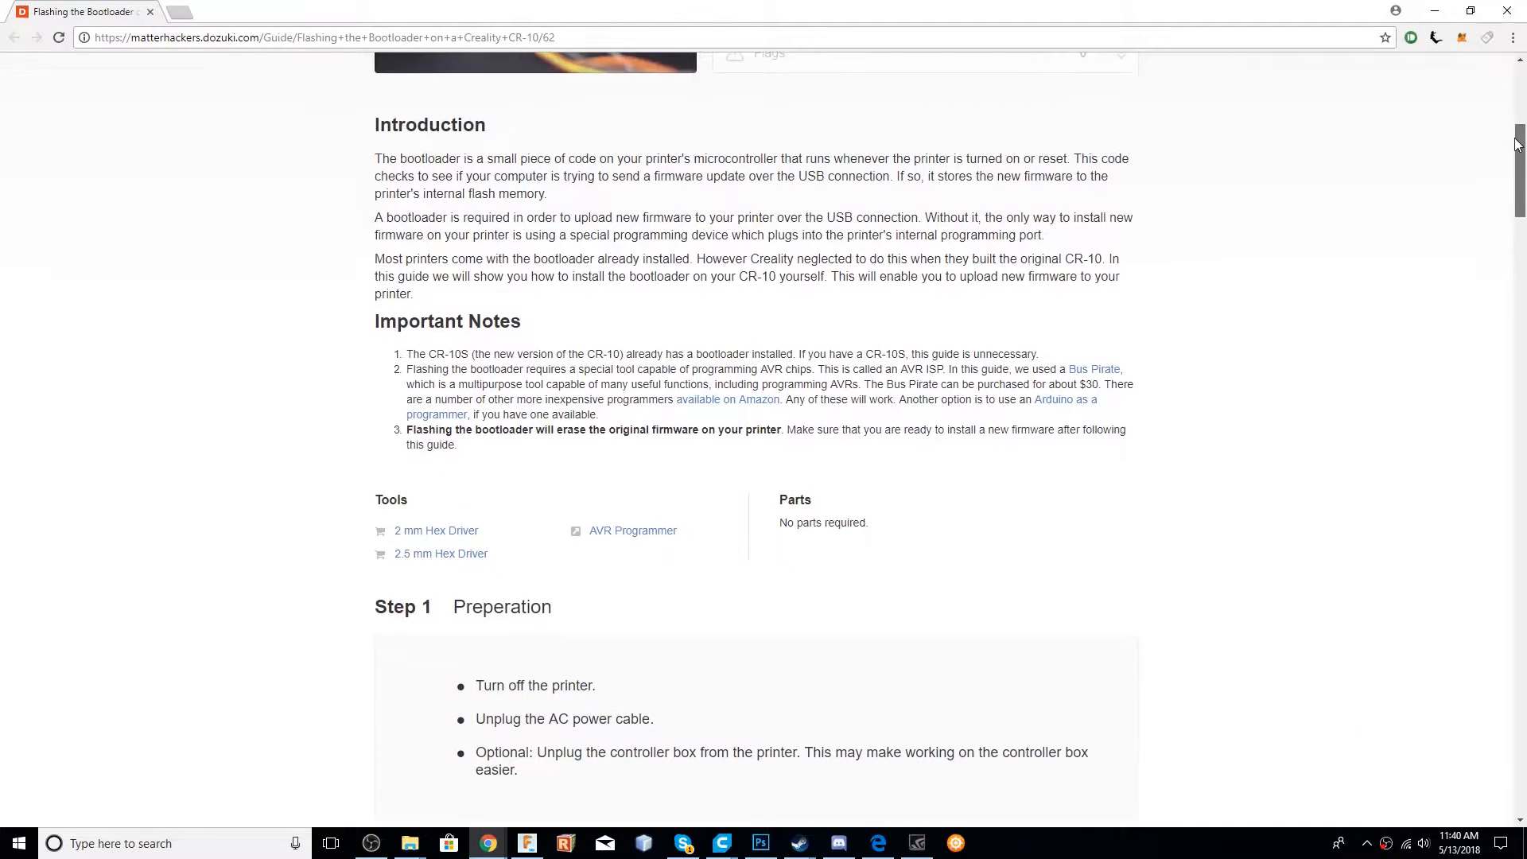
scroll("down", 3)
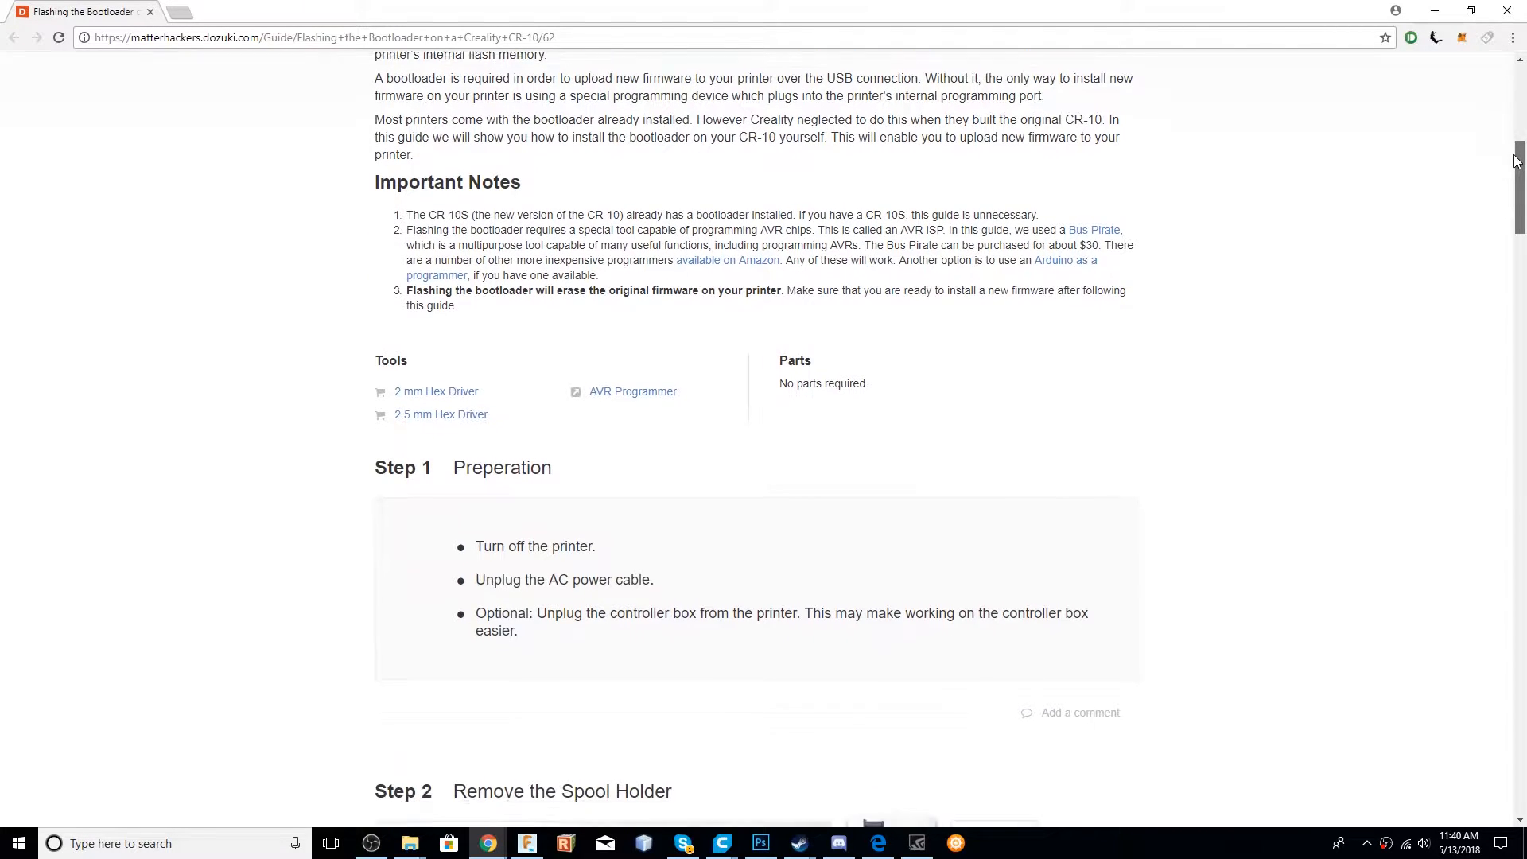
scroll("down", 3)
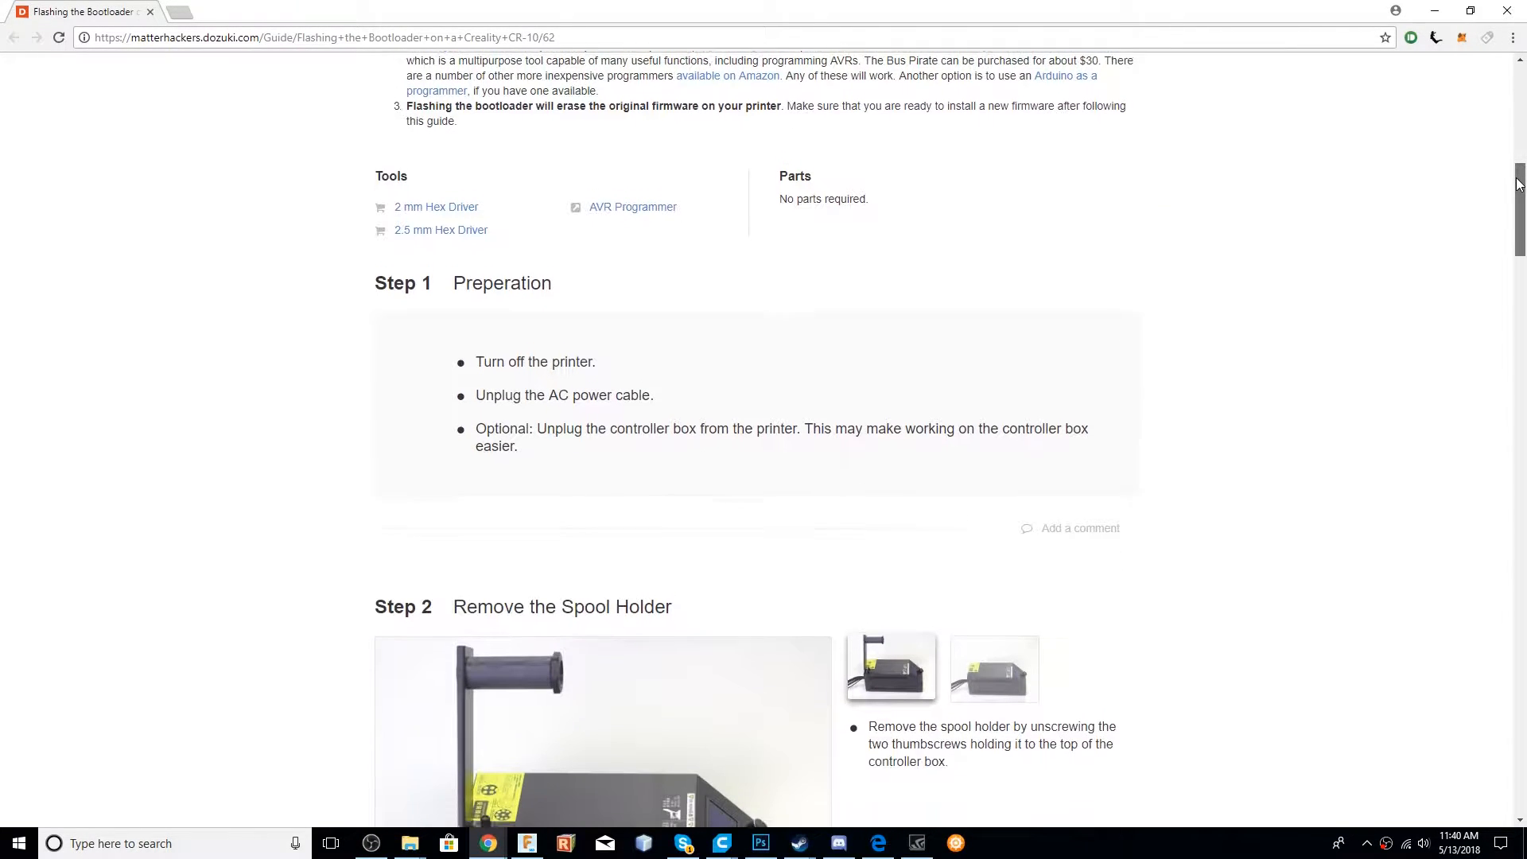
scroll("down", 3)
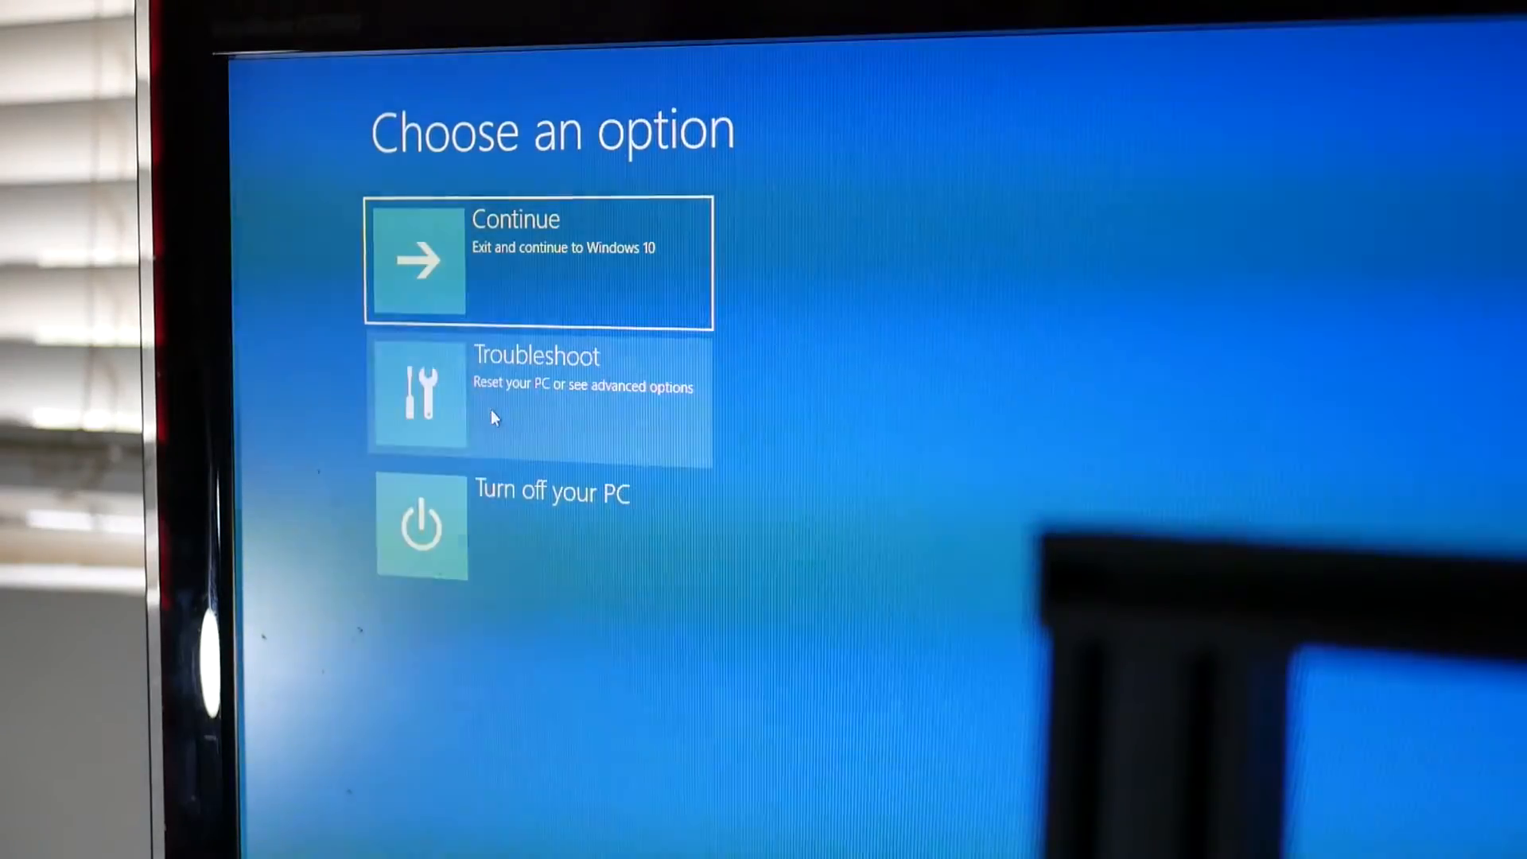
left_click(536, 395)
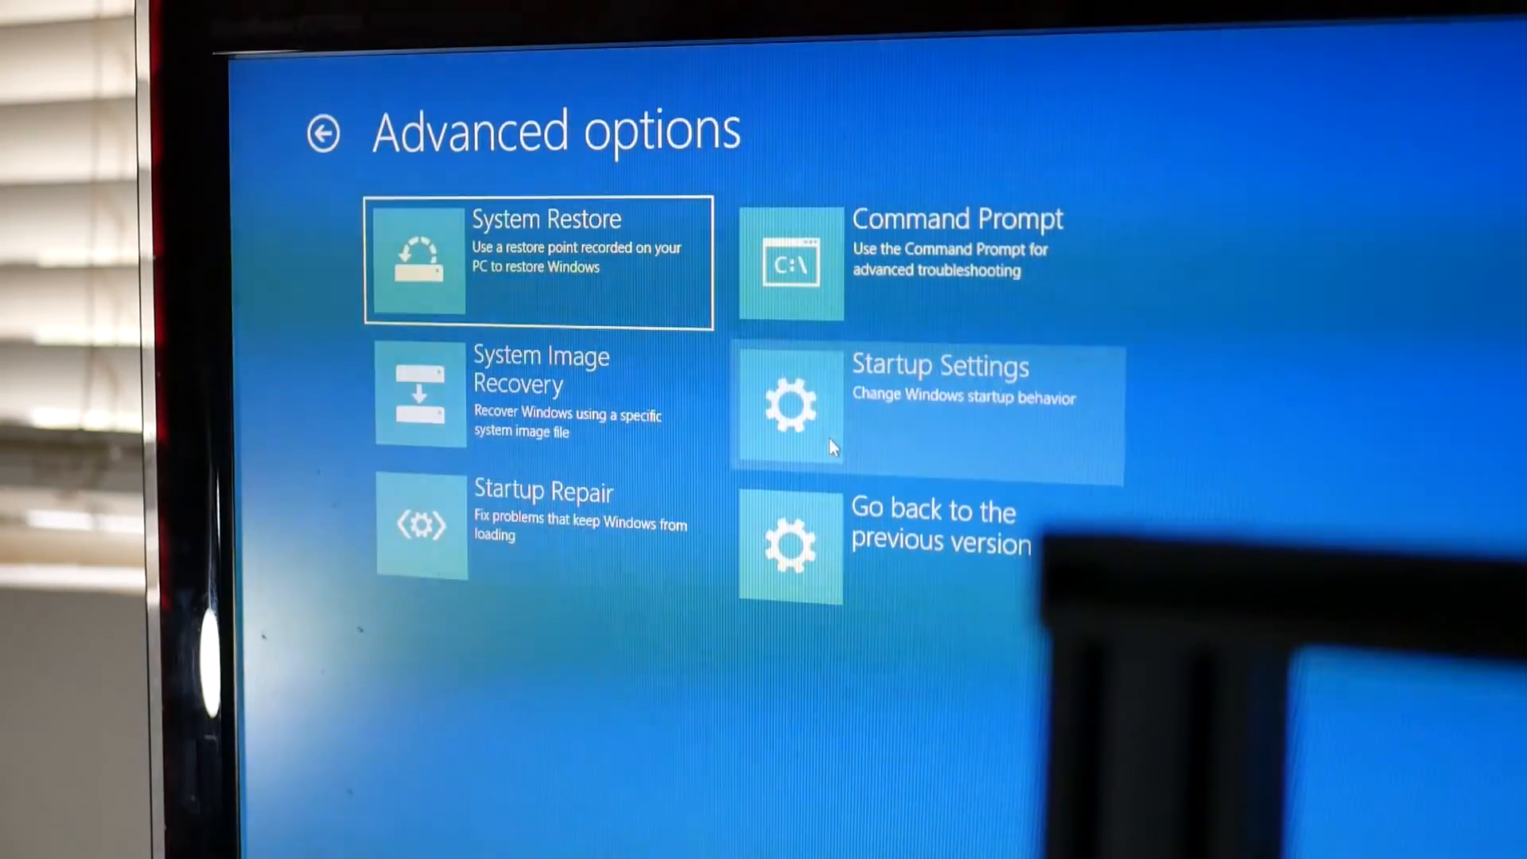
left_click(936, 406)
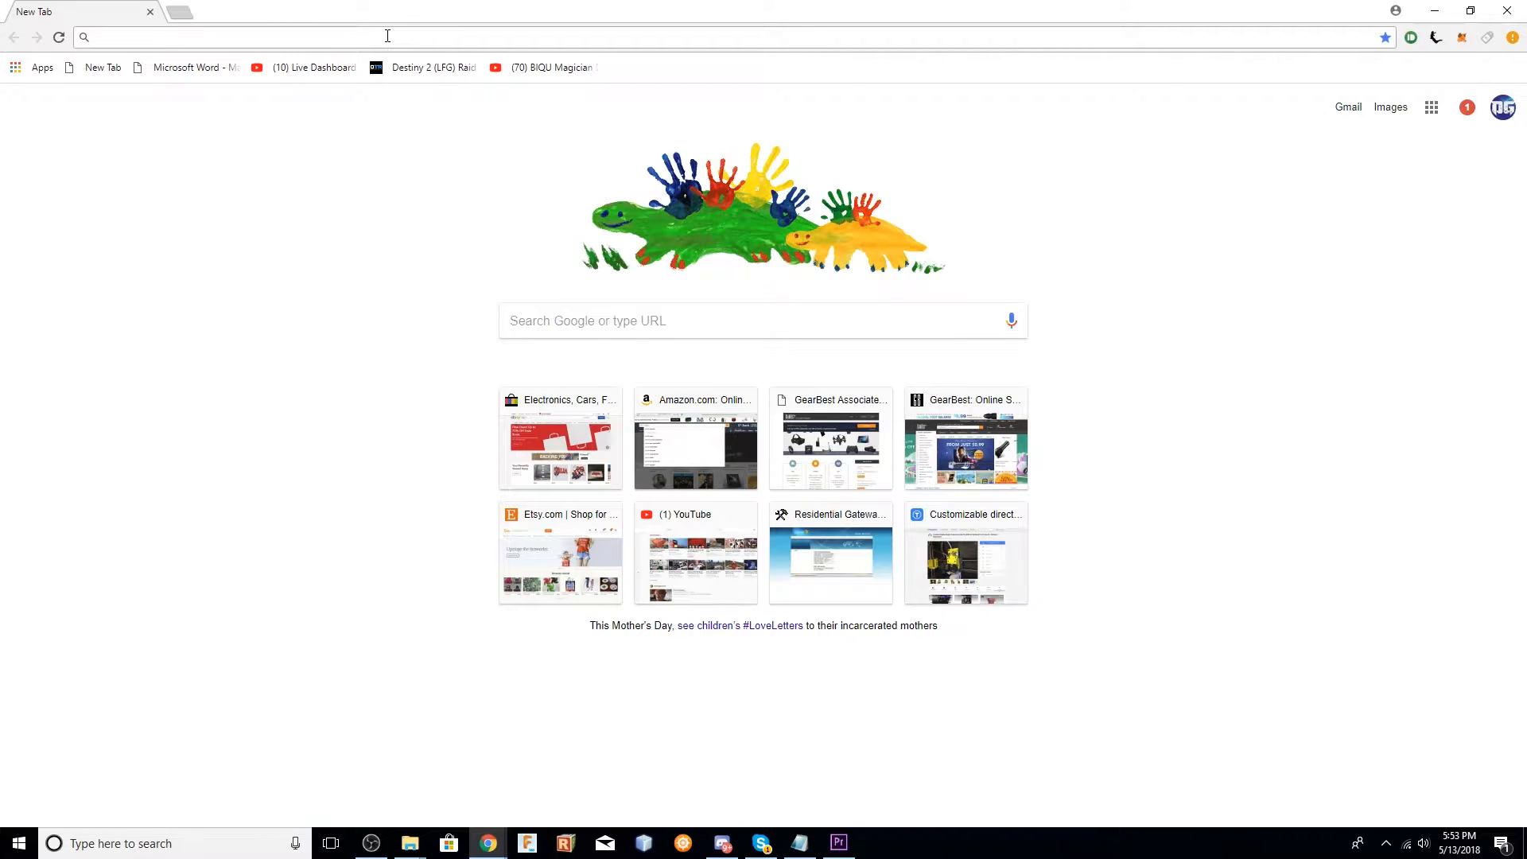
type("www.fischl.de/usbasp/usbasp-windriver.2011-05-28.zip")
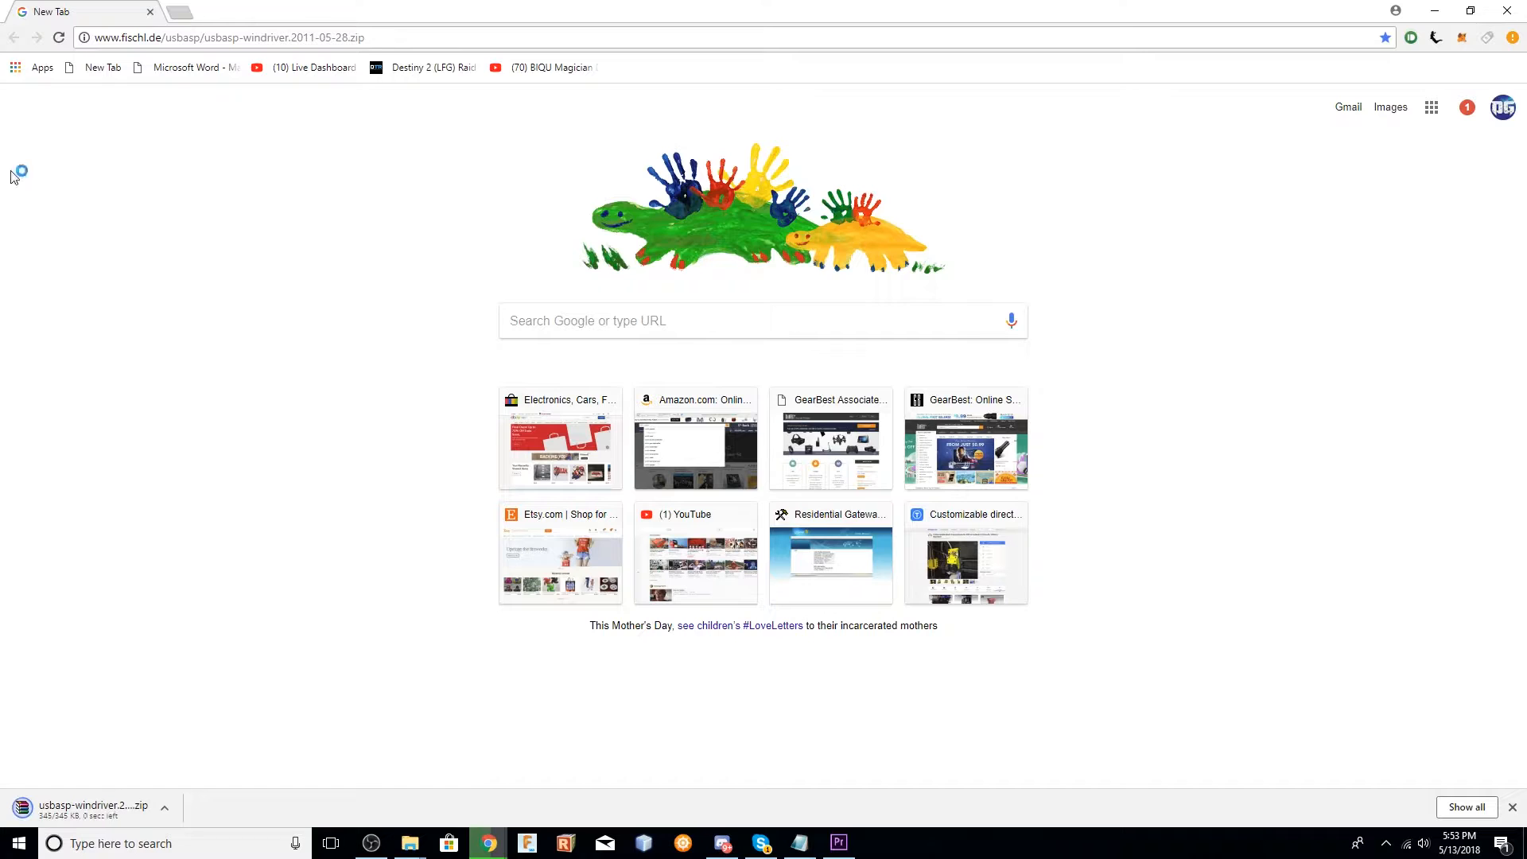
mouse_move(73, 817)
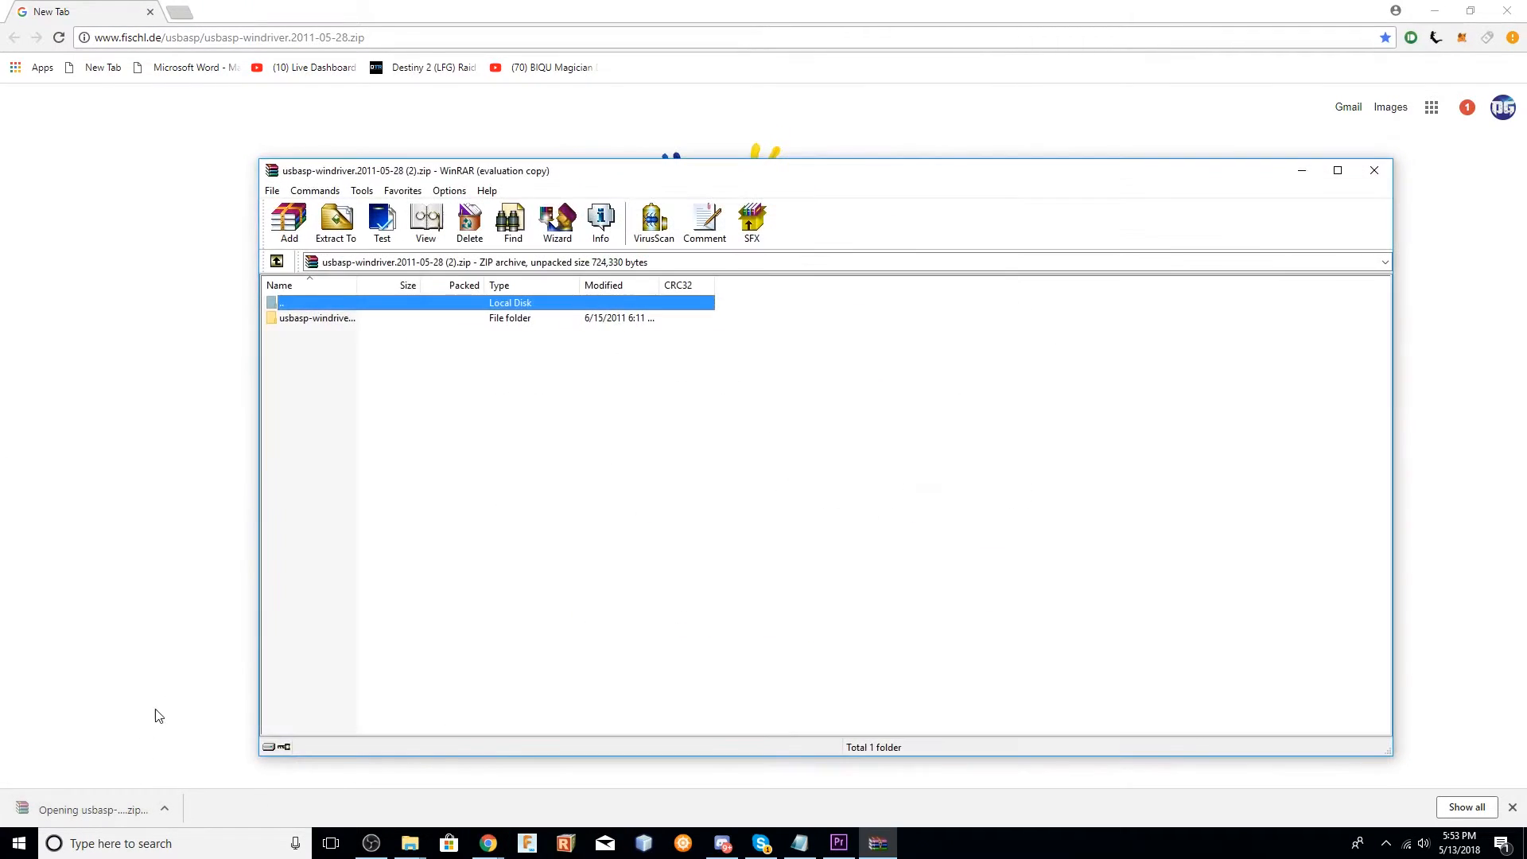
Extract the USBasp driver archive to the Desktop destination with Extract To.
left_click(336, 222)
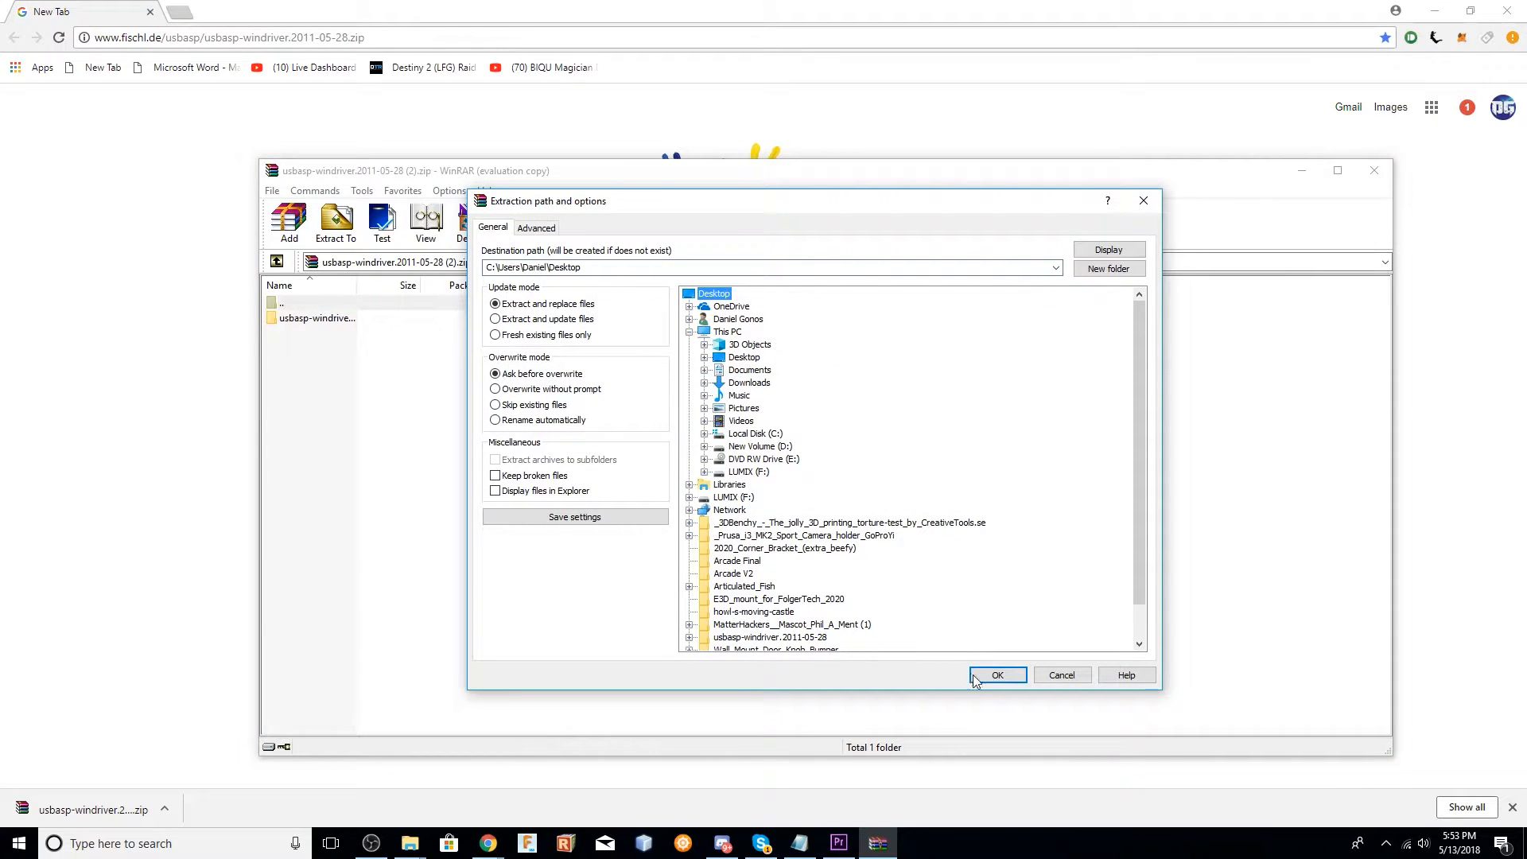
left_click(998, 674)
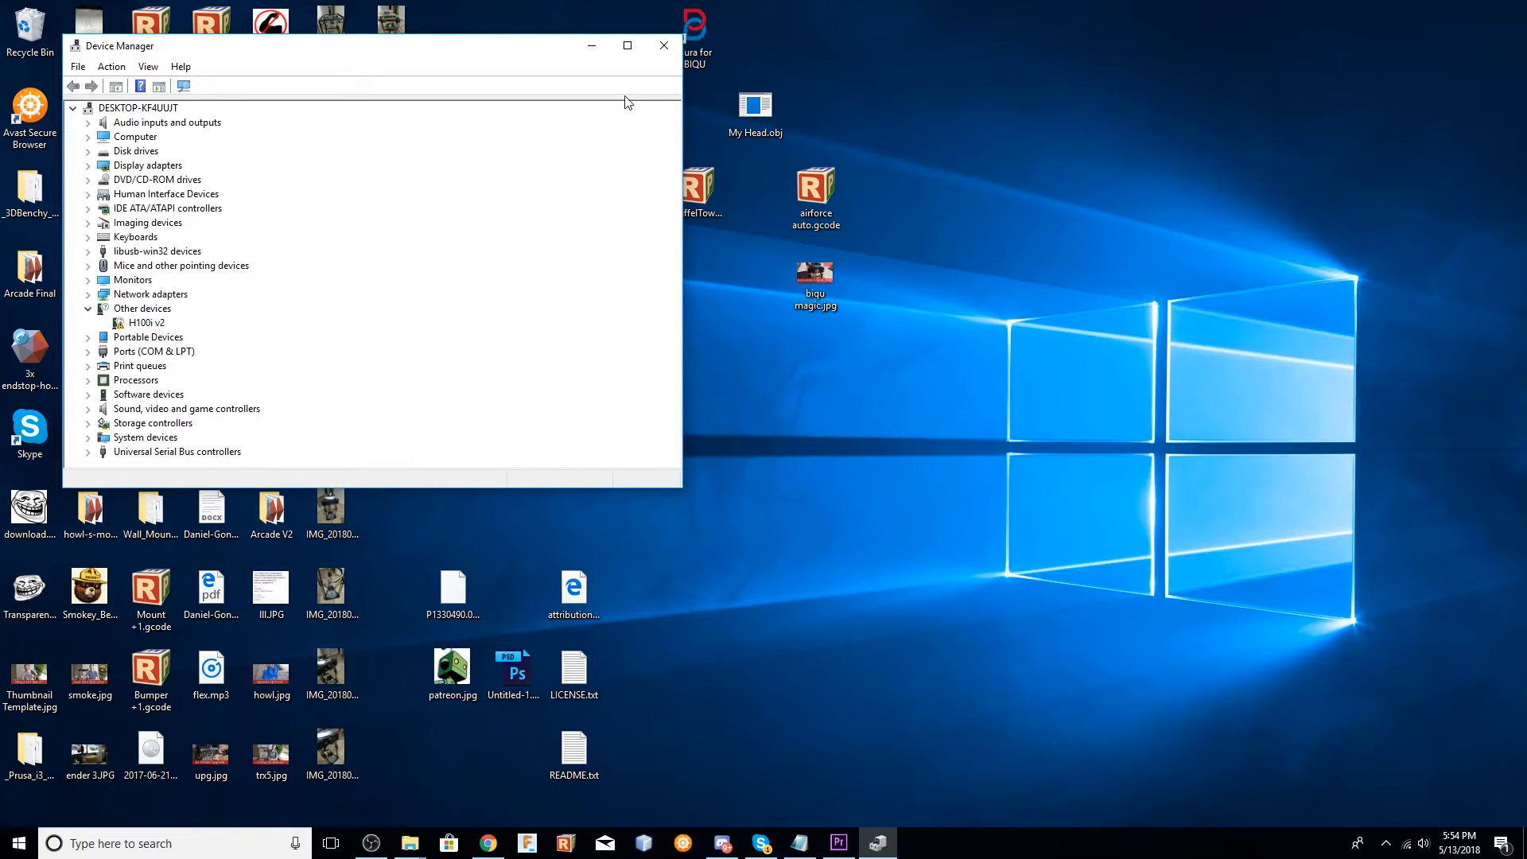
mouse_move(619, 516)
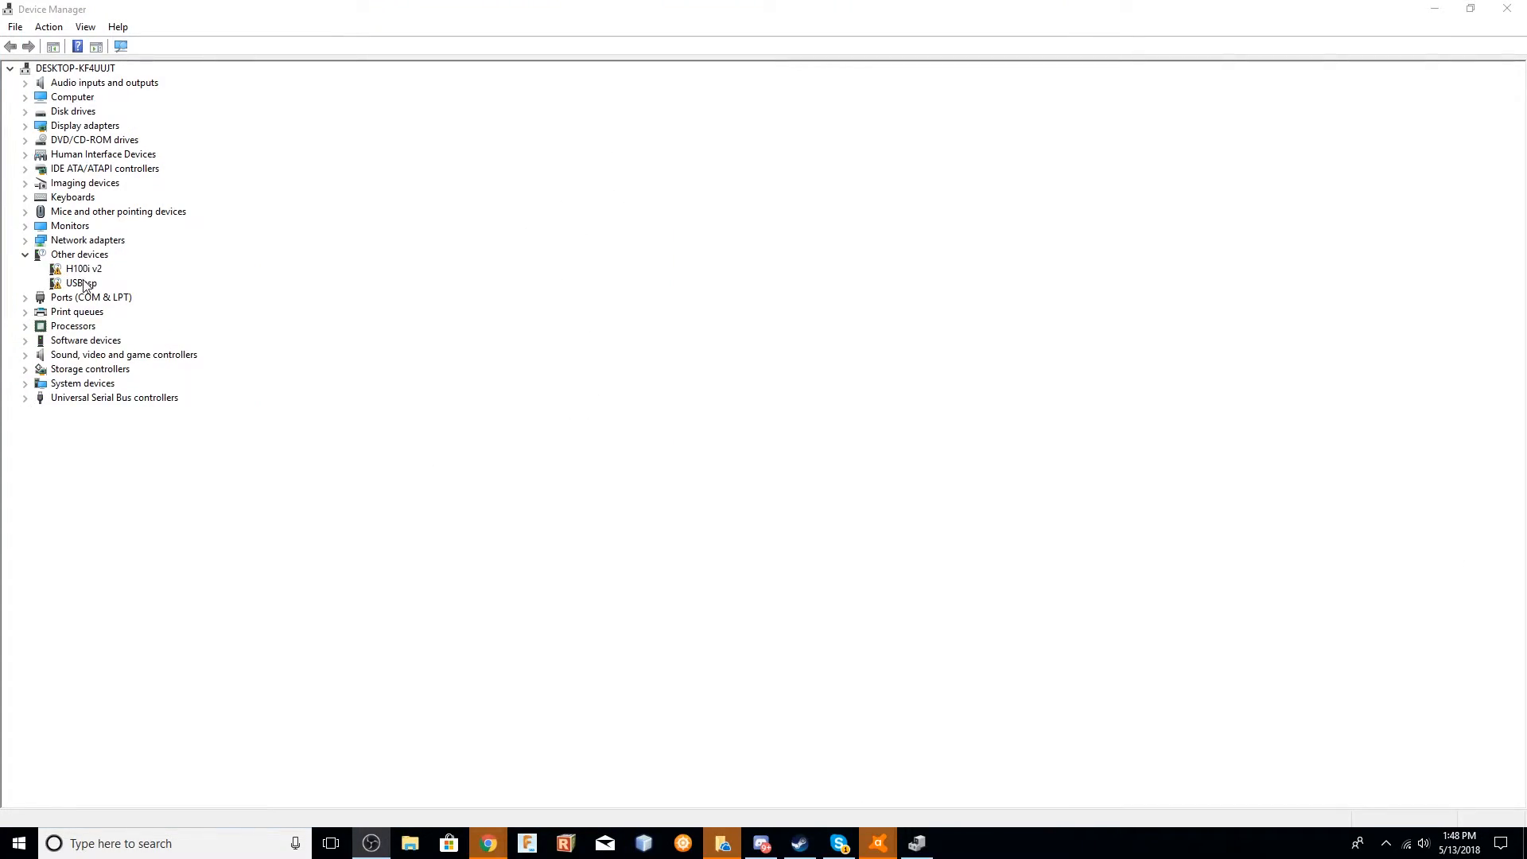
Update the USBasp driver from the local libusb_0.1.12.1 folder, accepting the unsigned driver.
left_click(137, 293)
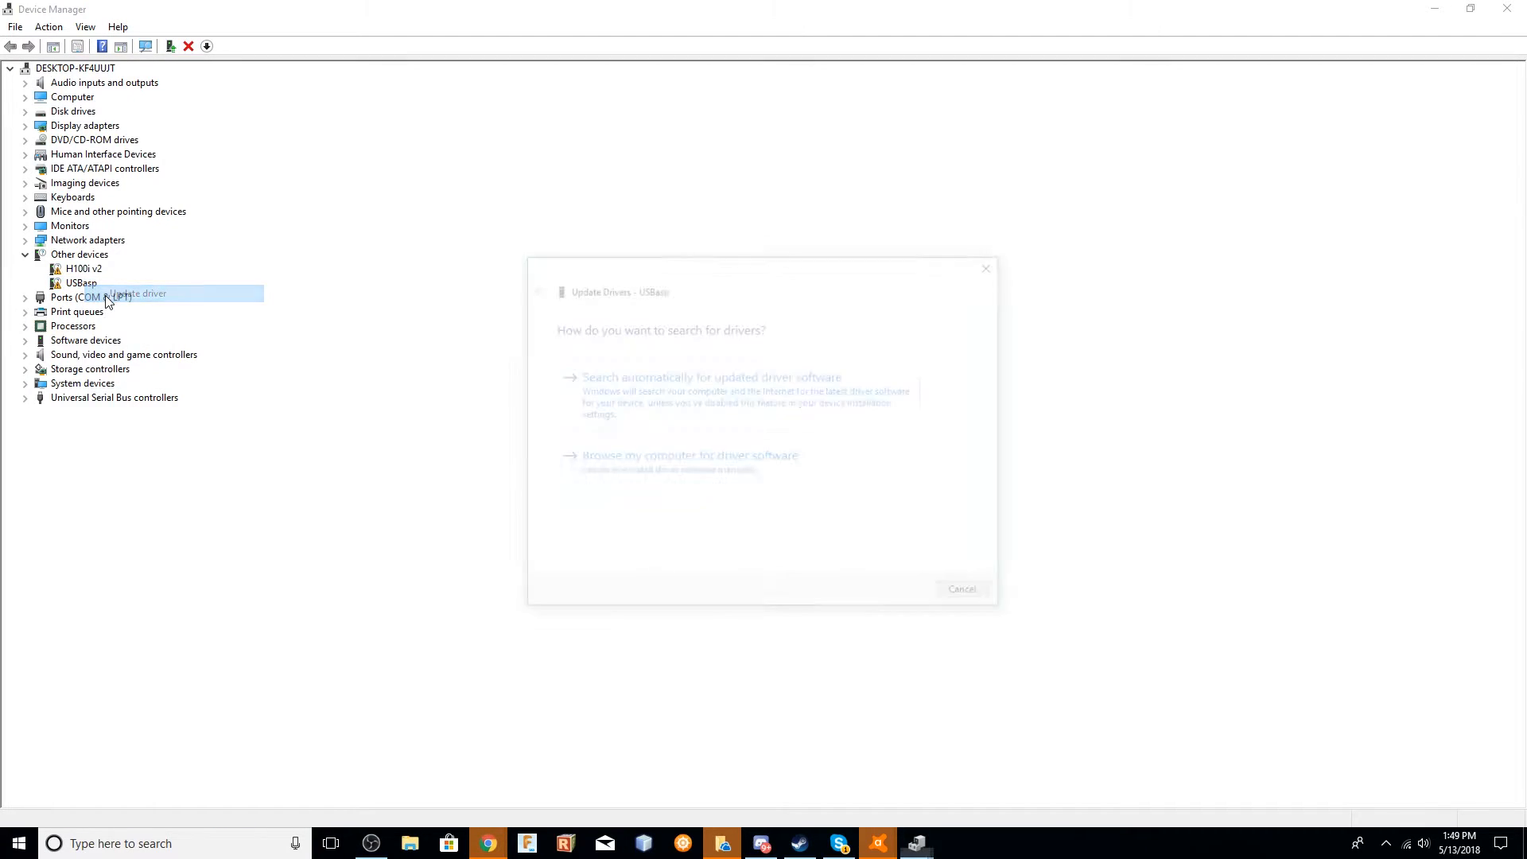
left_click(689, 455)
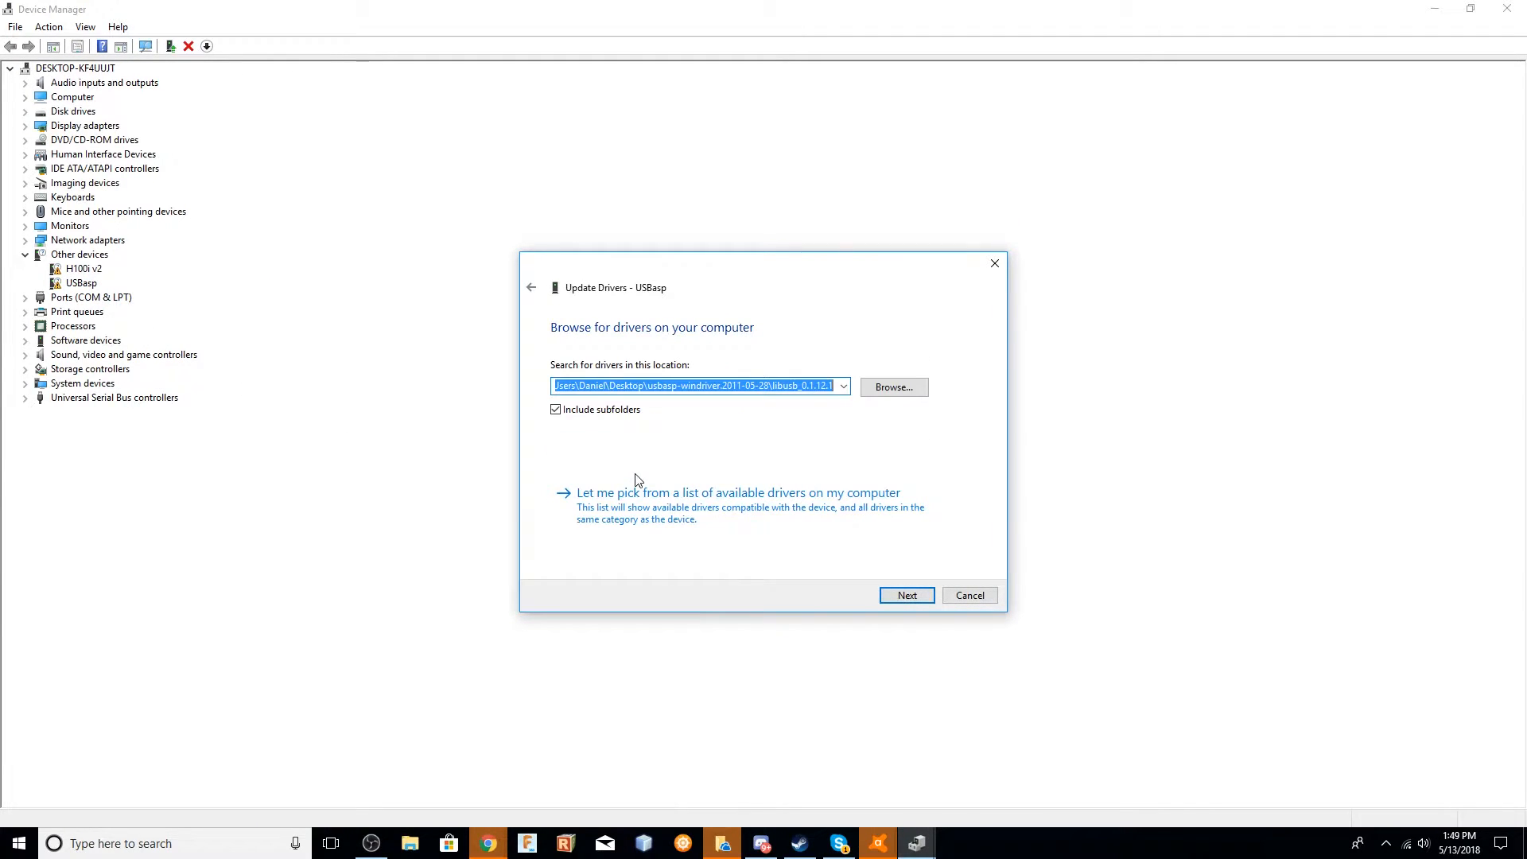
left_click(905, 595)
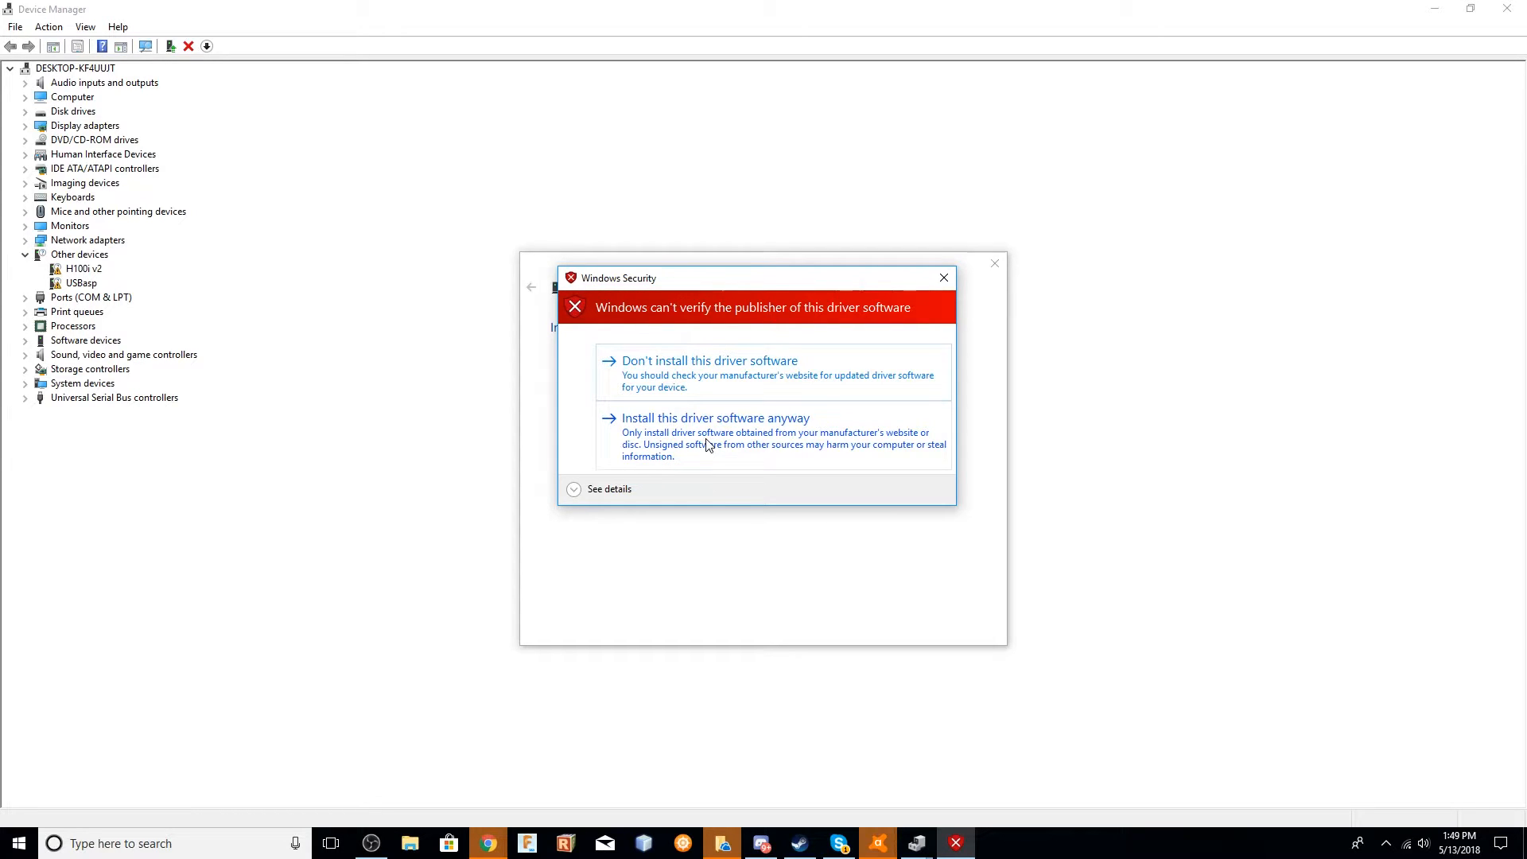
left_click(714, 419)
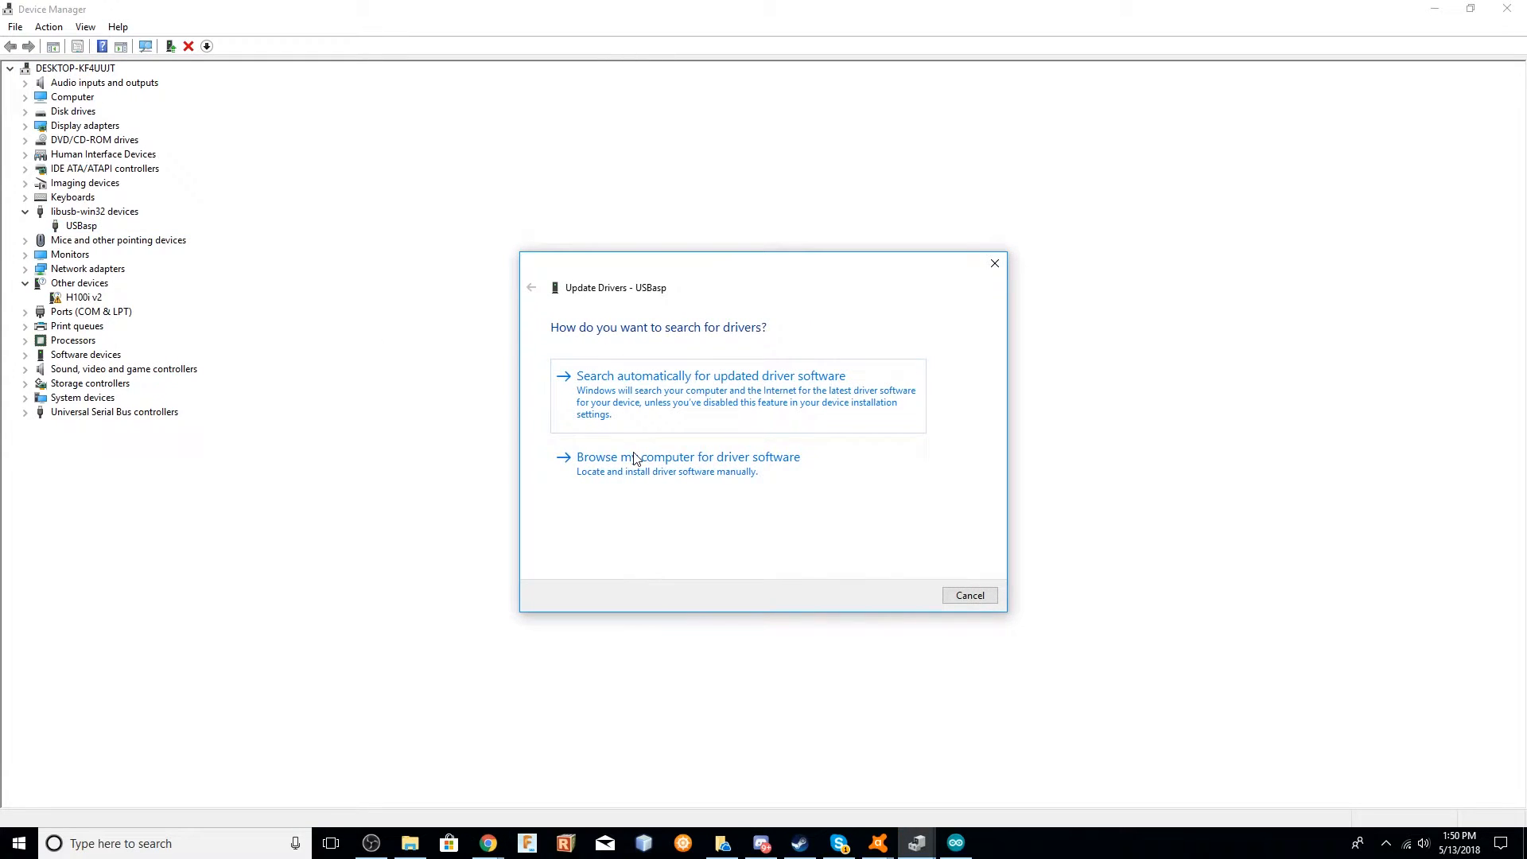
Update USBasp again from the libusb_1.2.4.0 folder, accept the unsigned driver and close the success dialog.
left_click(687, 456)
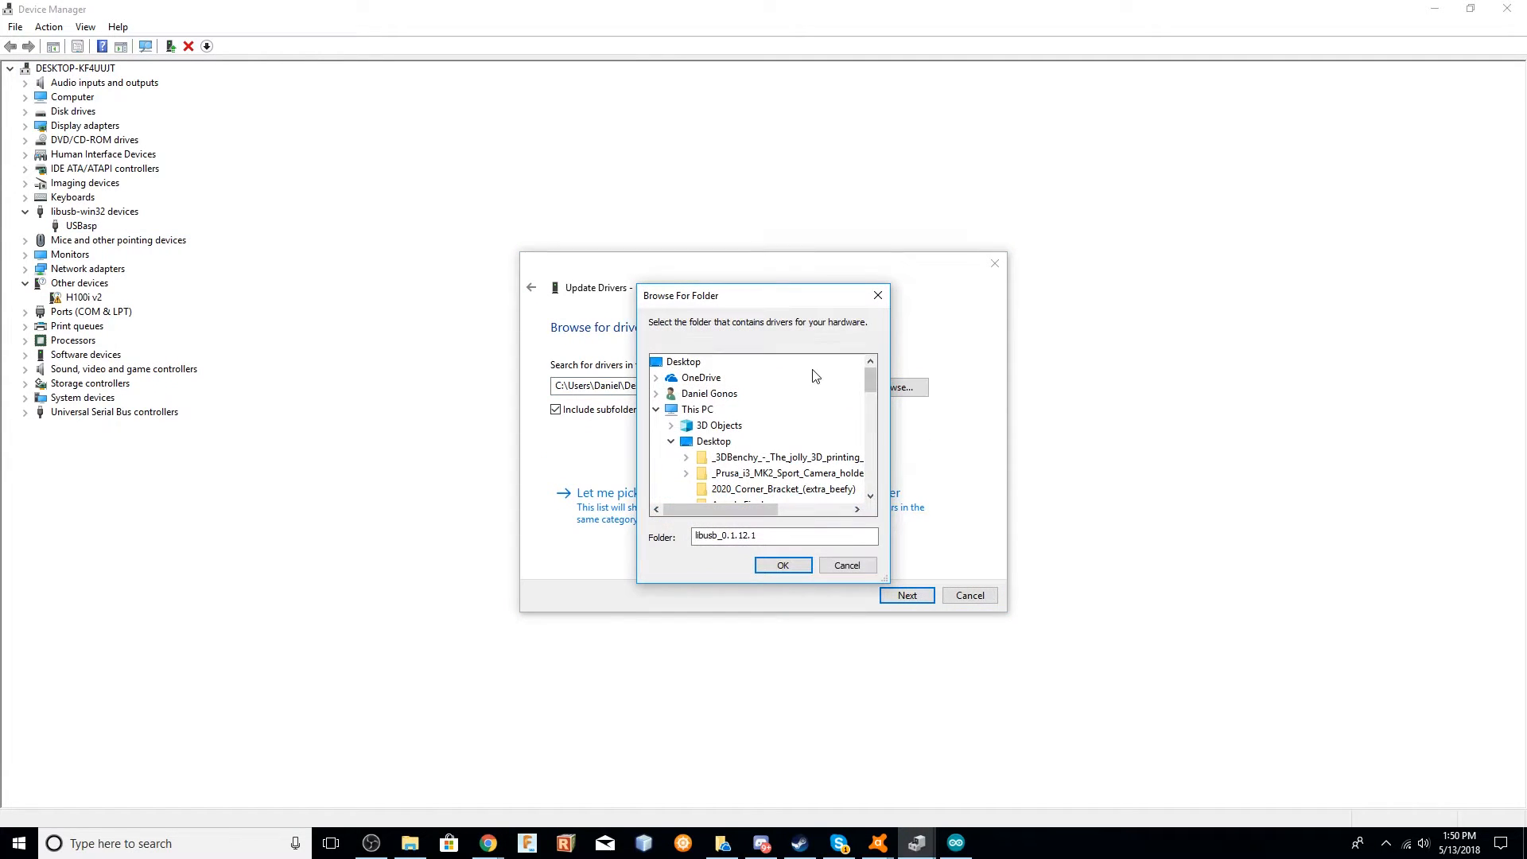
scroll("down", 3)
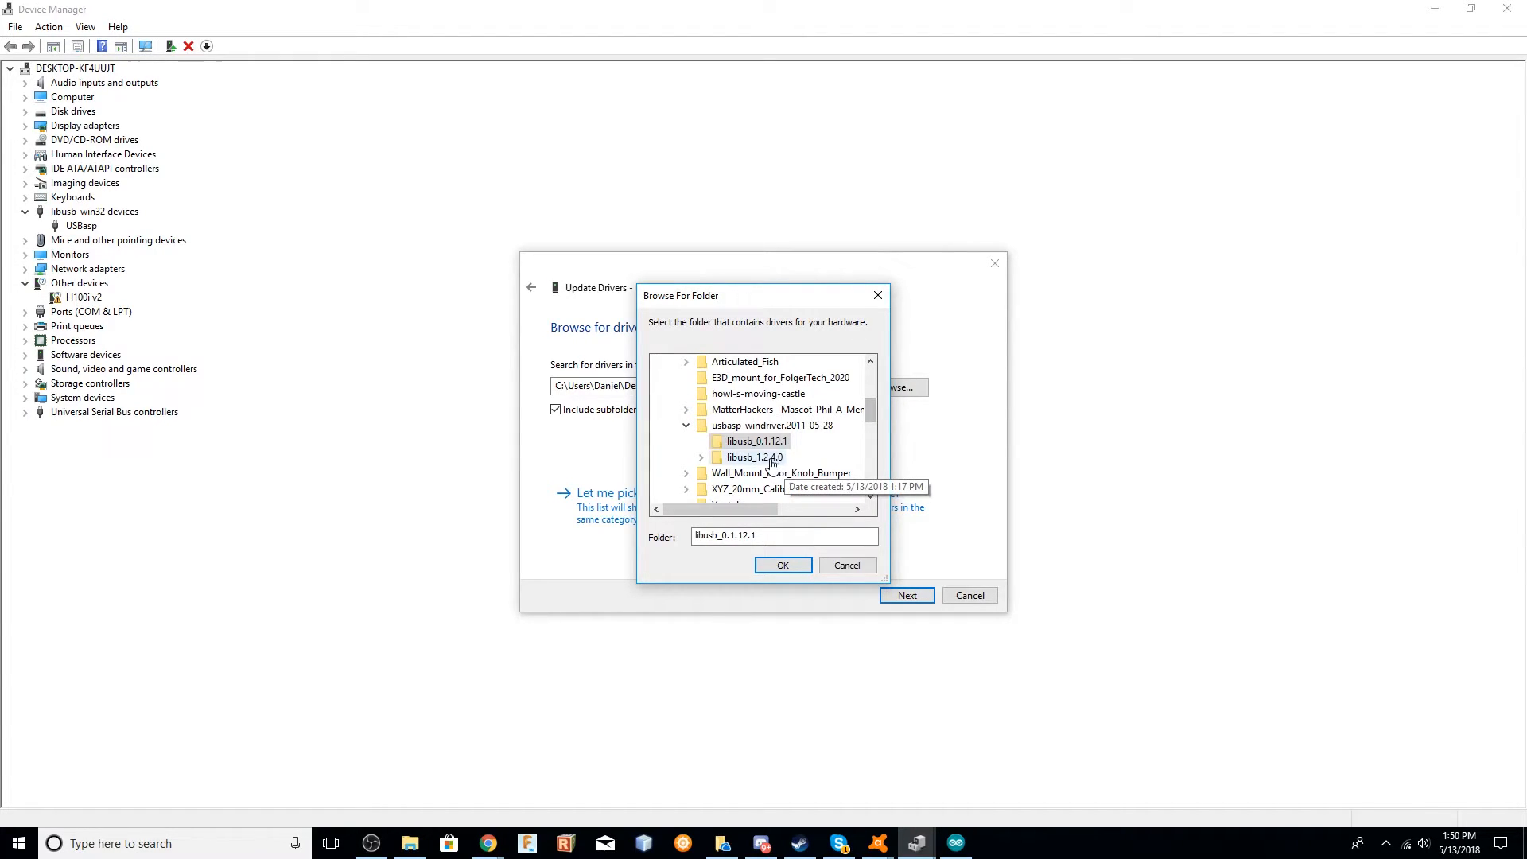
left_click(783, 565)
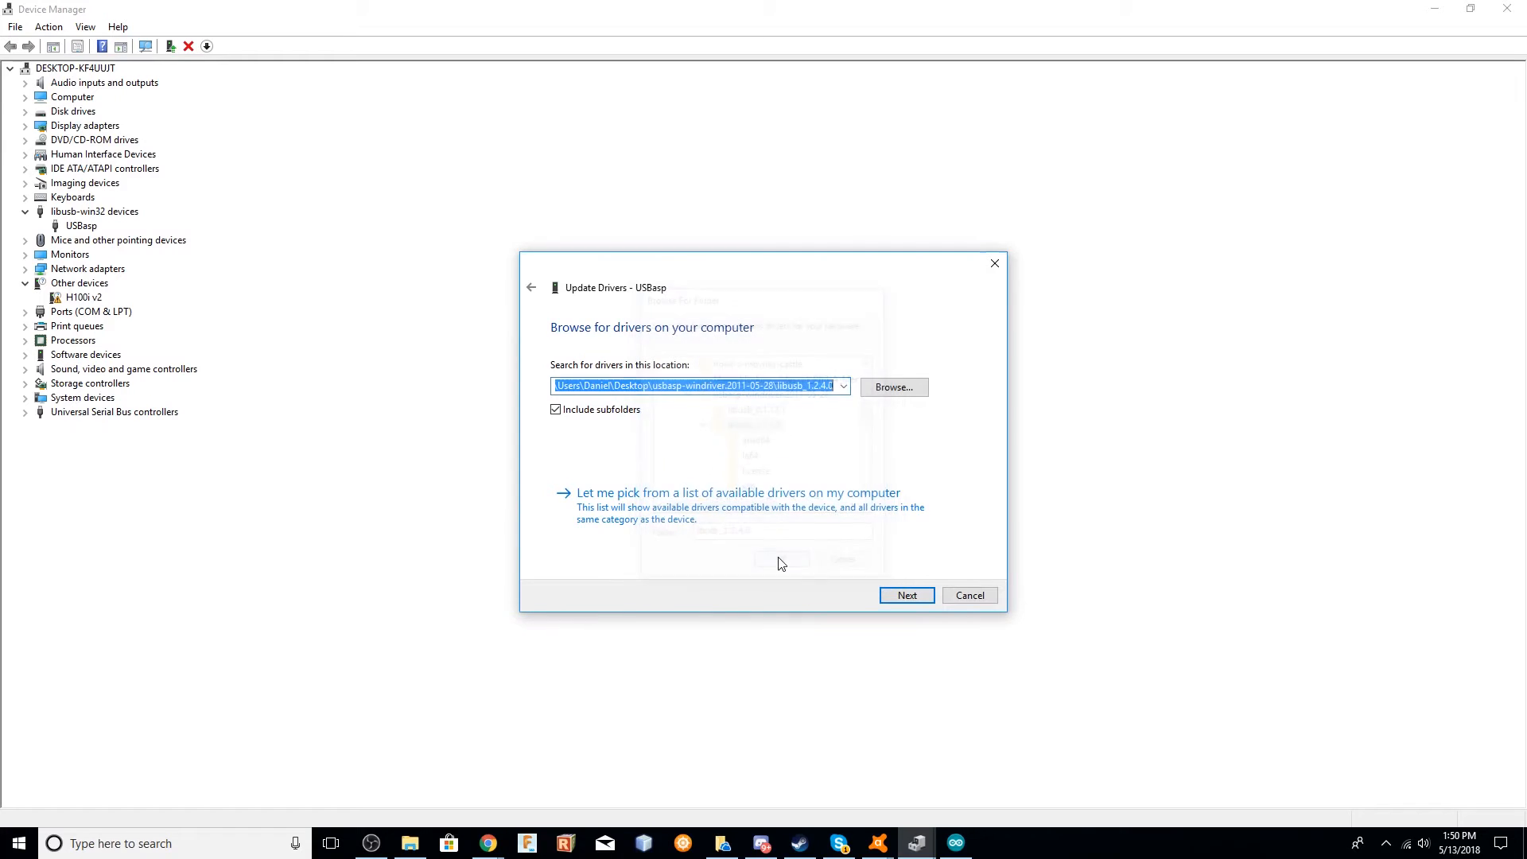
left_click(905, 595)
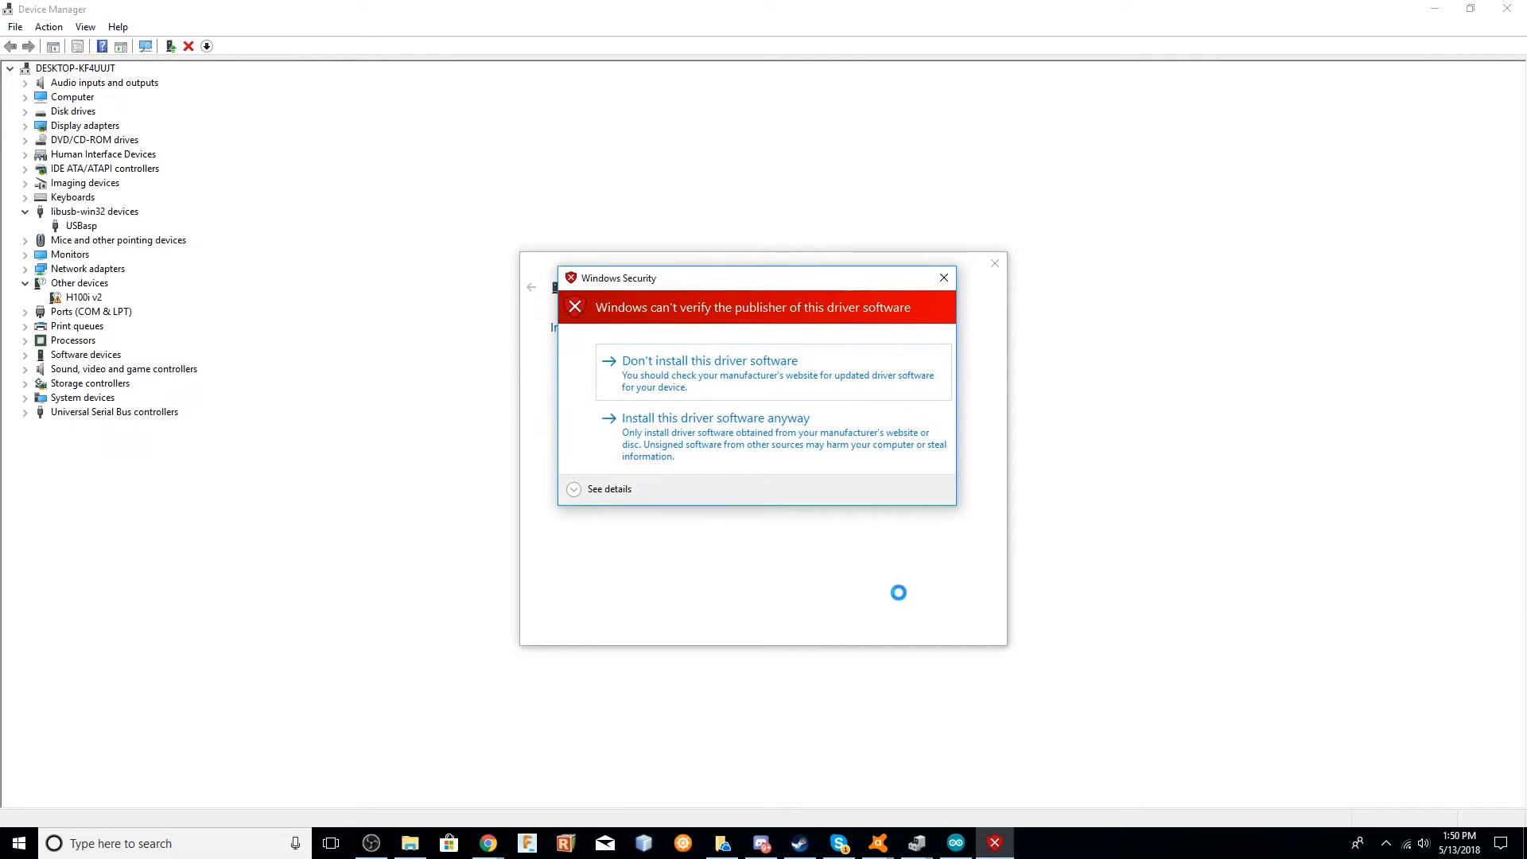
left_click(714, 418)
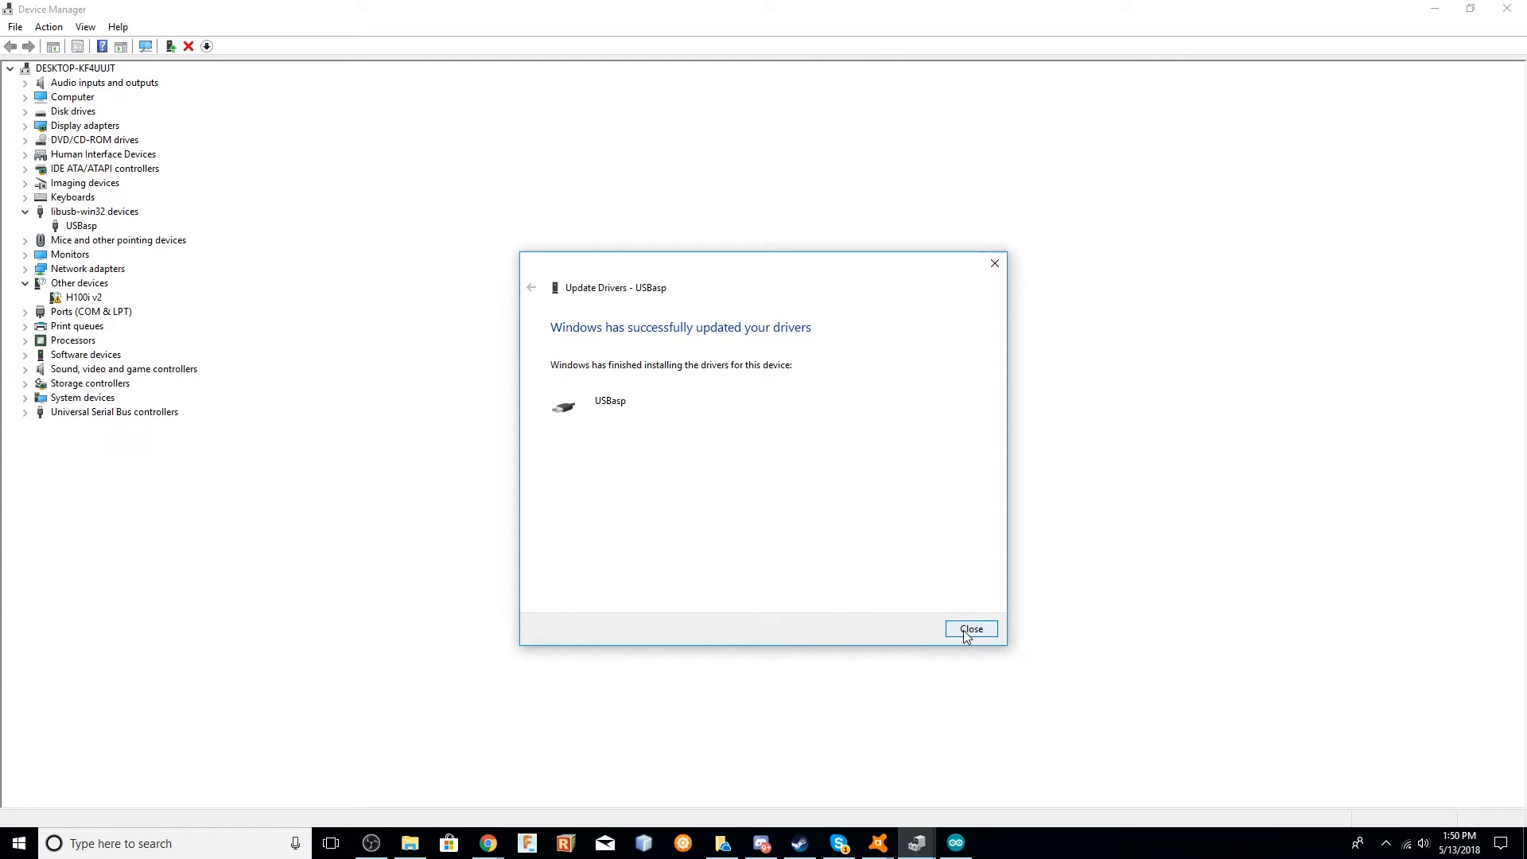
left_click(971, 628)
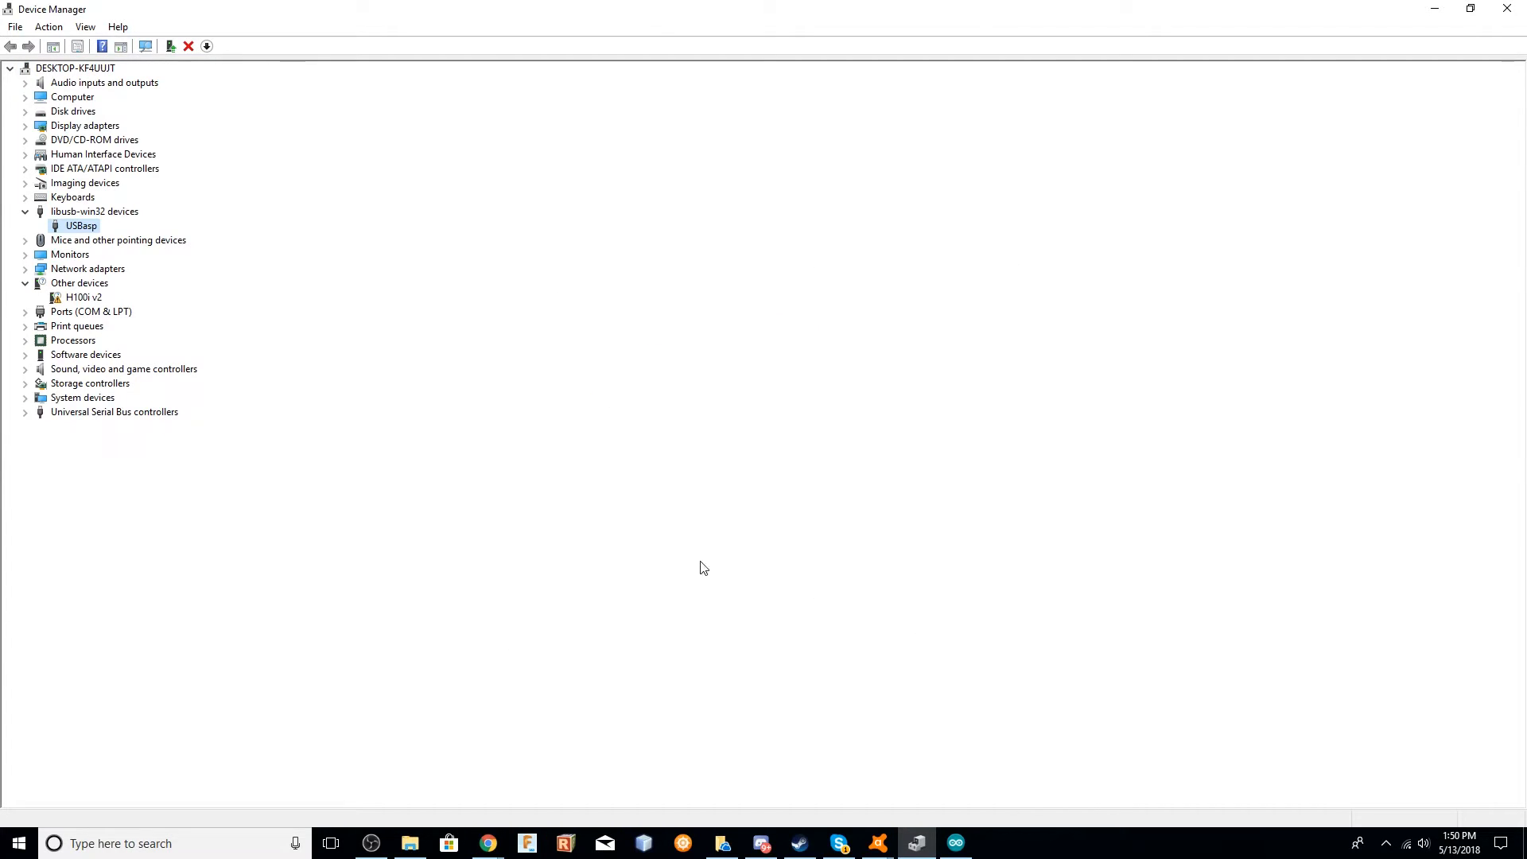
mouse_move(402, 519)
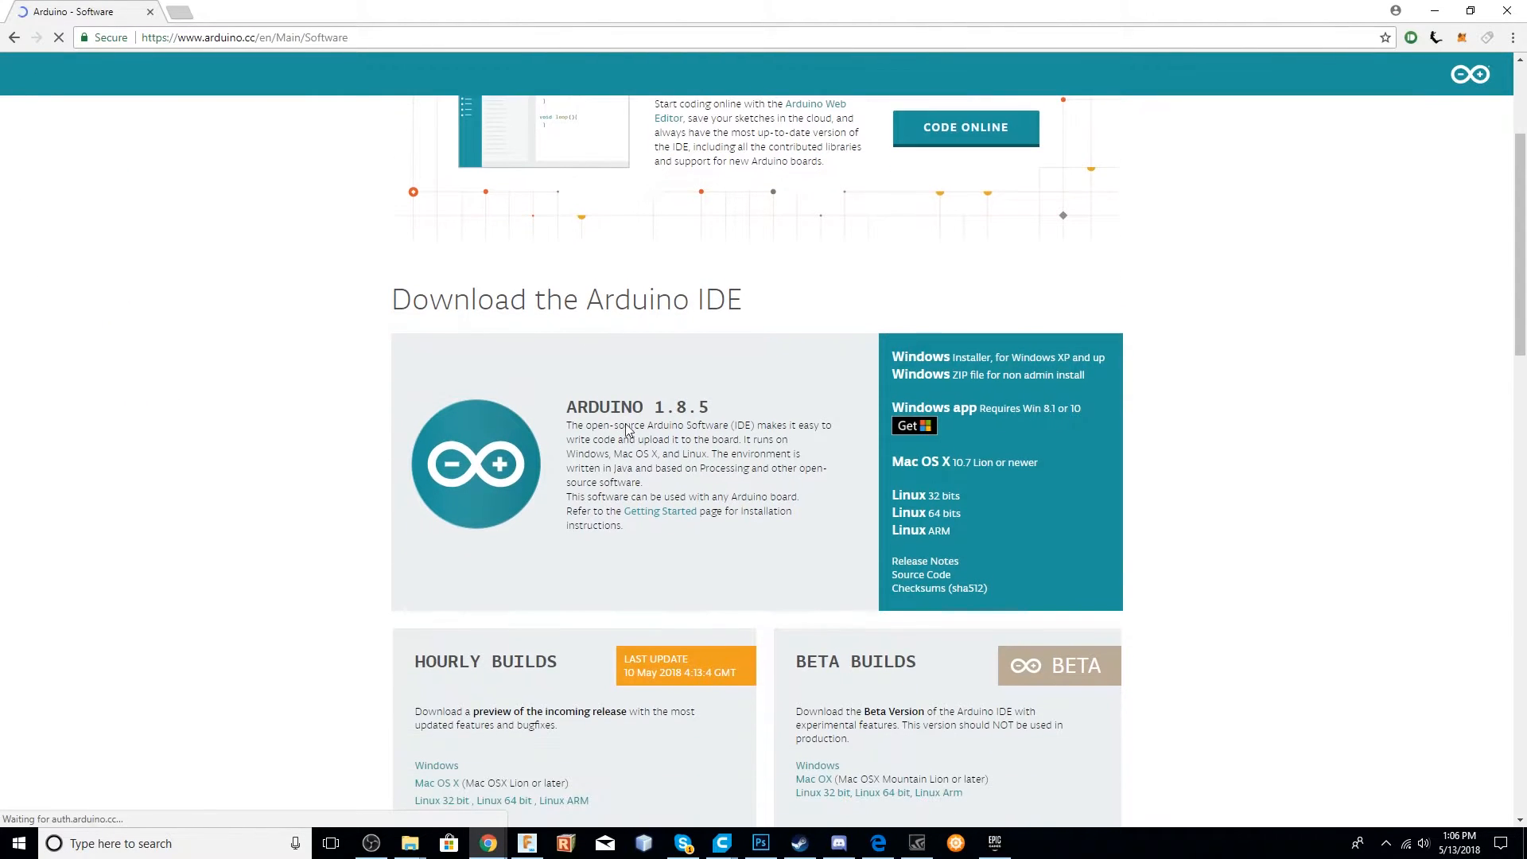
Highlight the Arduino 1.8.5 release text and get the IDE as a Windows app.
left_click_drag(569, 405, 799, 496)
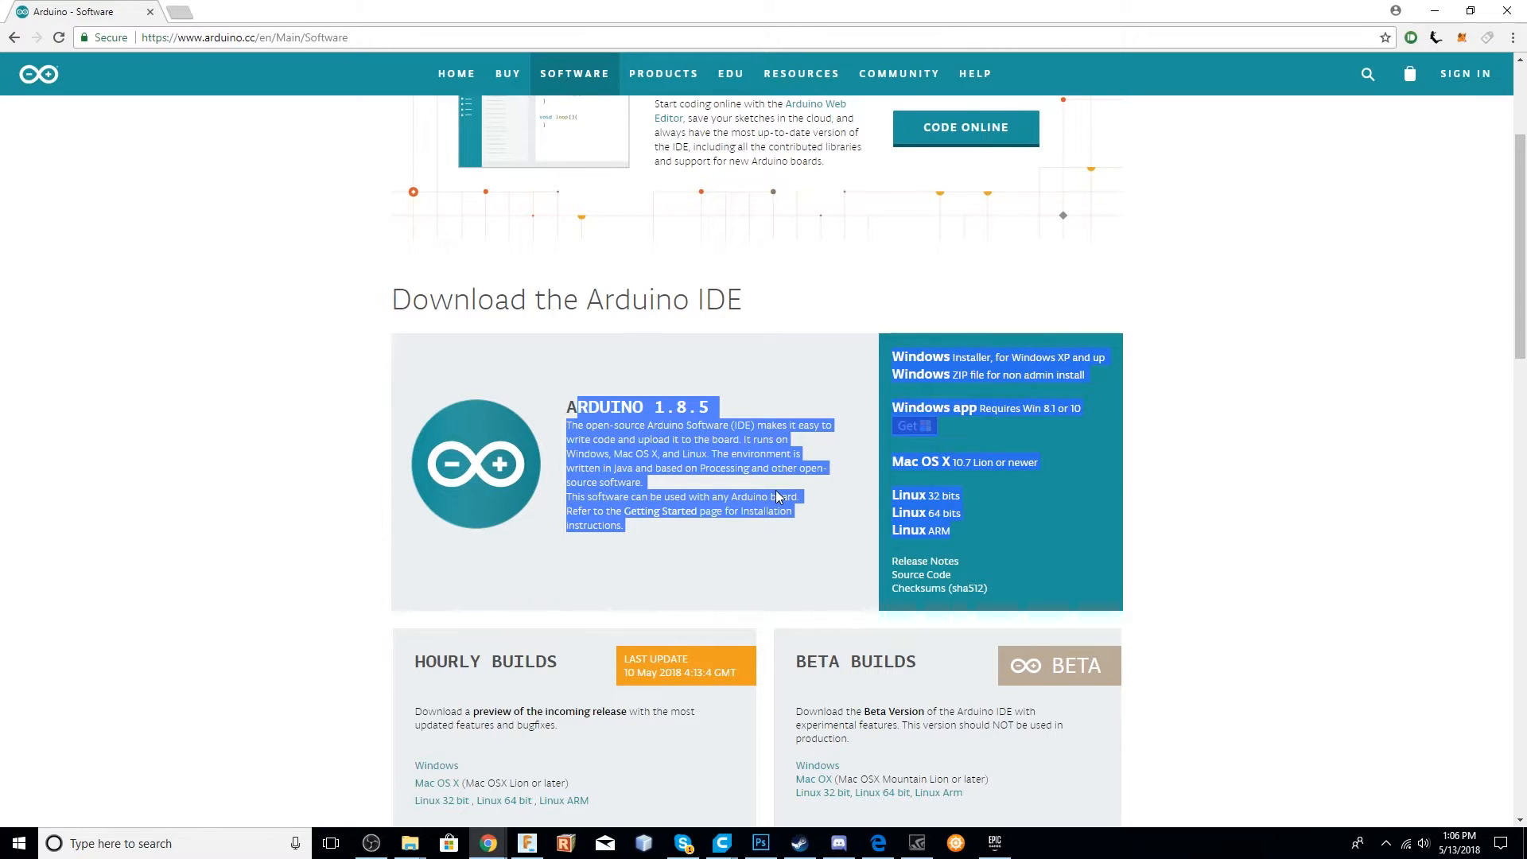
scroll("down", 3)
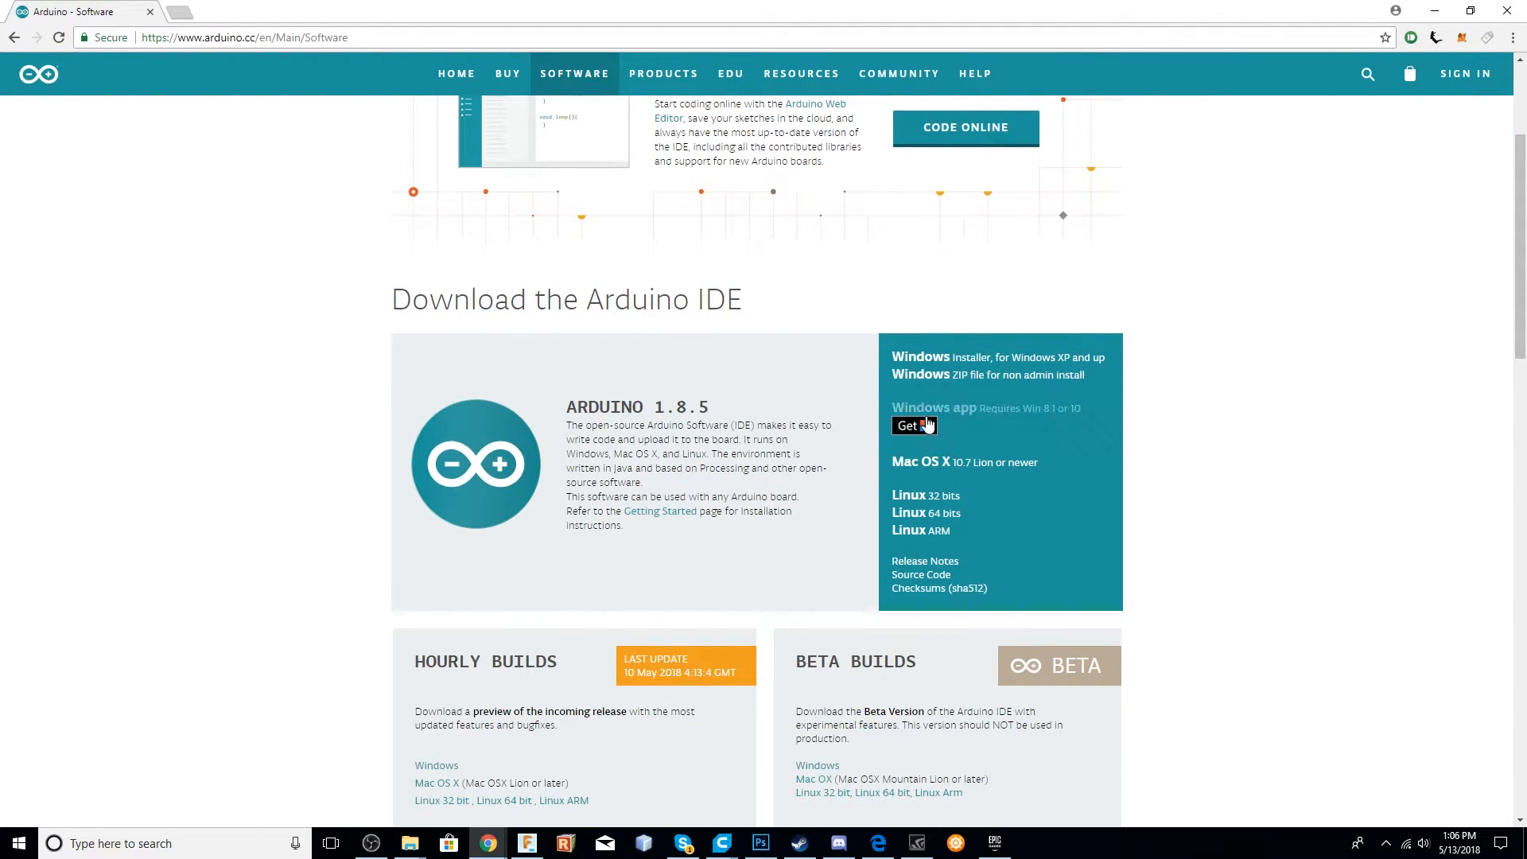
left_click(11, 26)
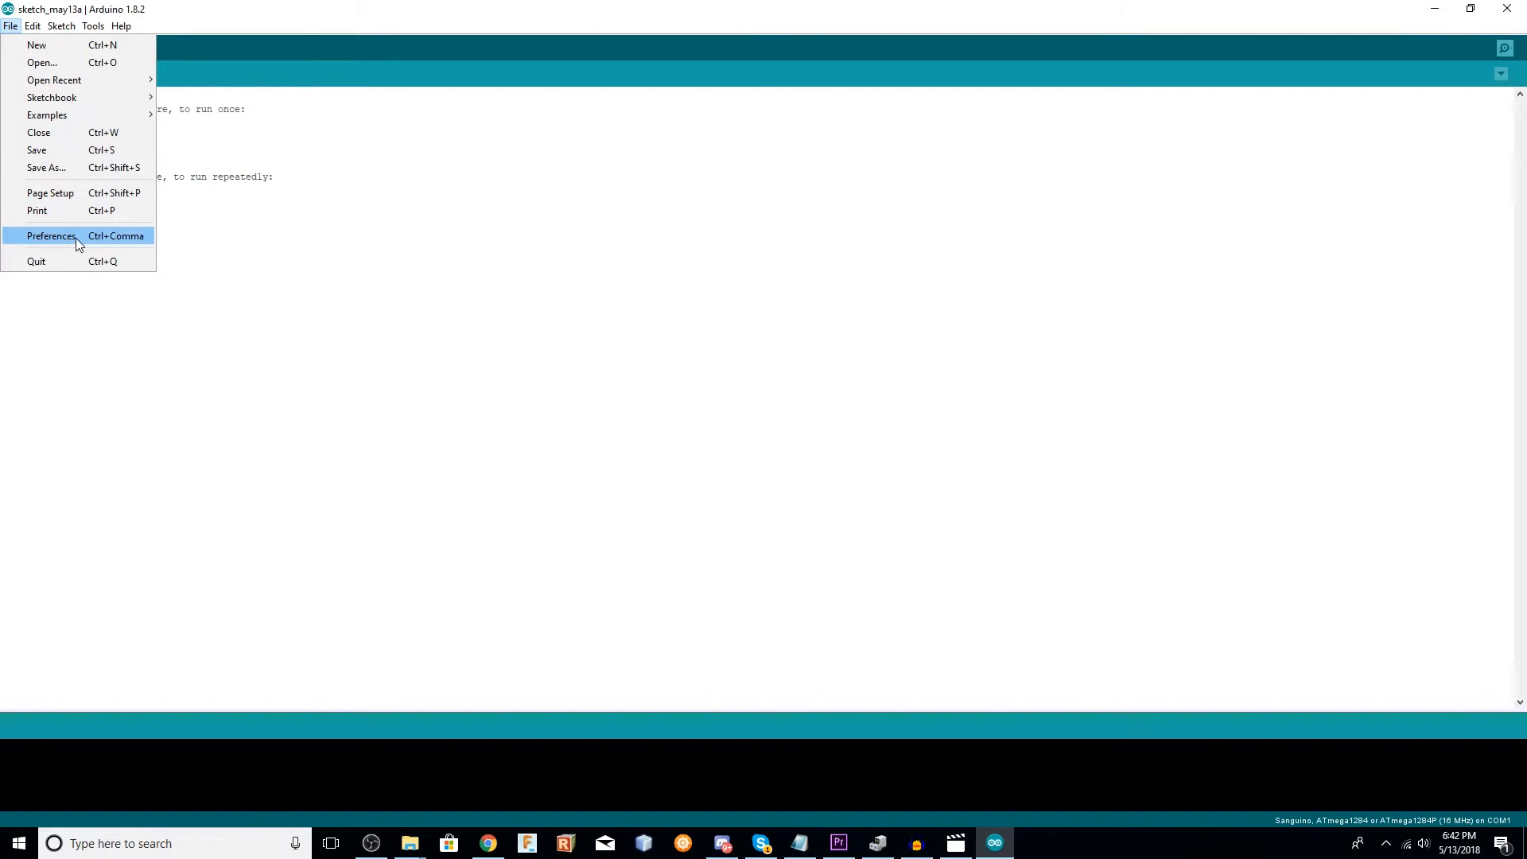
Add the Sanguino package JSON URL to Additional Boards Manager URLs in Preferences and confirm.
left_click(51, 236)
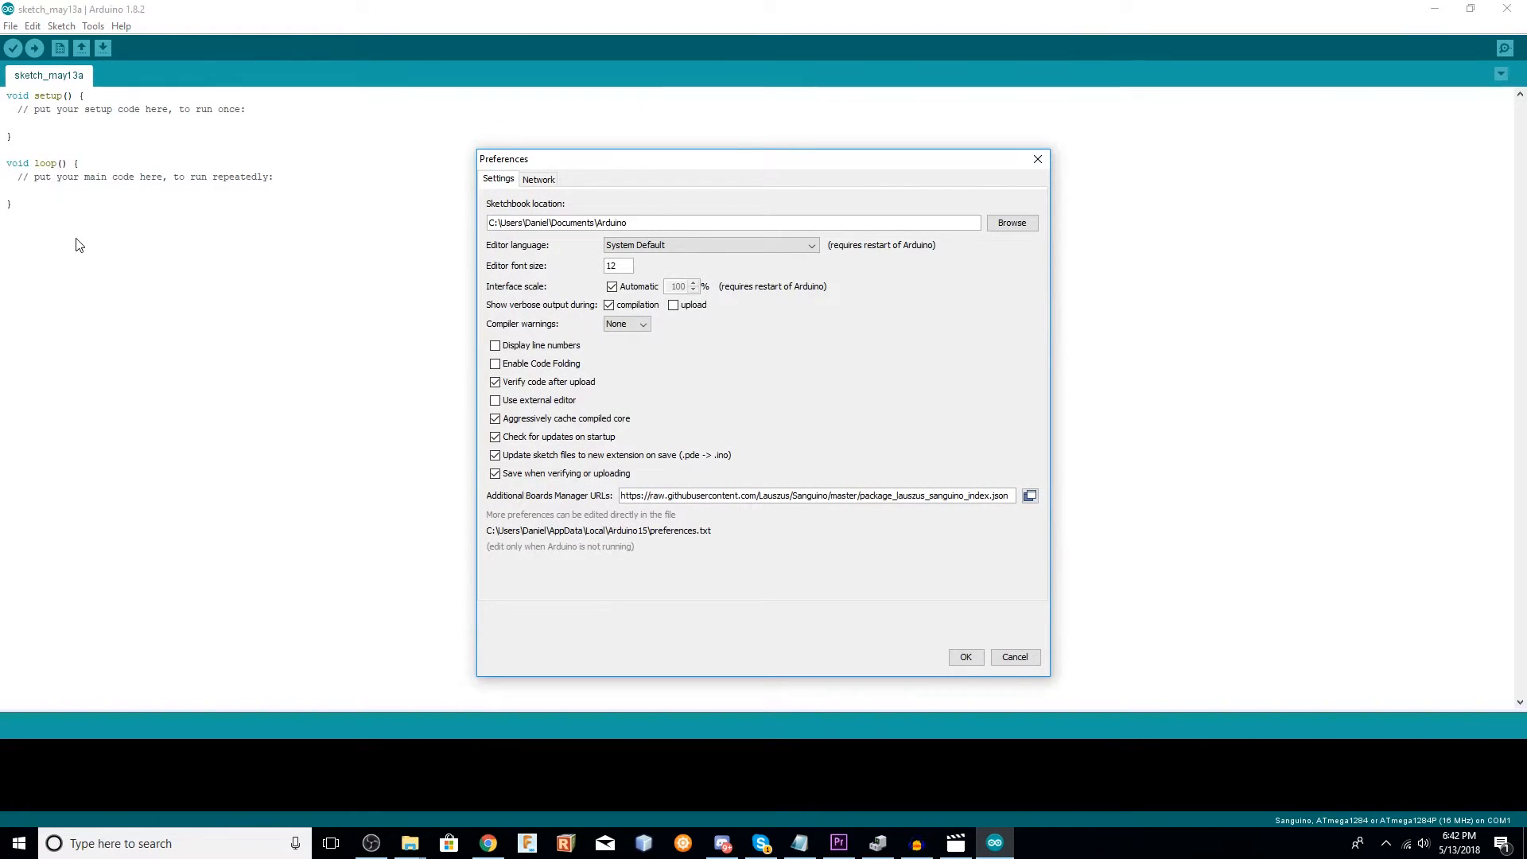
mouse_move(874, 459)
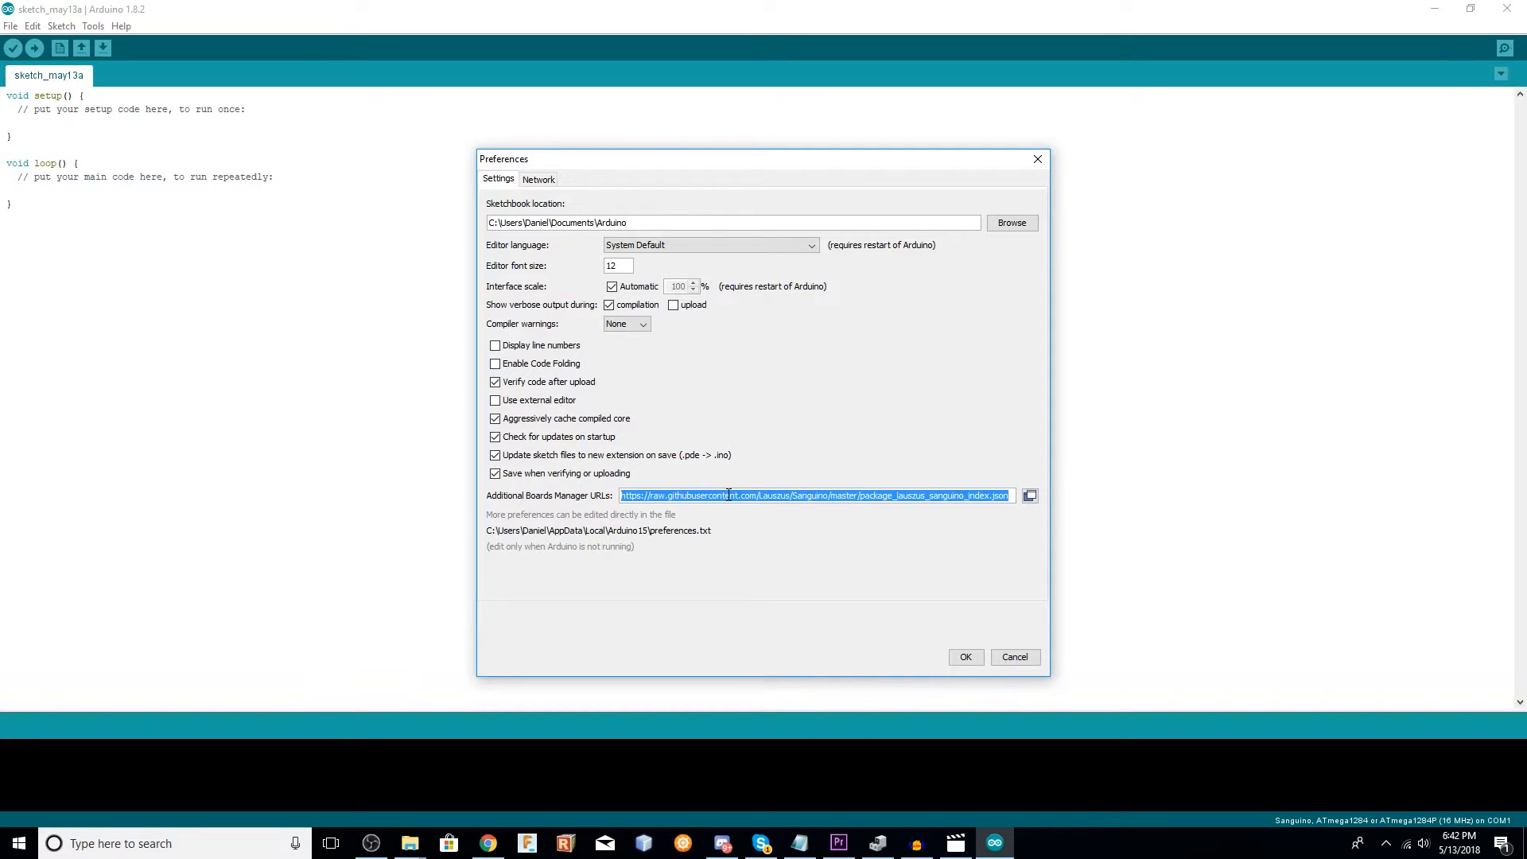
mouse_move(729, 494)
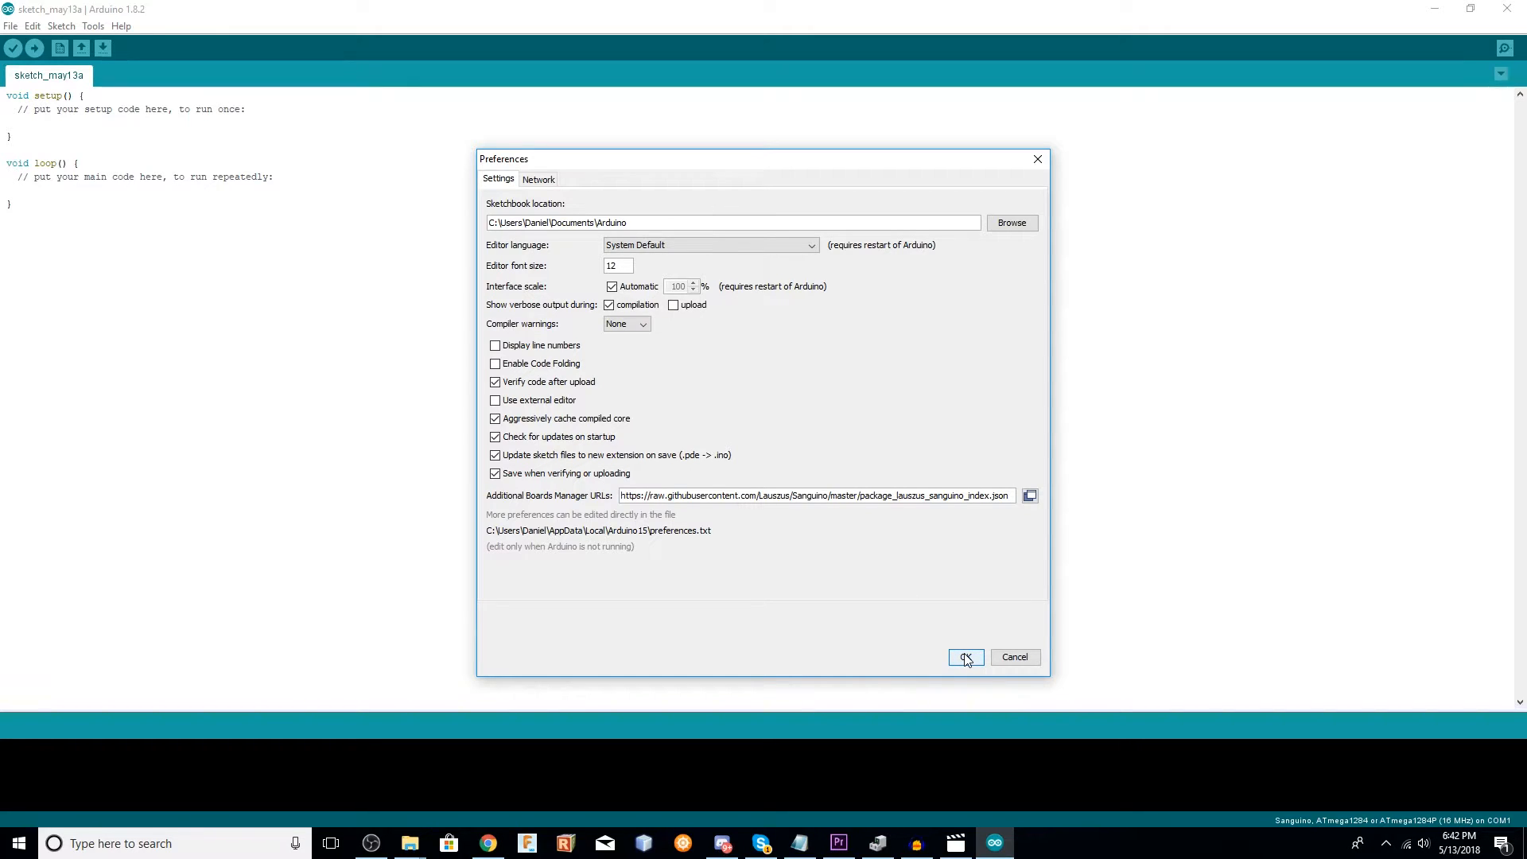
left_click(964, 657)
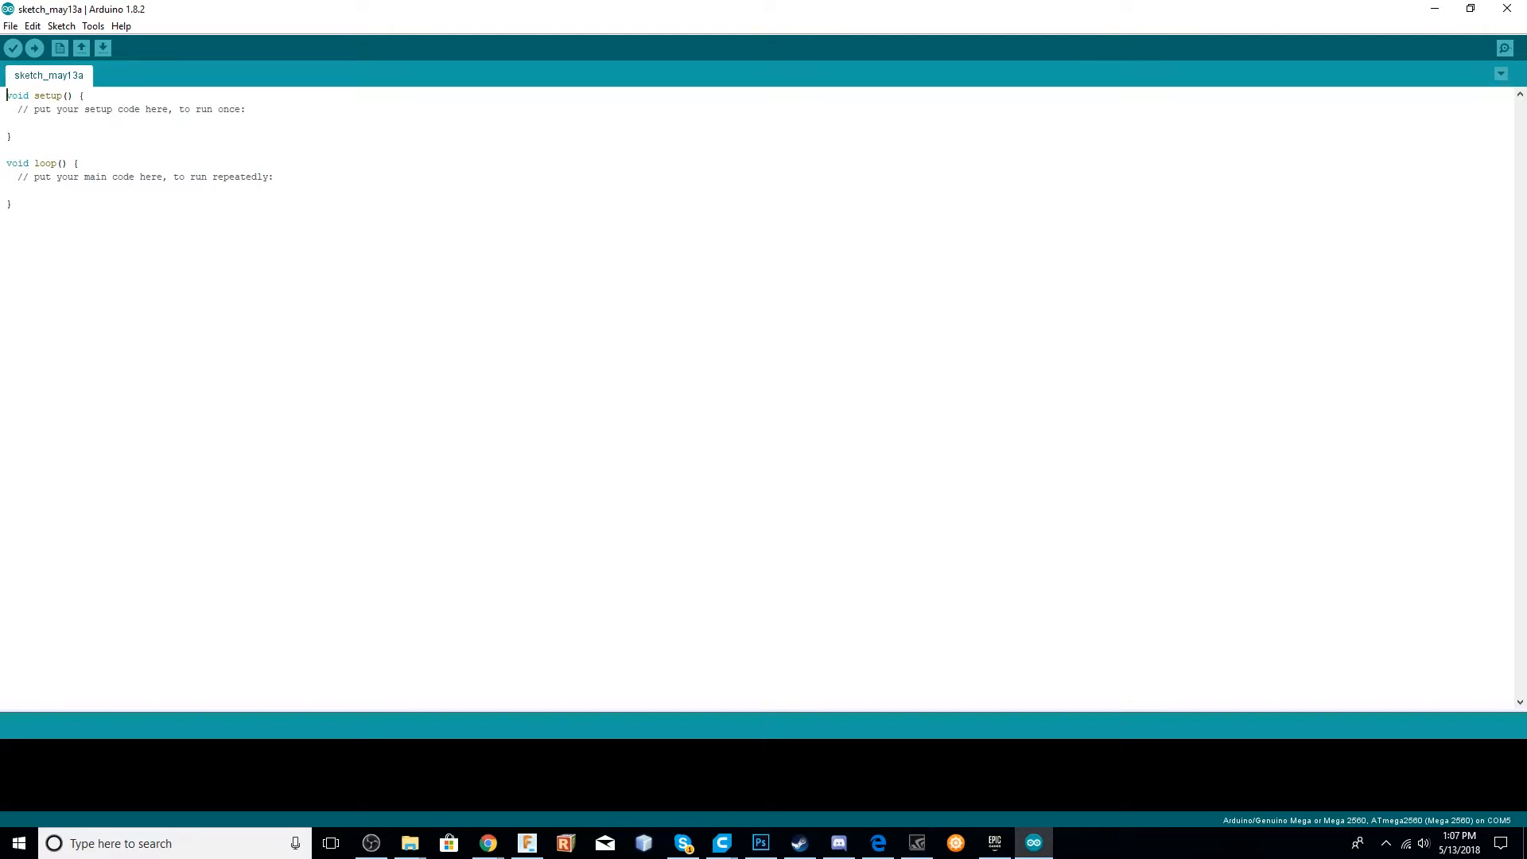
mouse_move(875, 85)
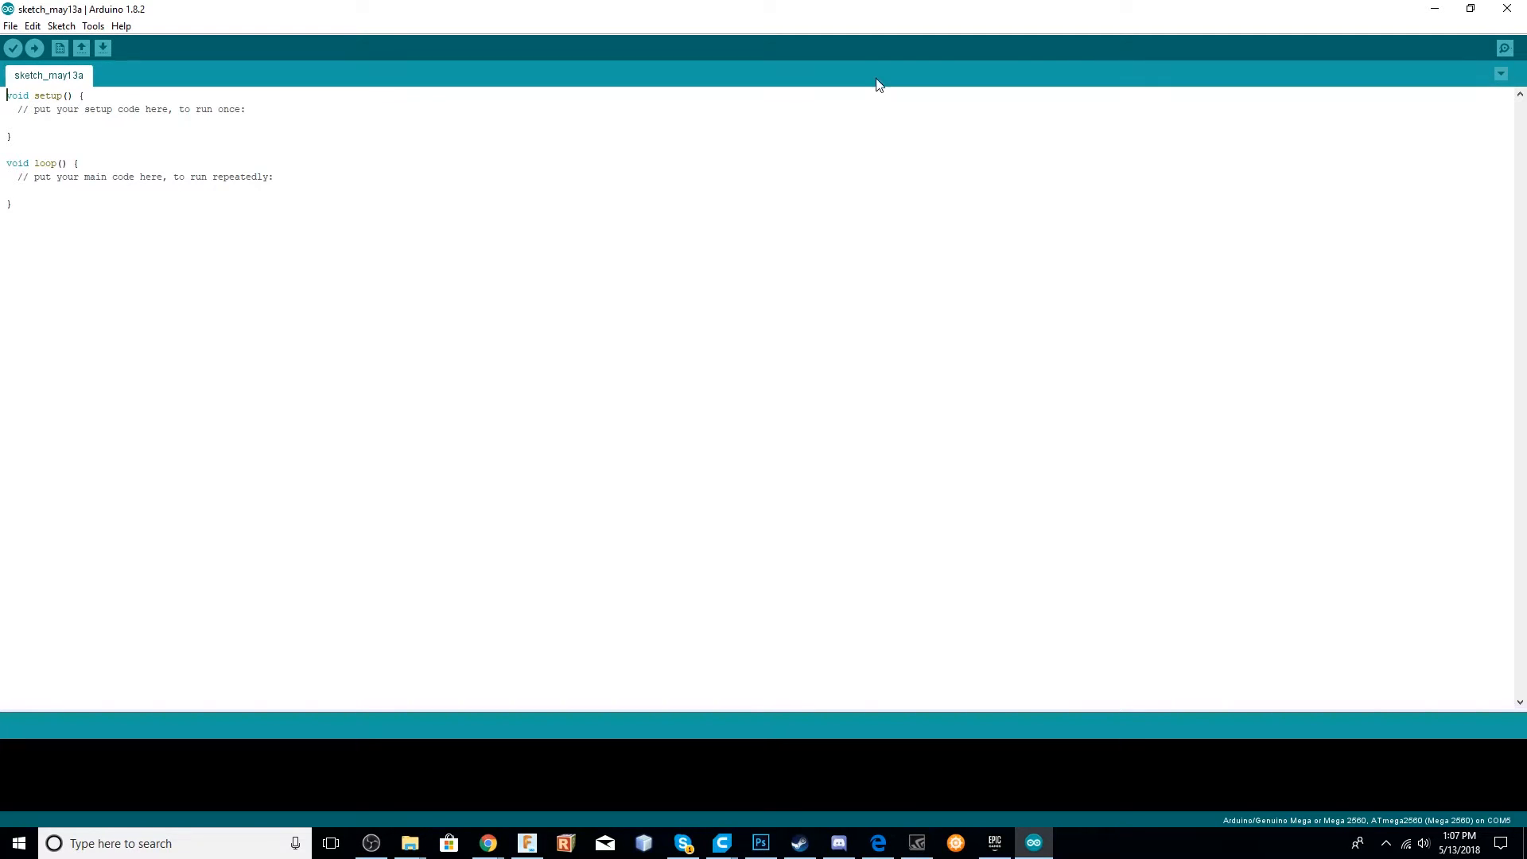
In Boards Manager search 'san' and choose Sanguino version 1.0.1 to install.
left_click(93, 26)
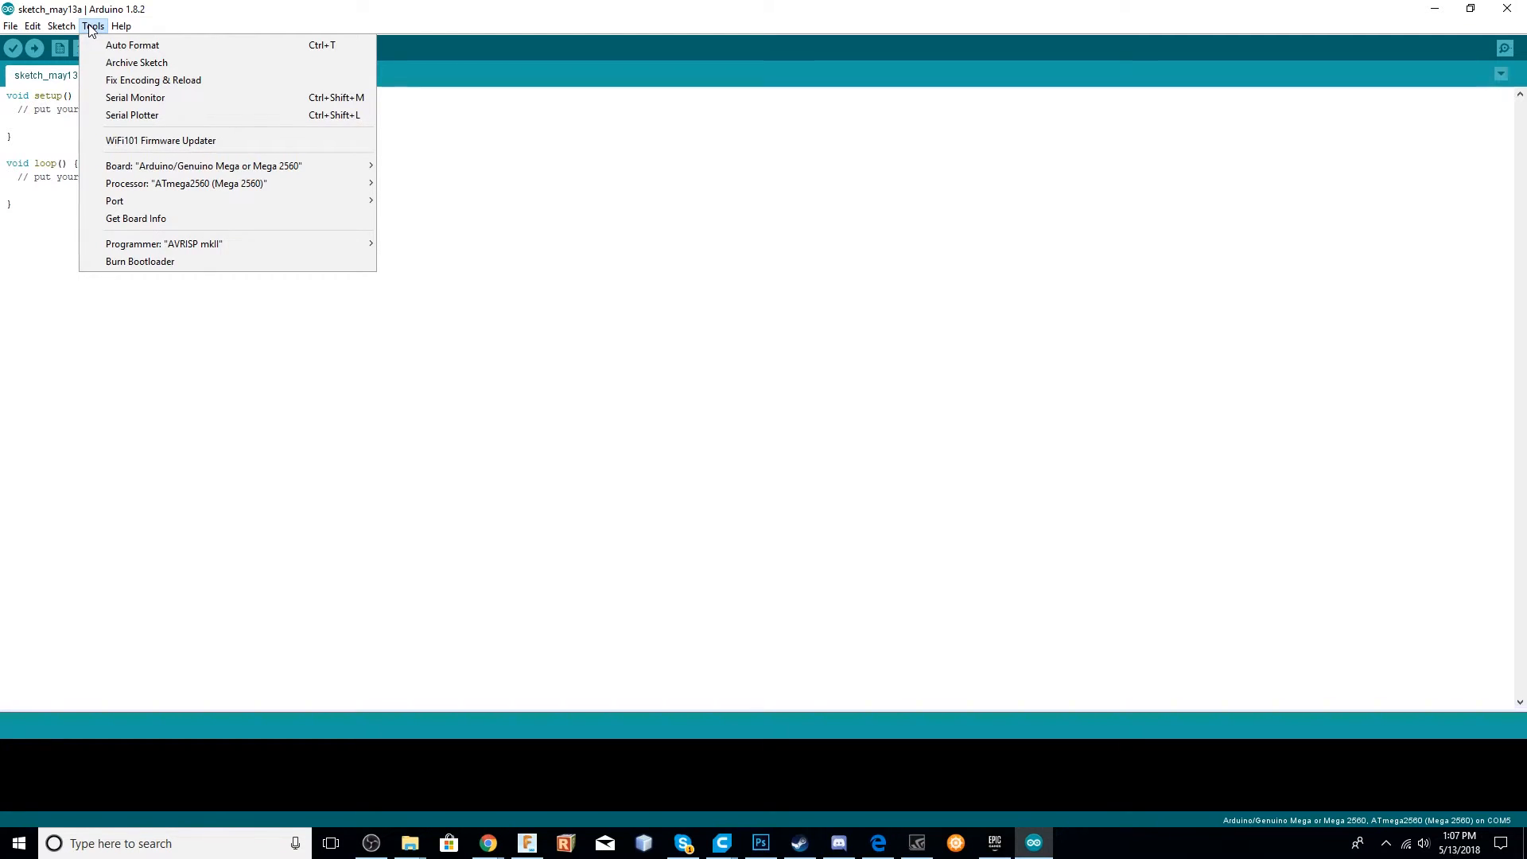
mouse_move(229, 183)
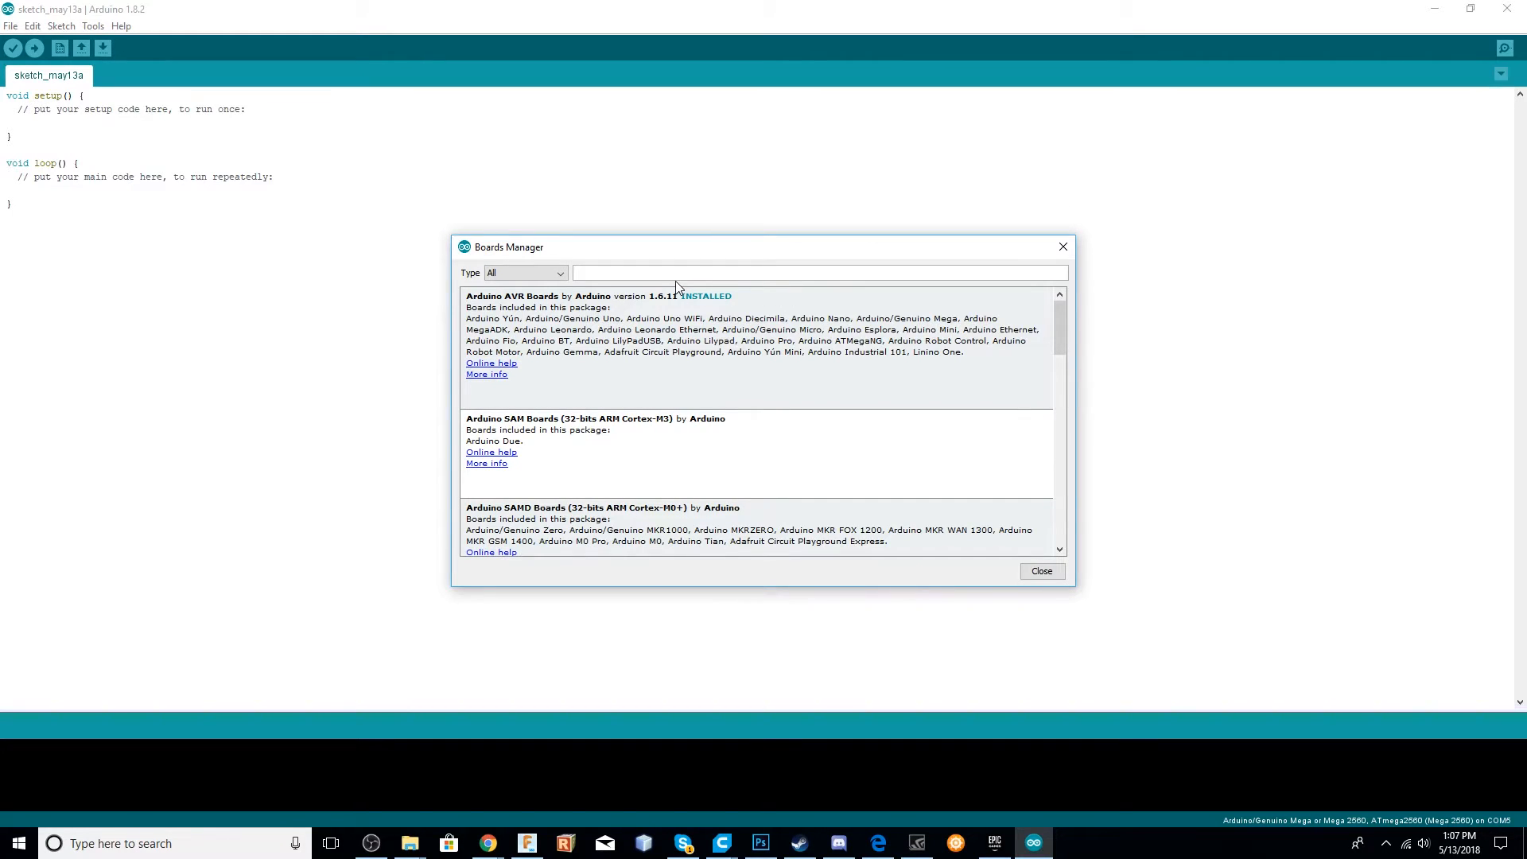
type("sanguino")
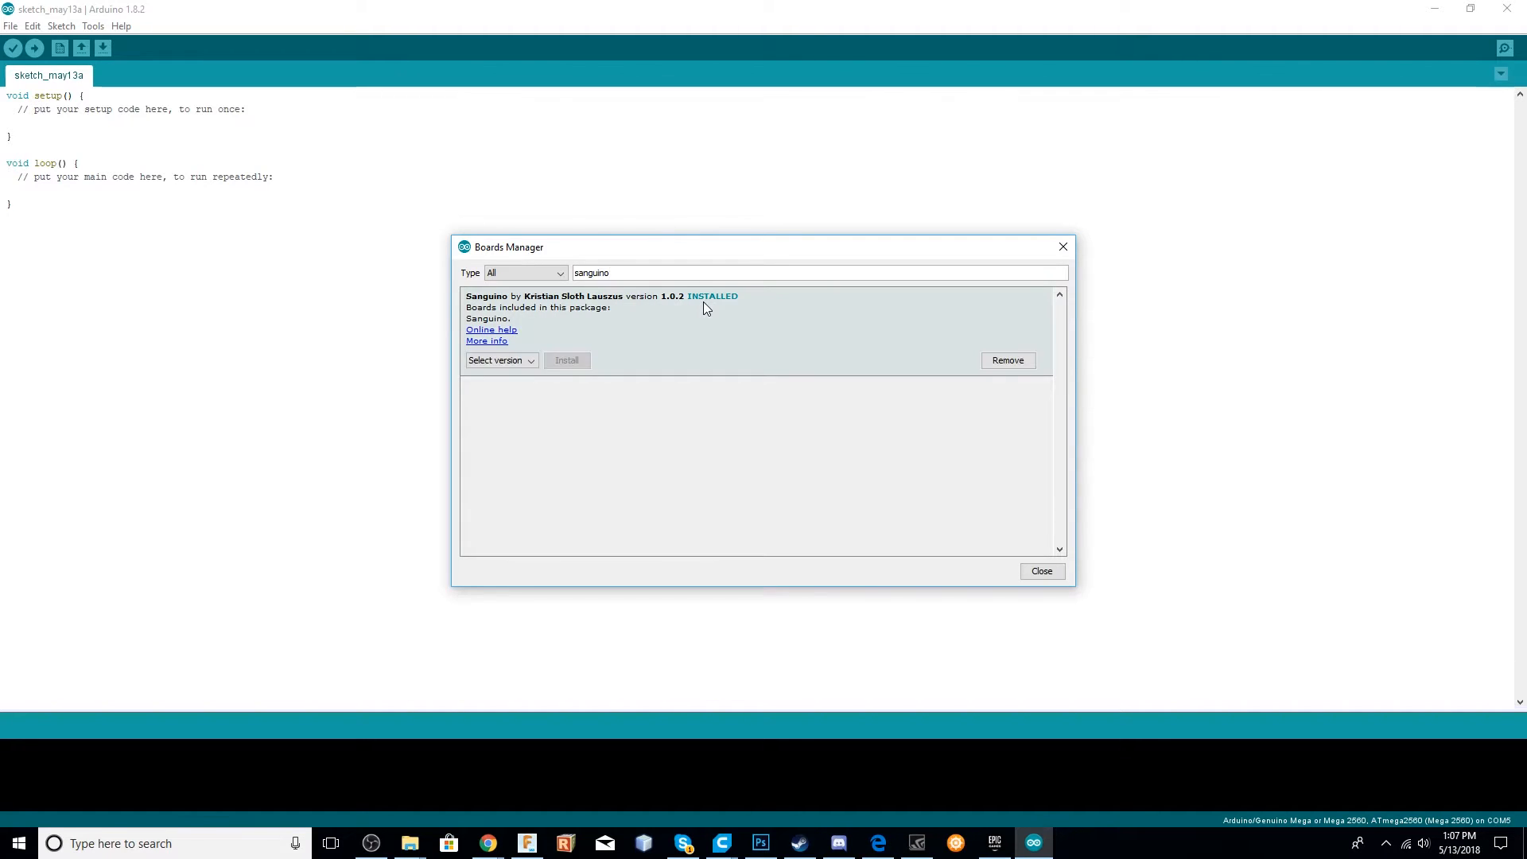
mouse_move(623, 339)
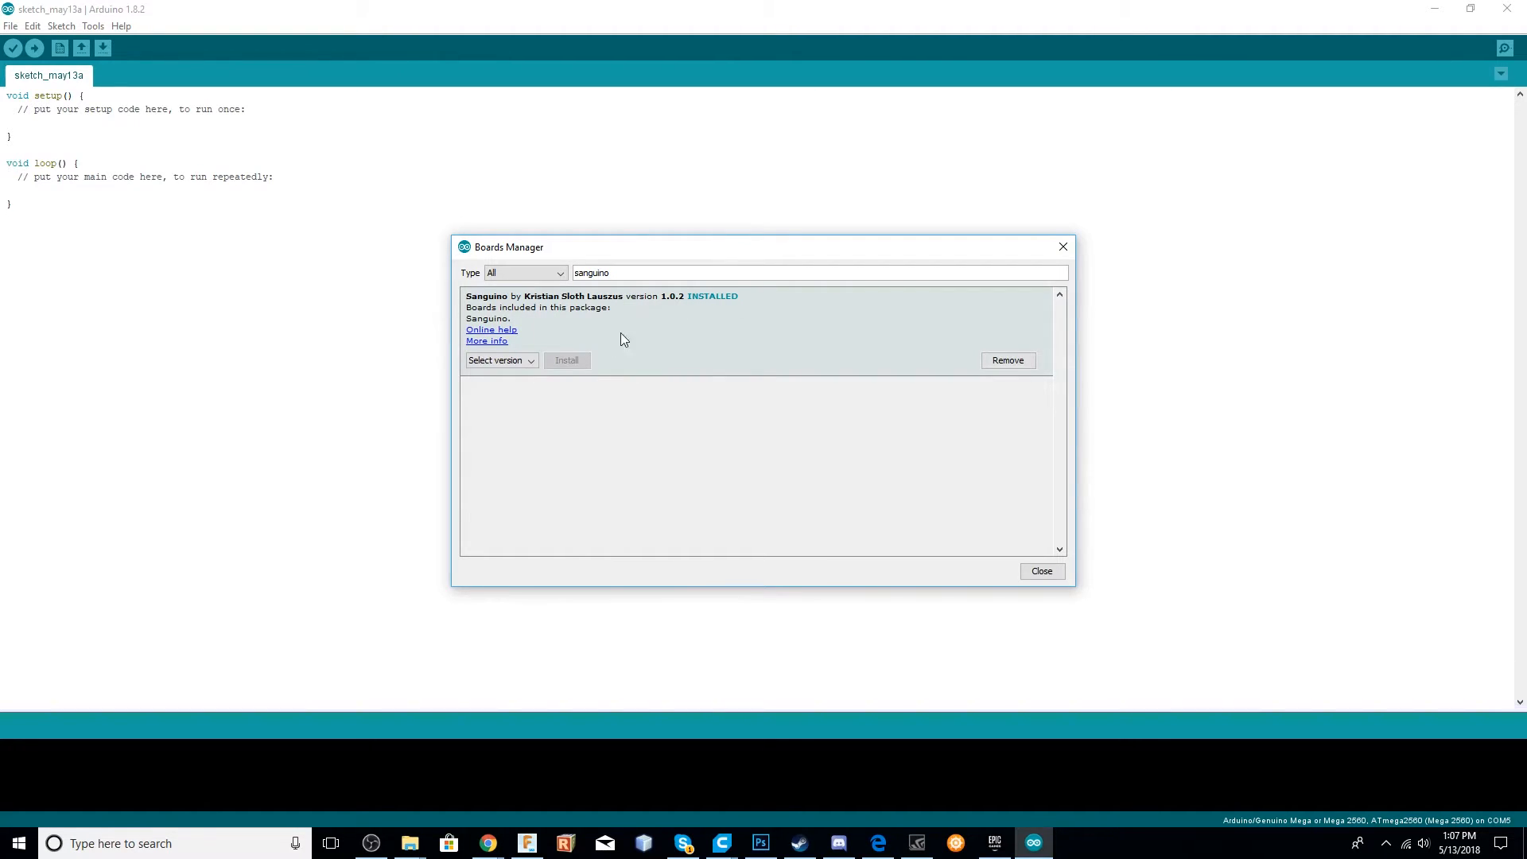
left_click(500, 361)
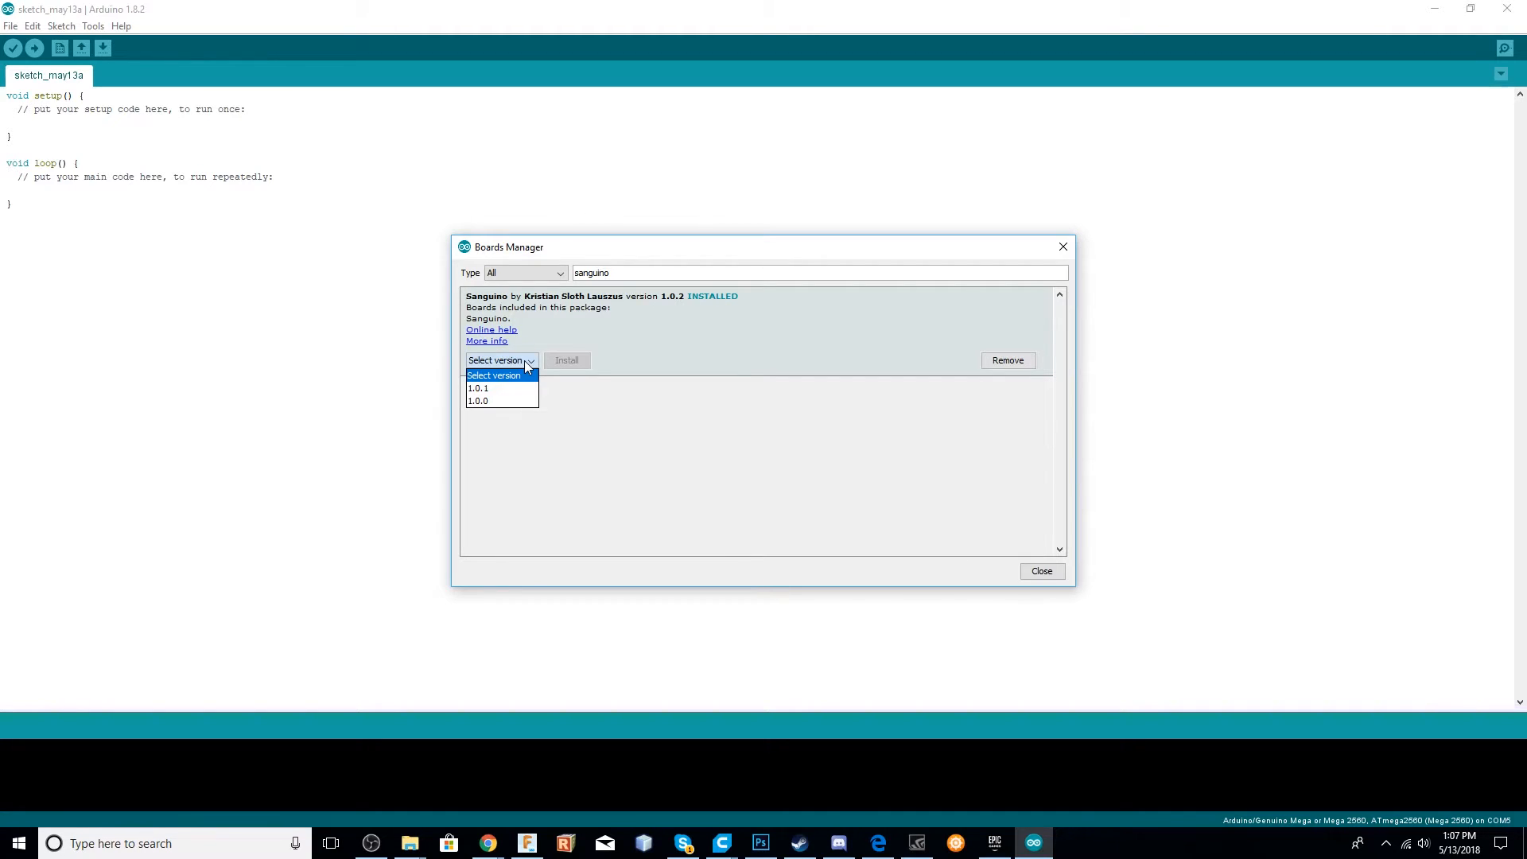
left_click(479, 388)
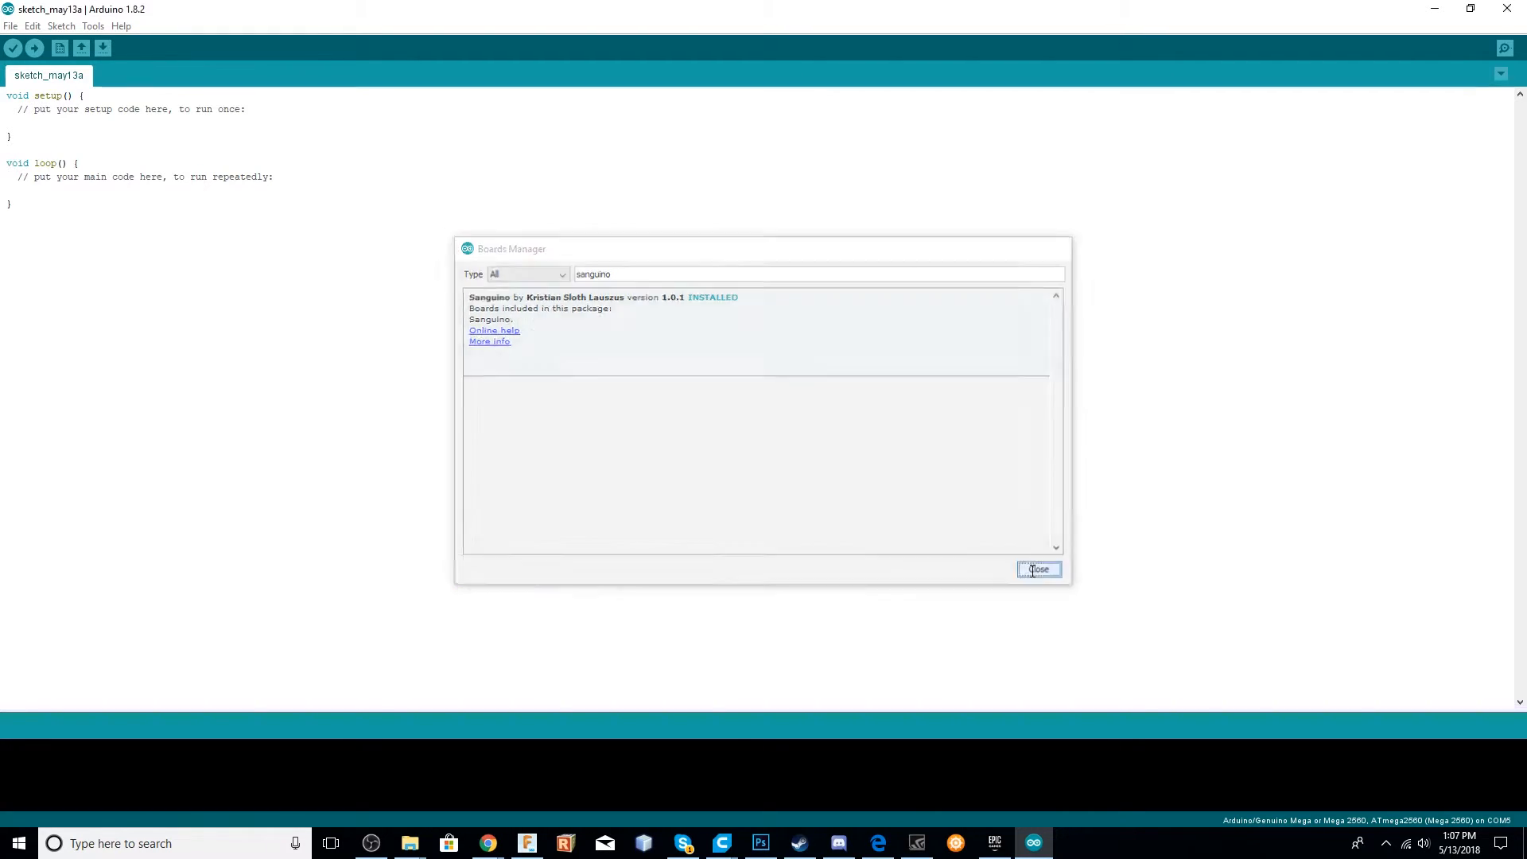
Select the Sanguino board with the ATmega1284 or ATmega1284P (16 MHz) processor.
left_click(92, 25)
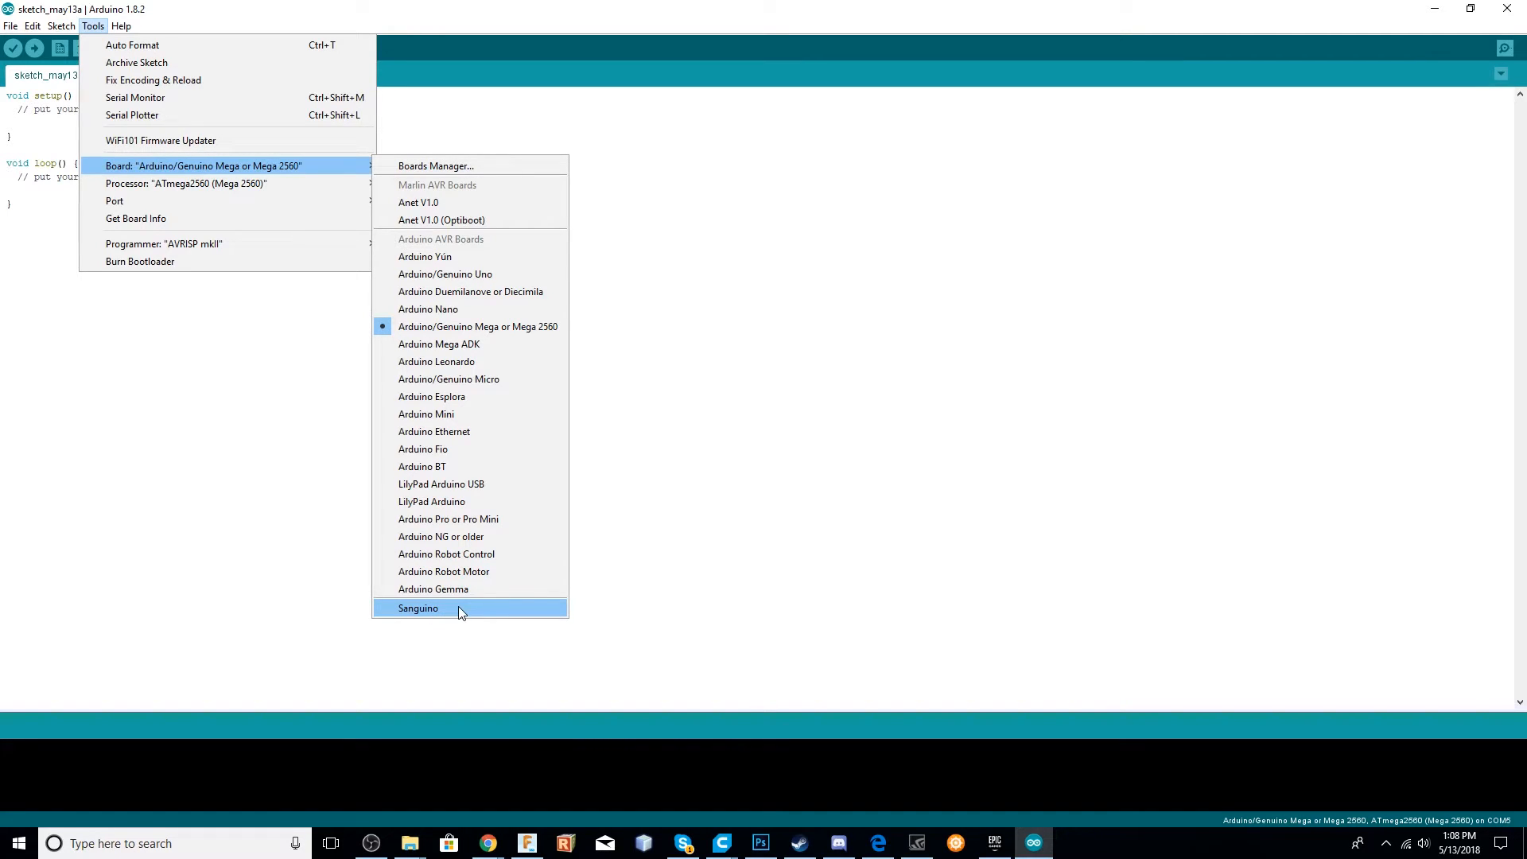
left_click(418, 607)
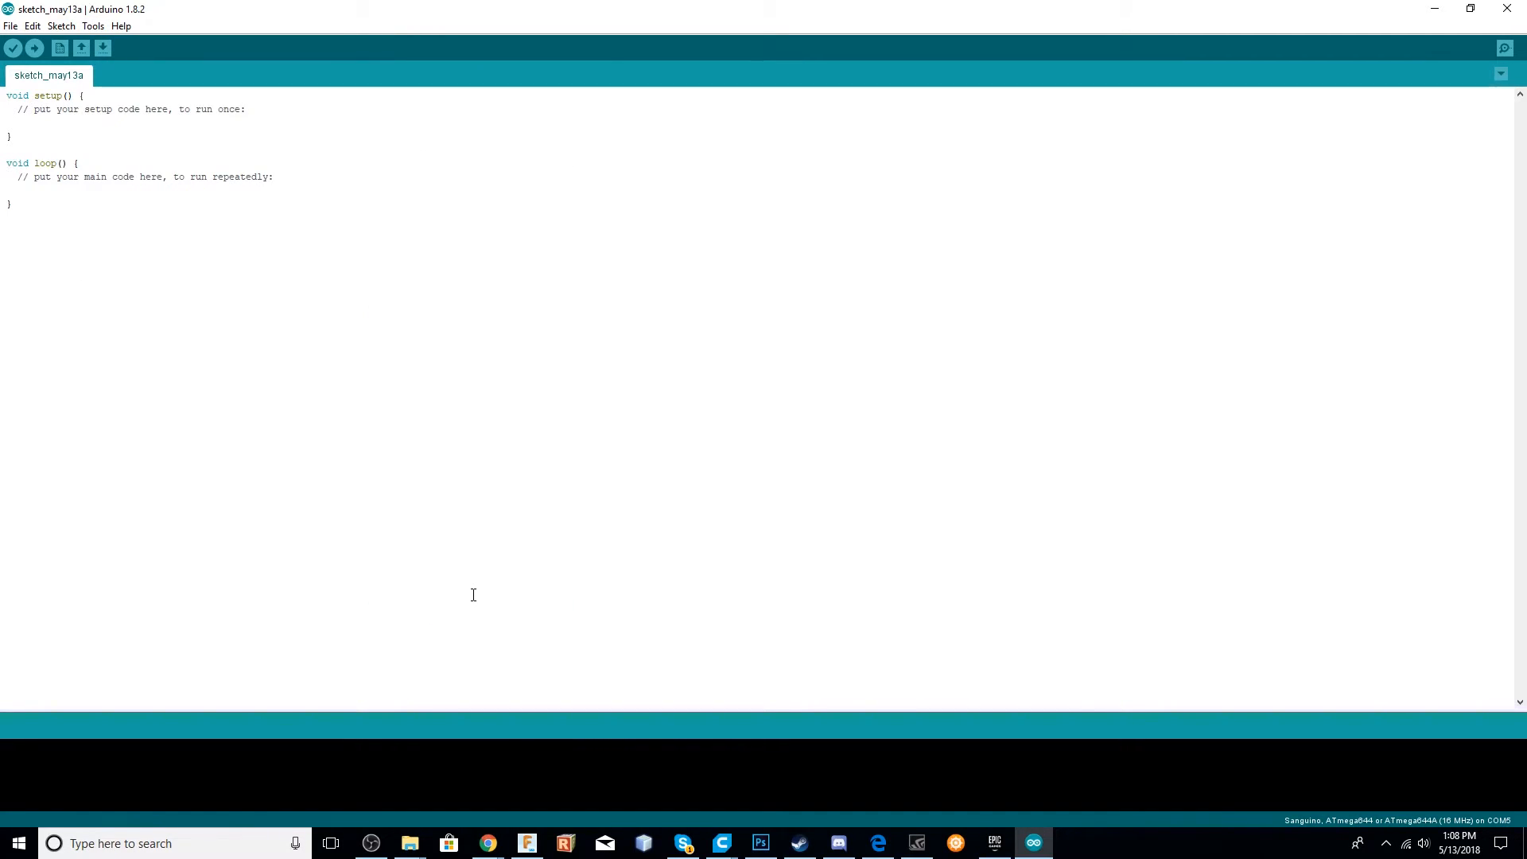
left_click(92, 26)
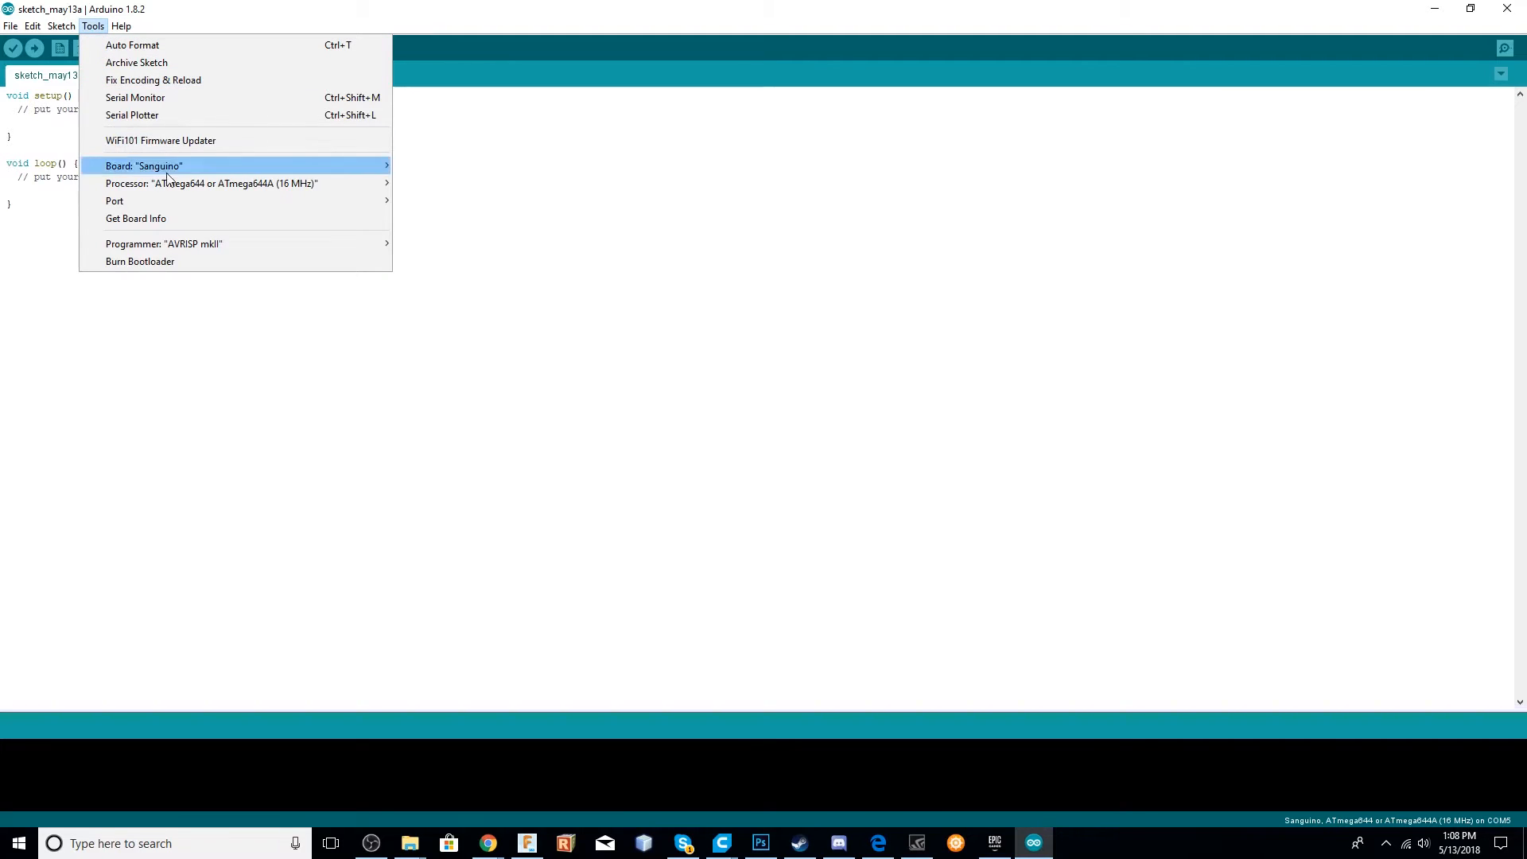
mouse_move(210, 182)
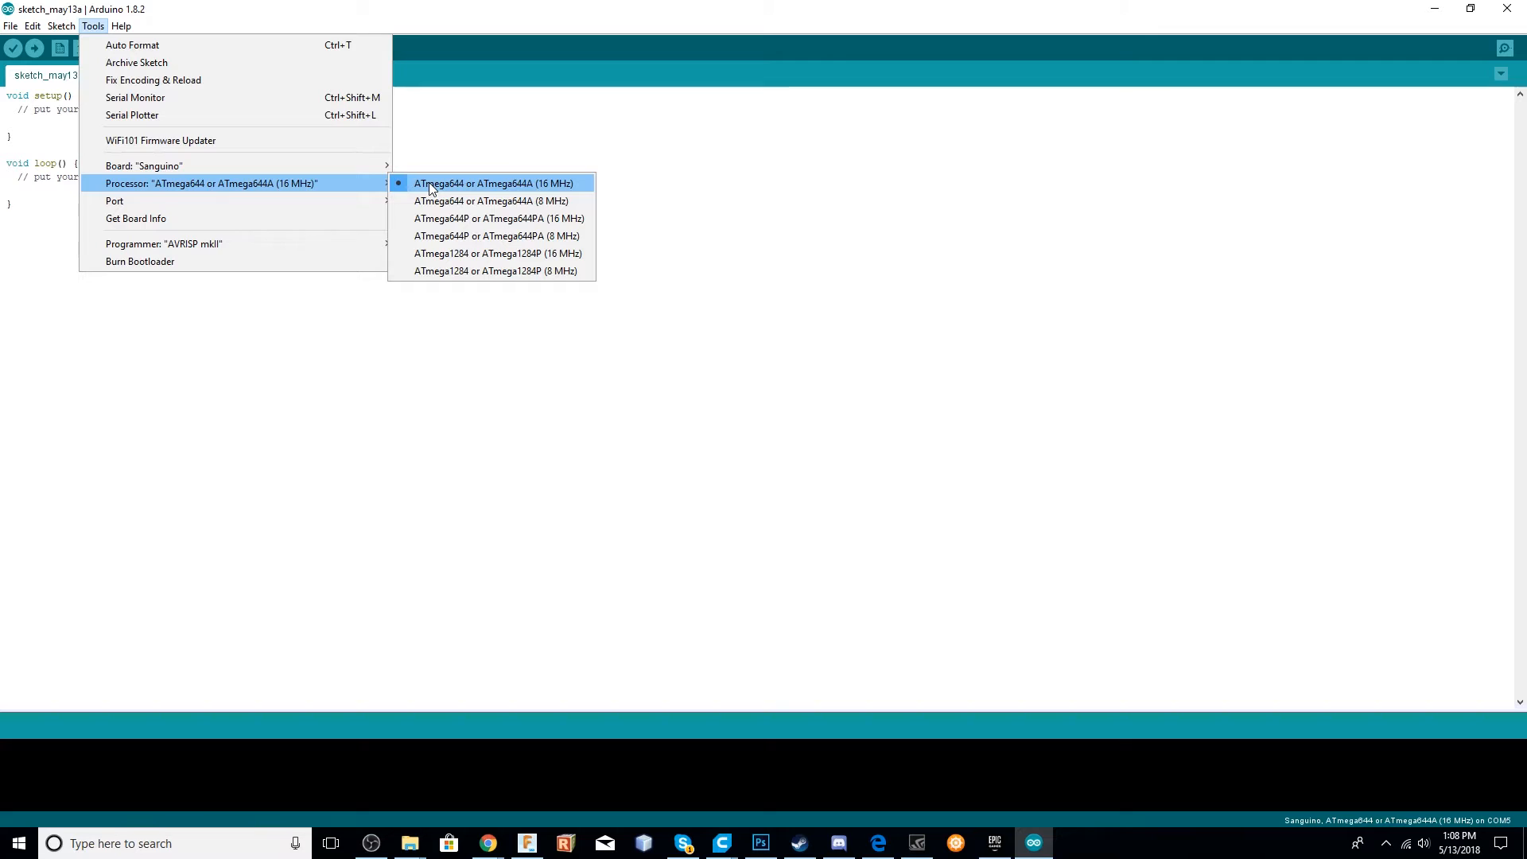
mouse_move(455, 270)
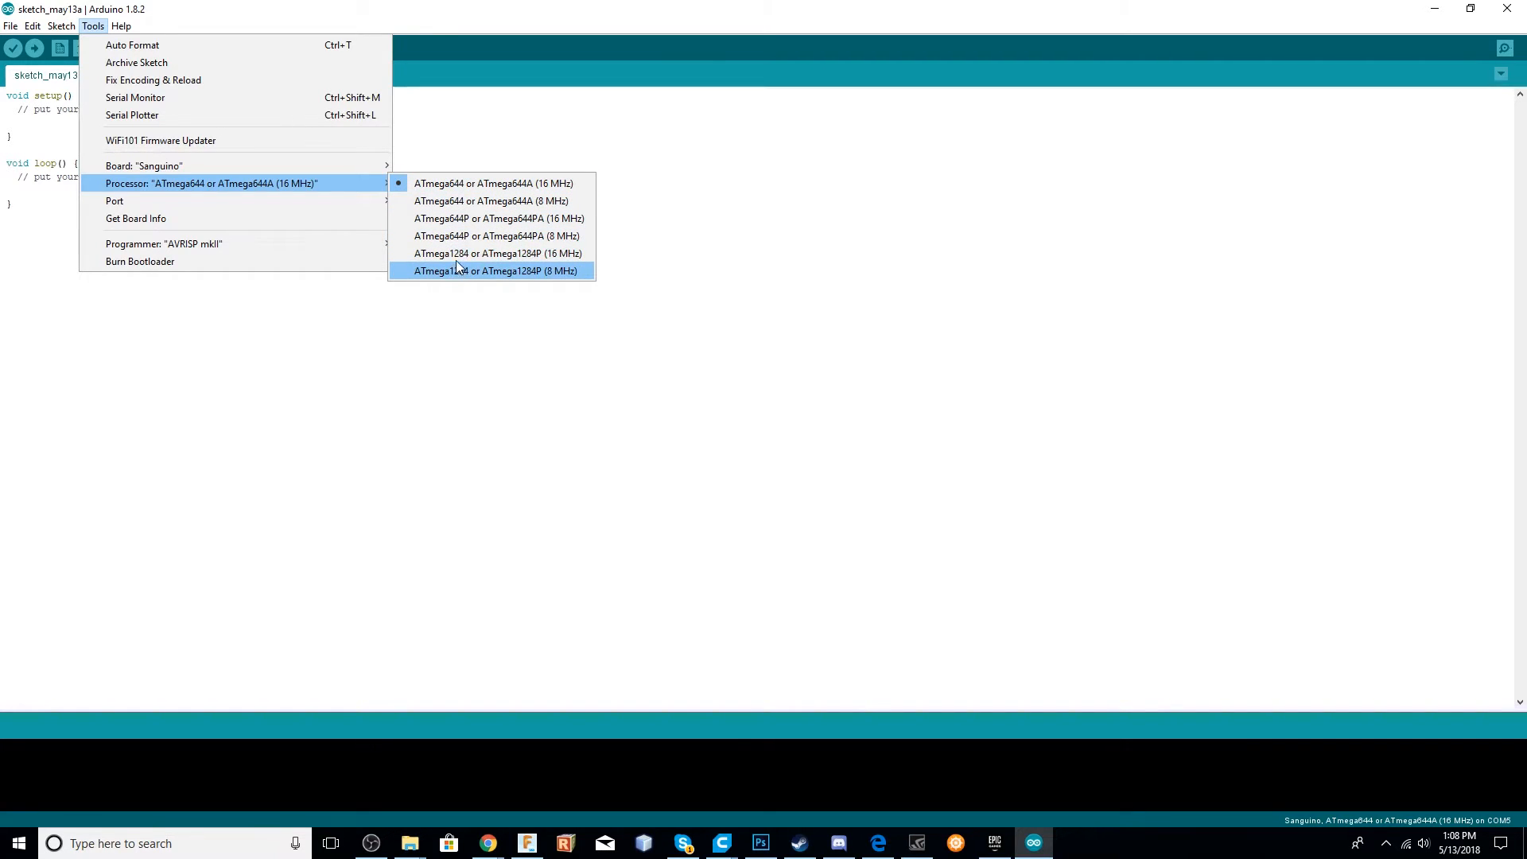
mouse_move(491, 253)
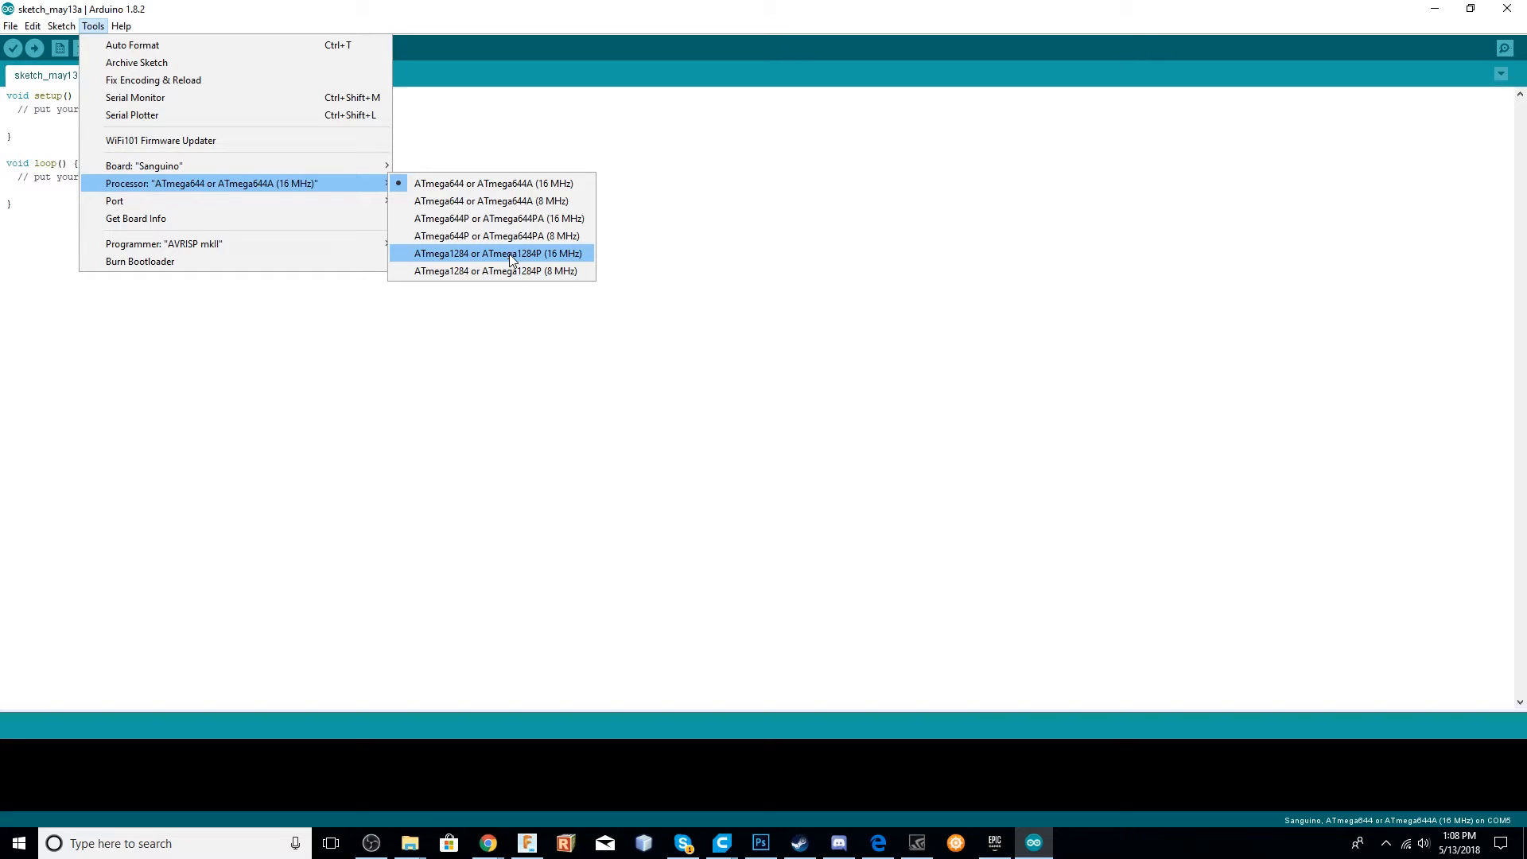
left_click(496, 253)
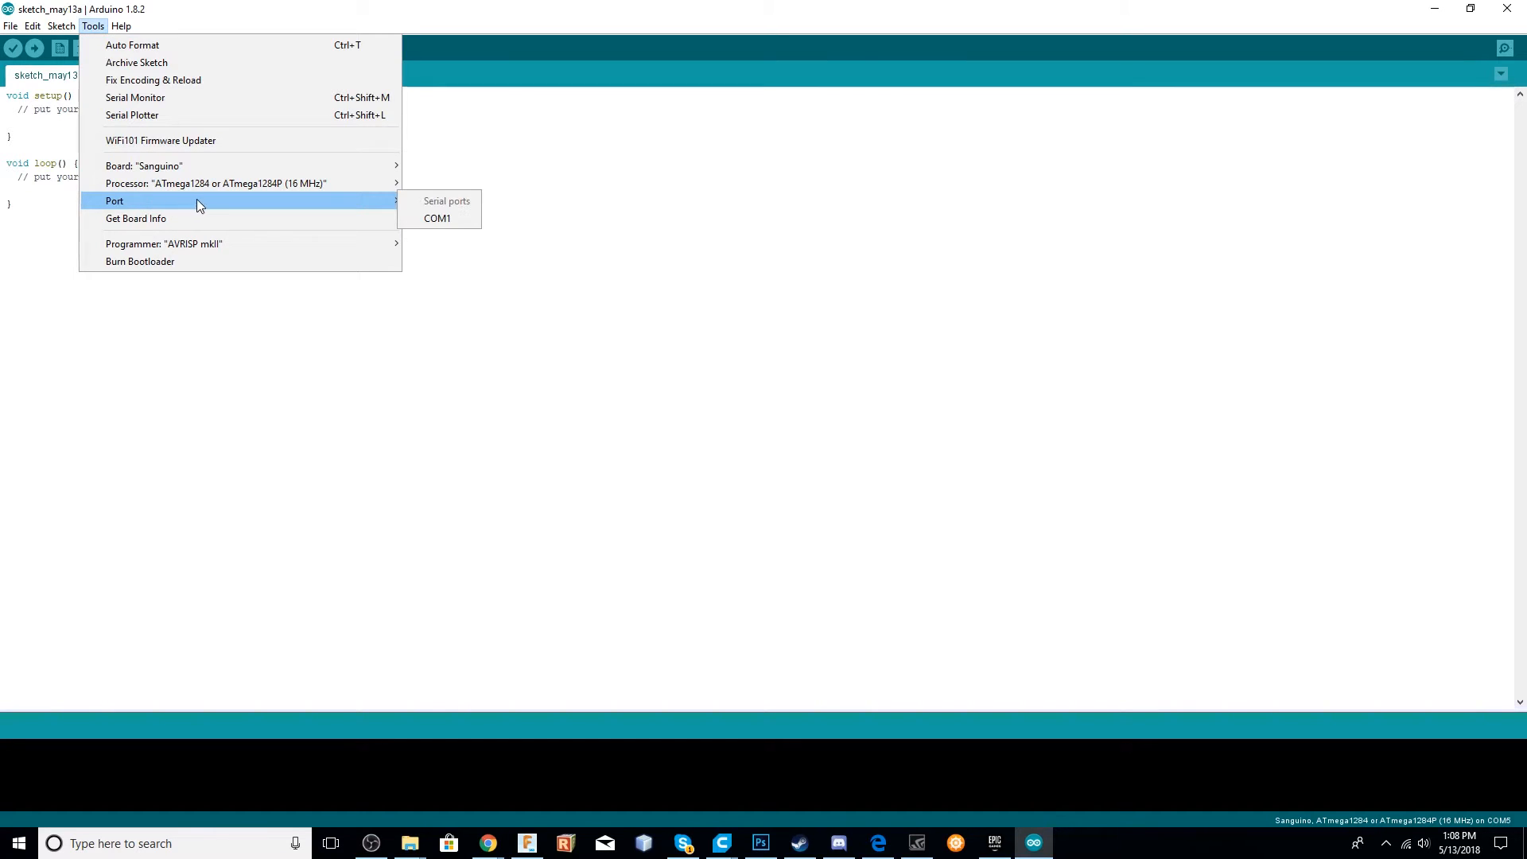
mouse_move(381, 205)
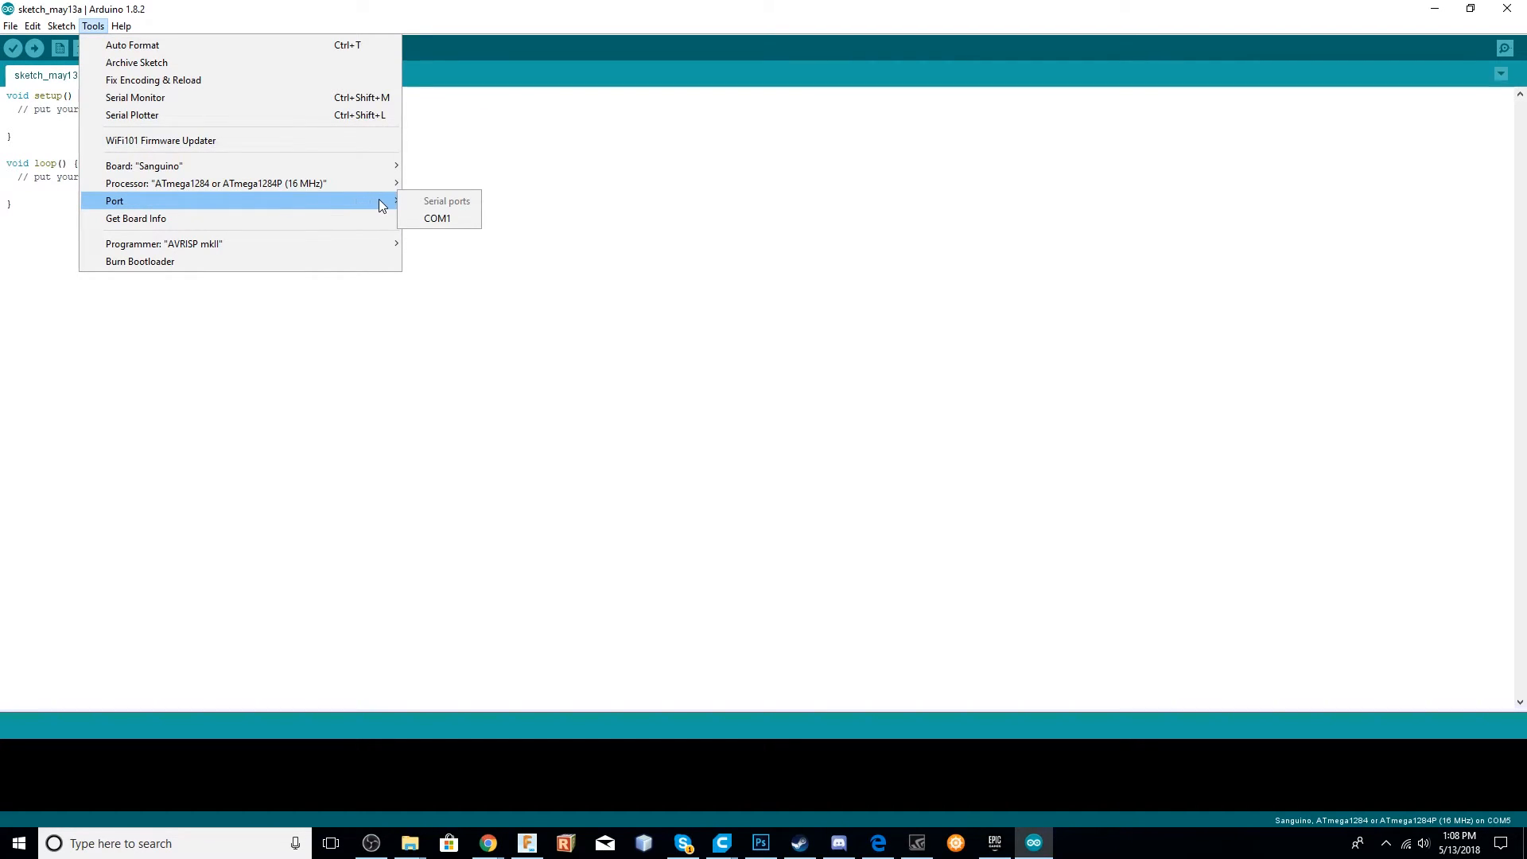
Set the port to COM1 and the programmer to USBasp in the Tools menu.
left_click(437, 218)
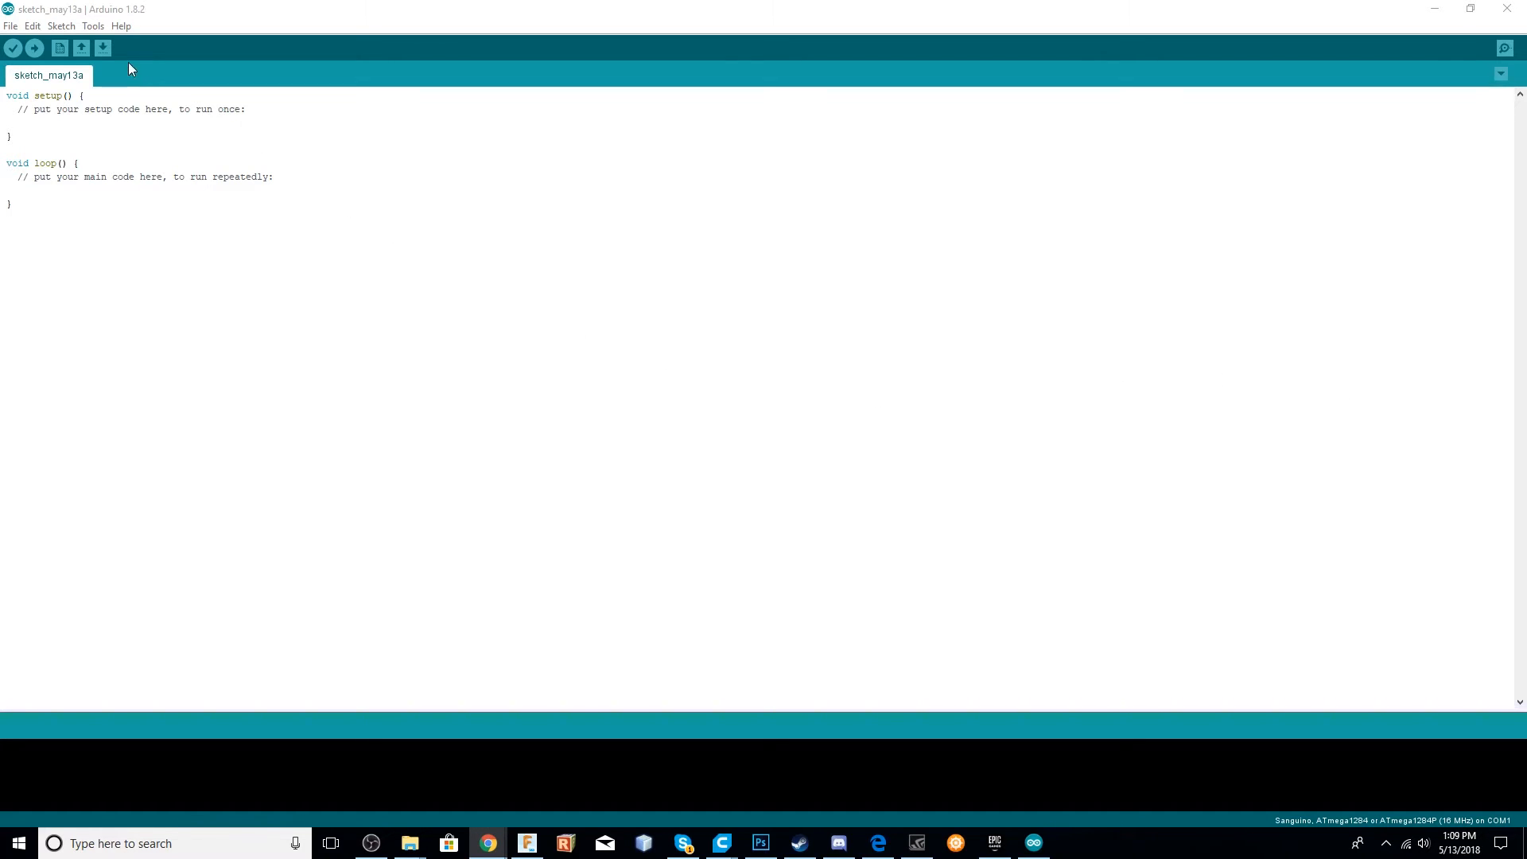
left_click(94, 27)
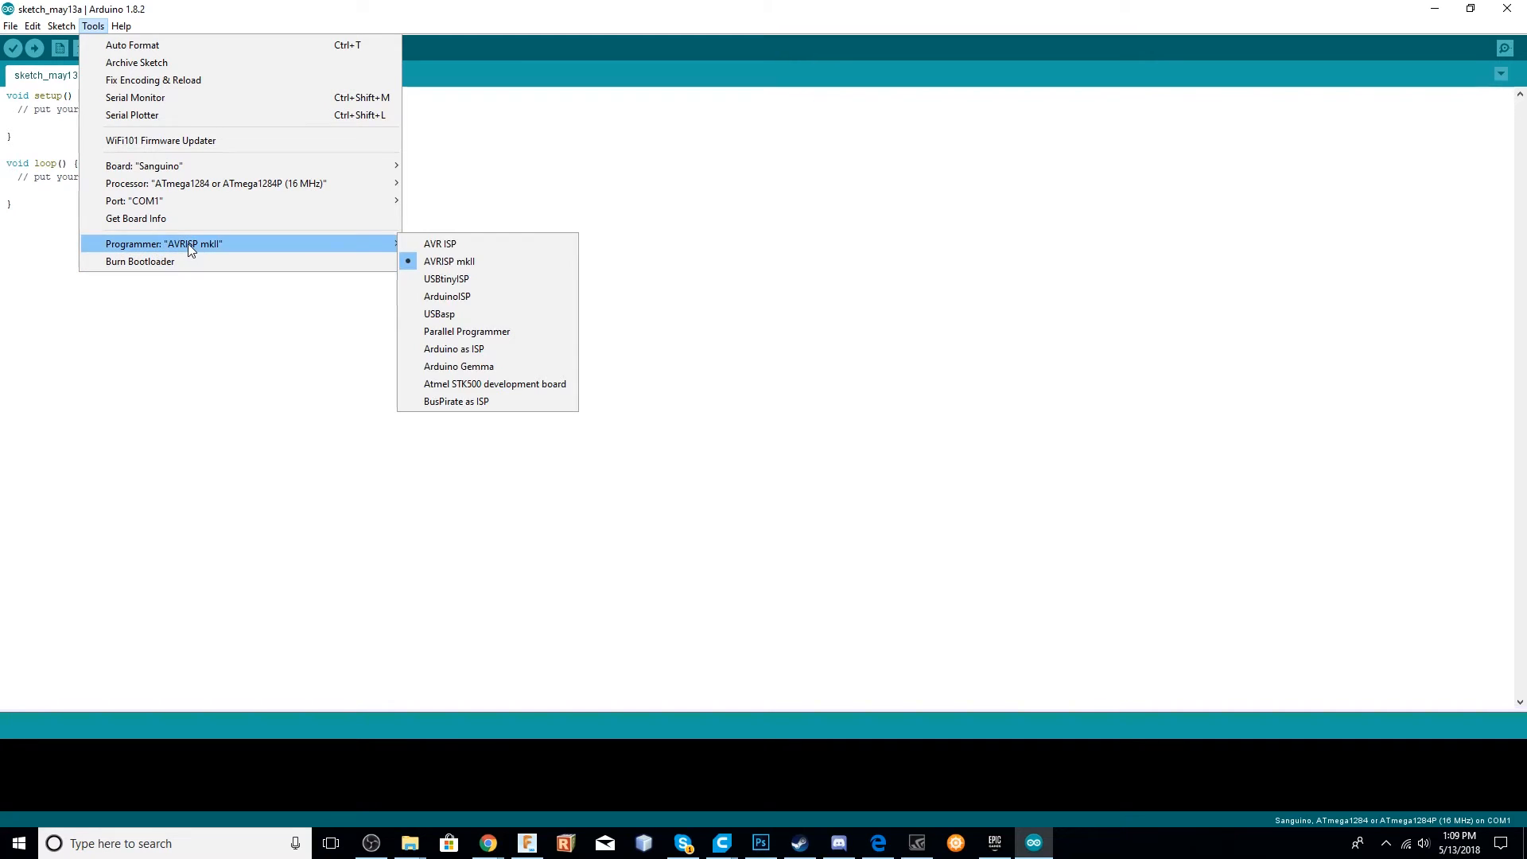
mouse_move(439, 244)
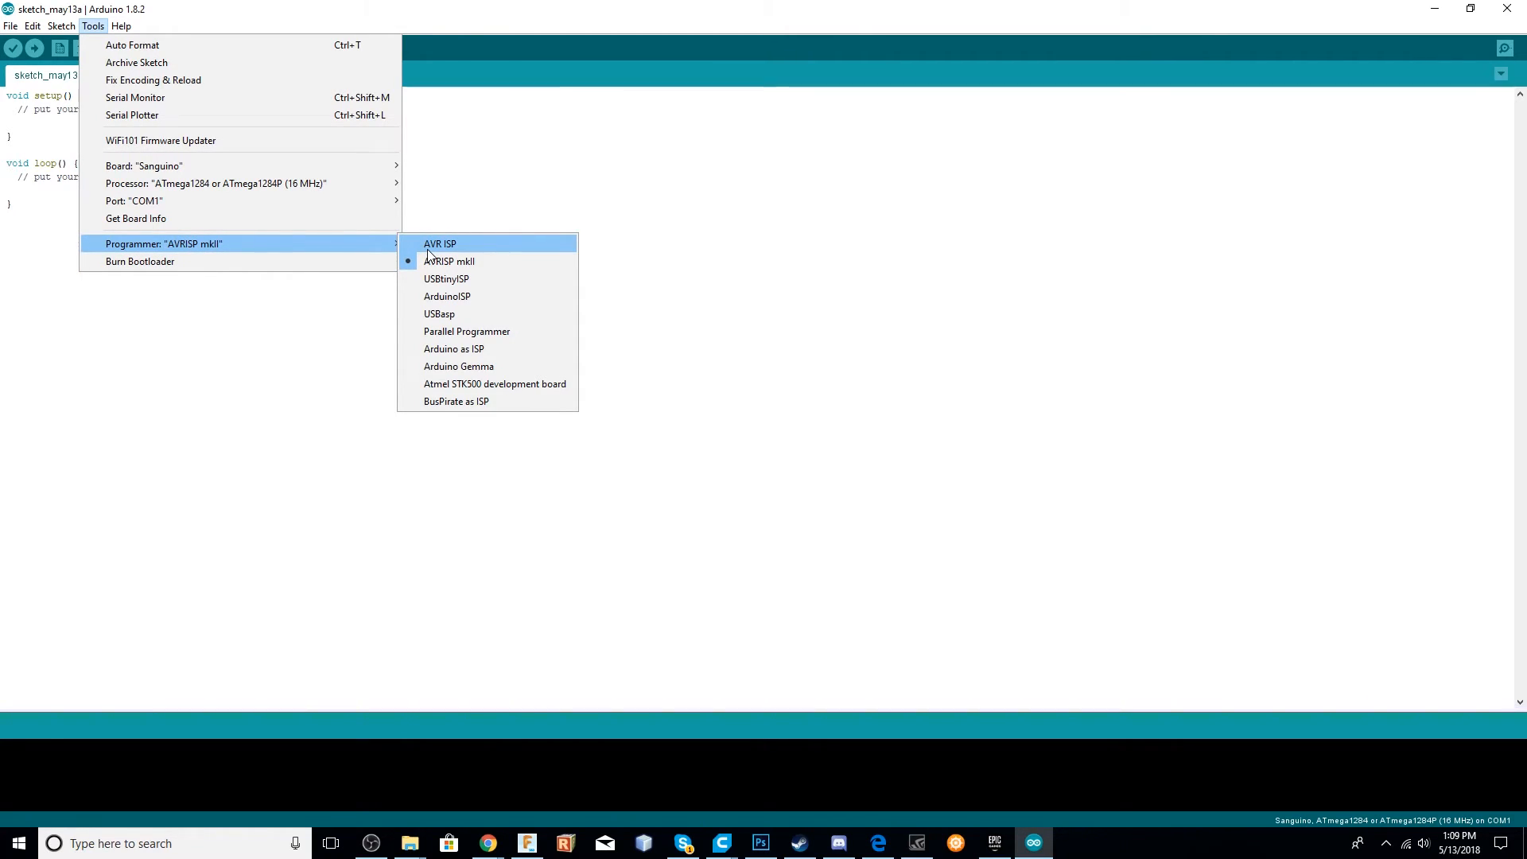
mouse_move(458, 314)
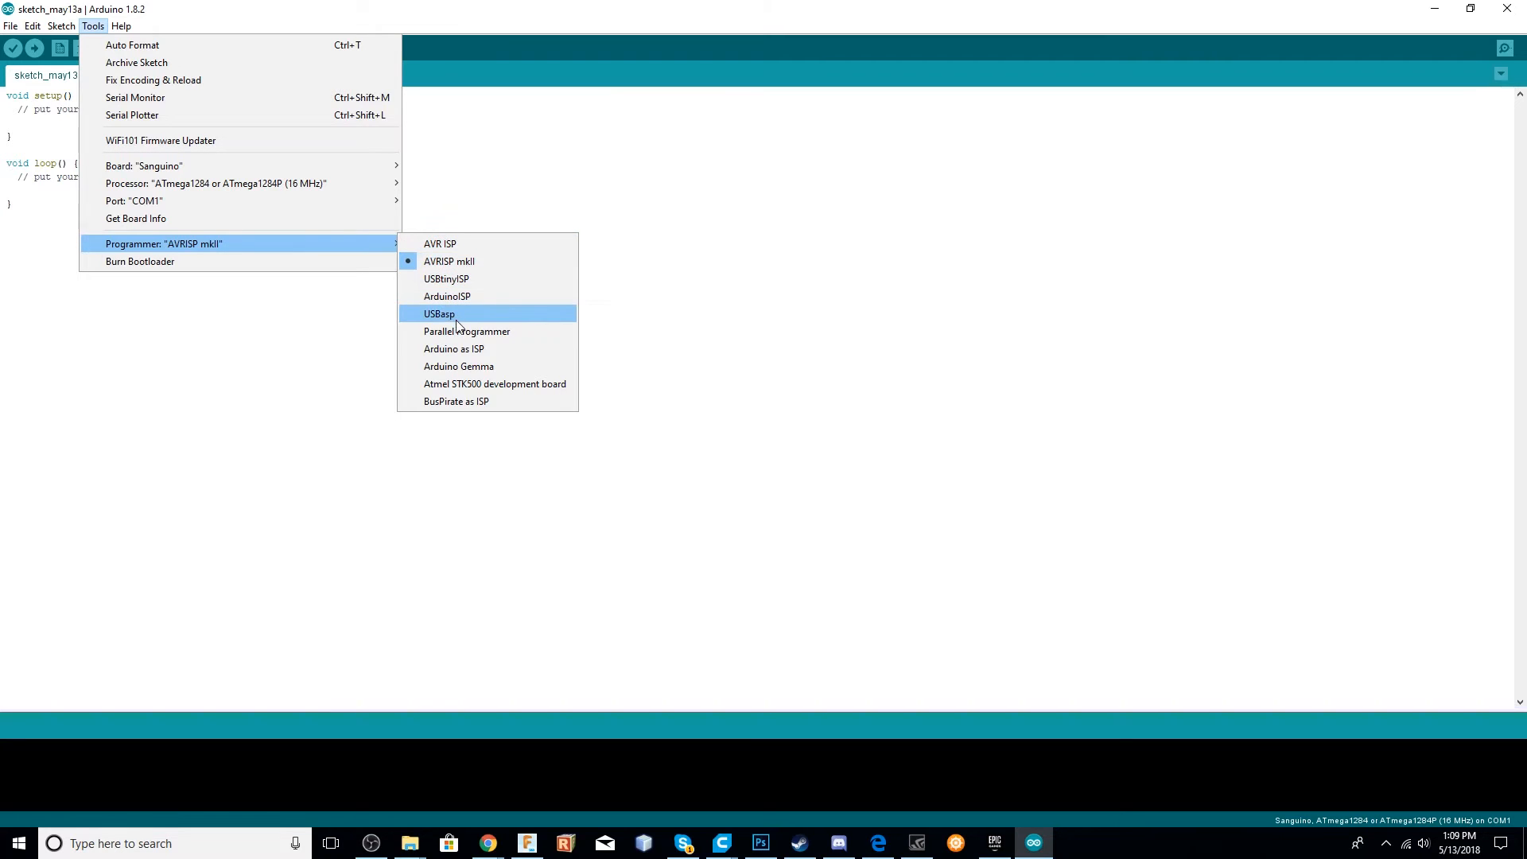
mouse_move(468, 348)
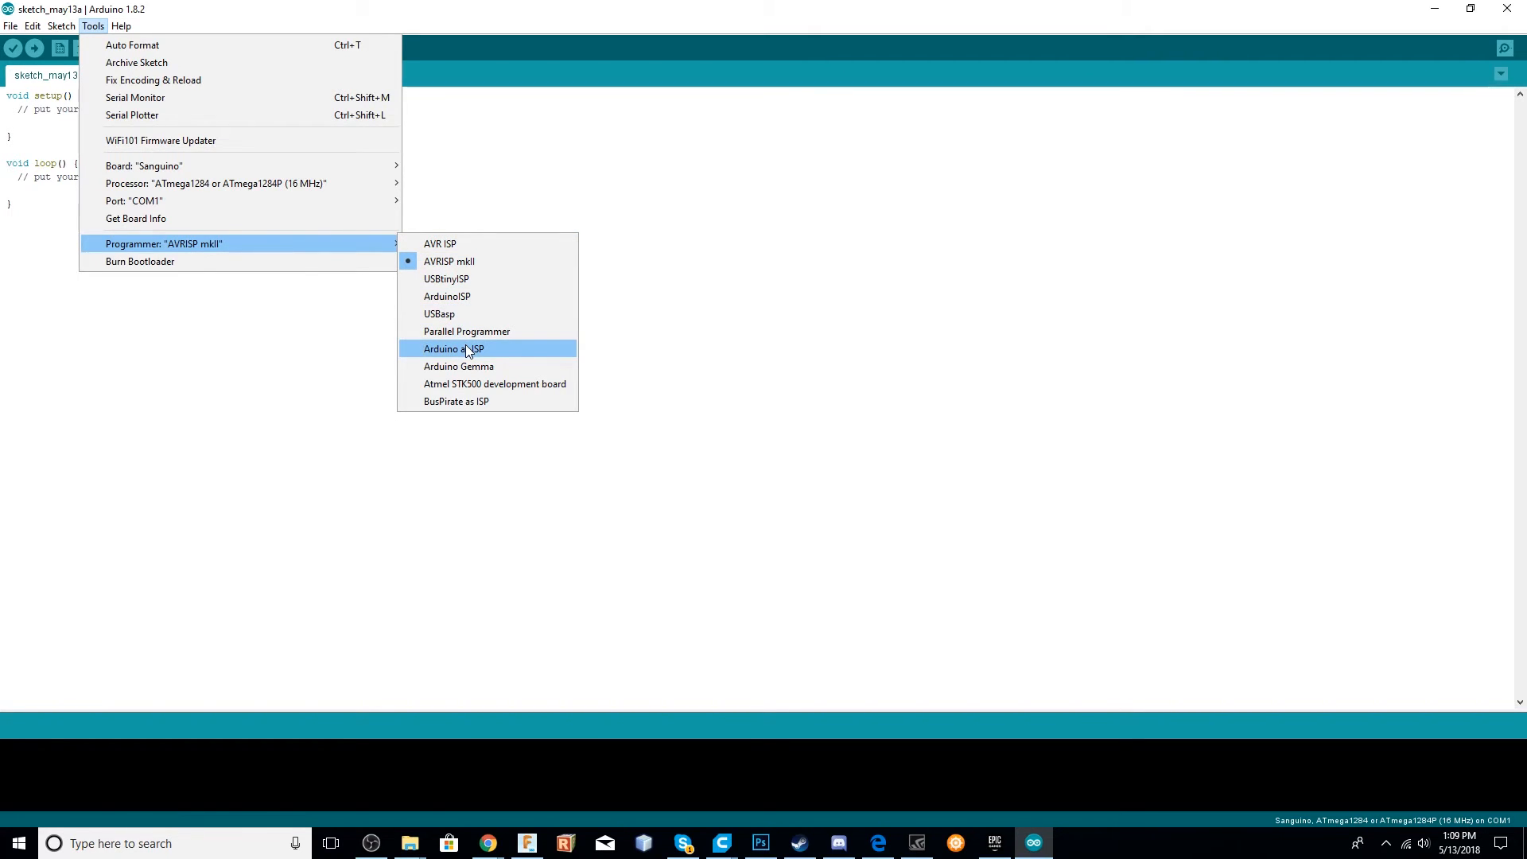
mouse_move(466, 313)
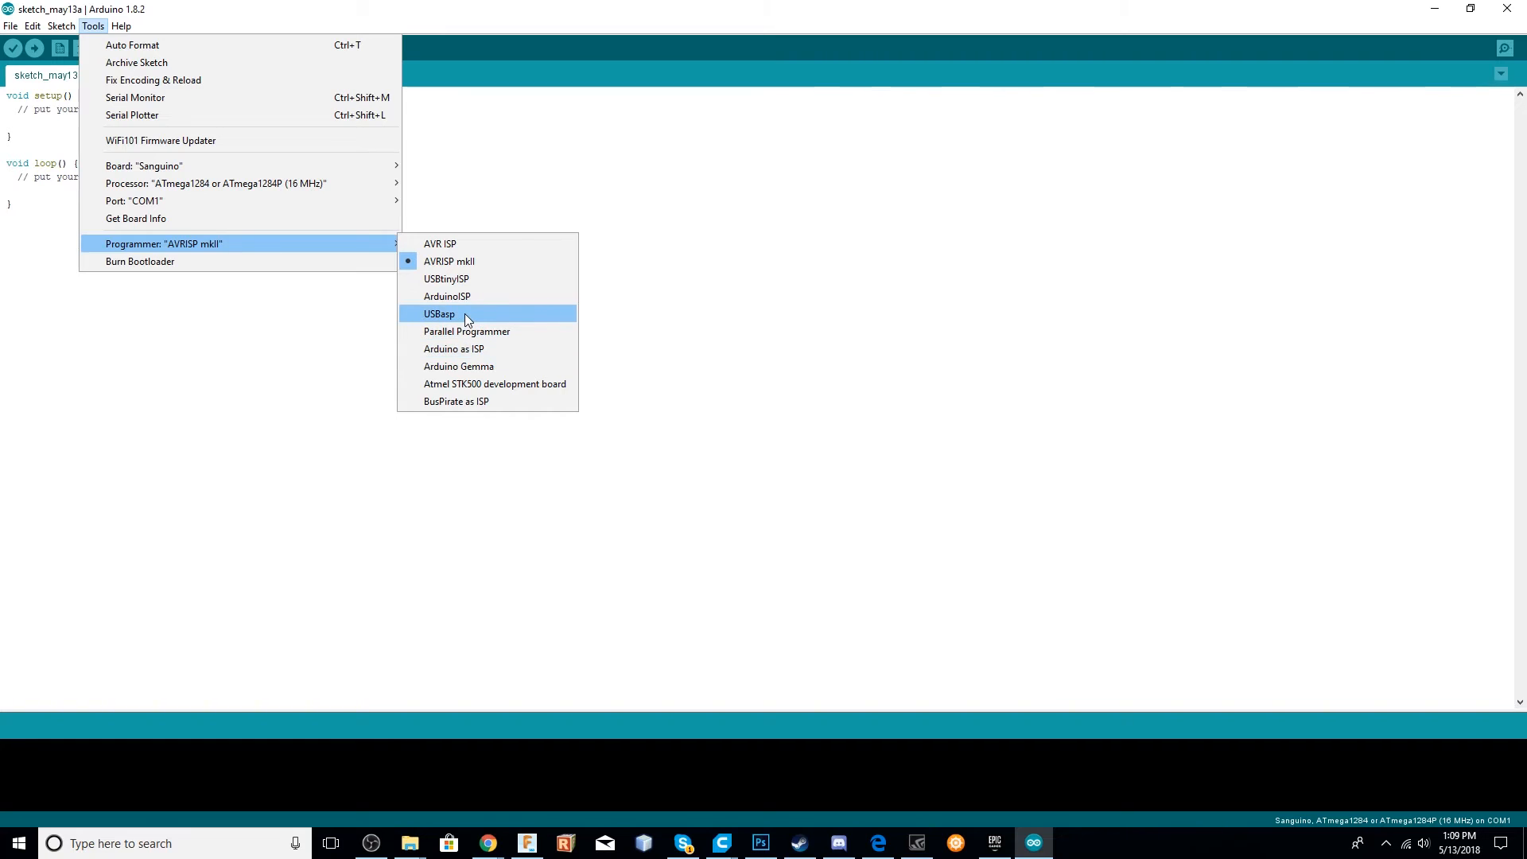
left_click(439, 313)
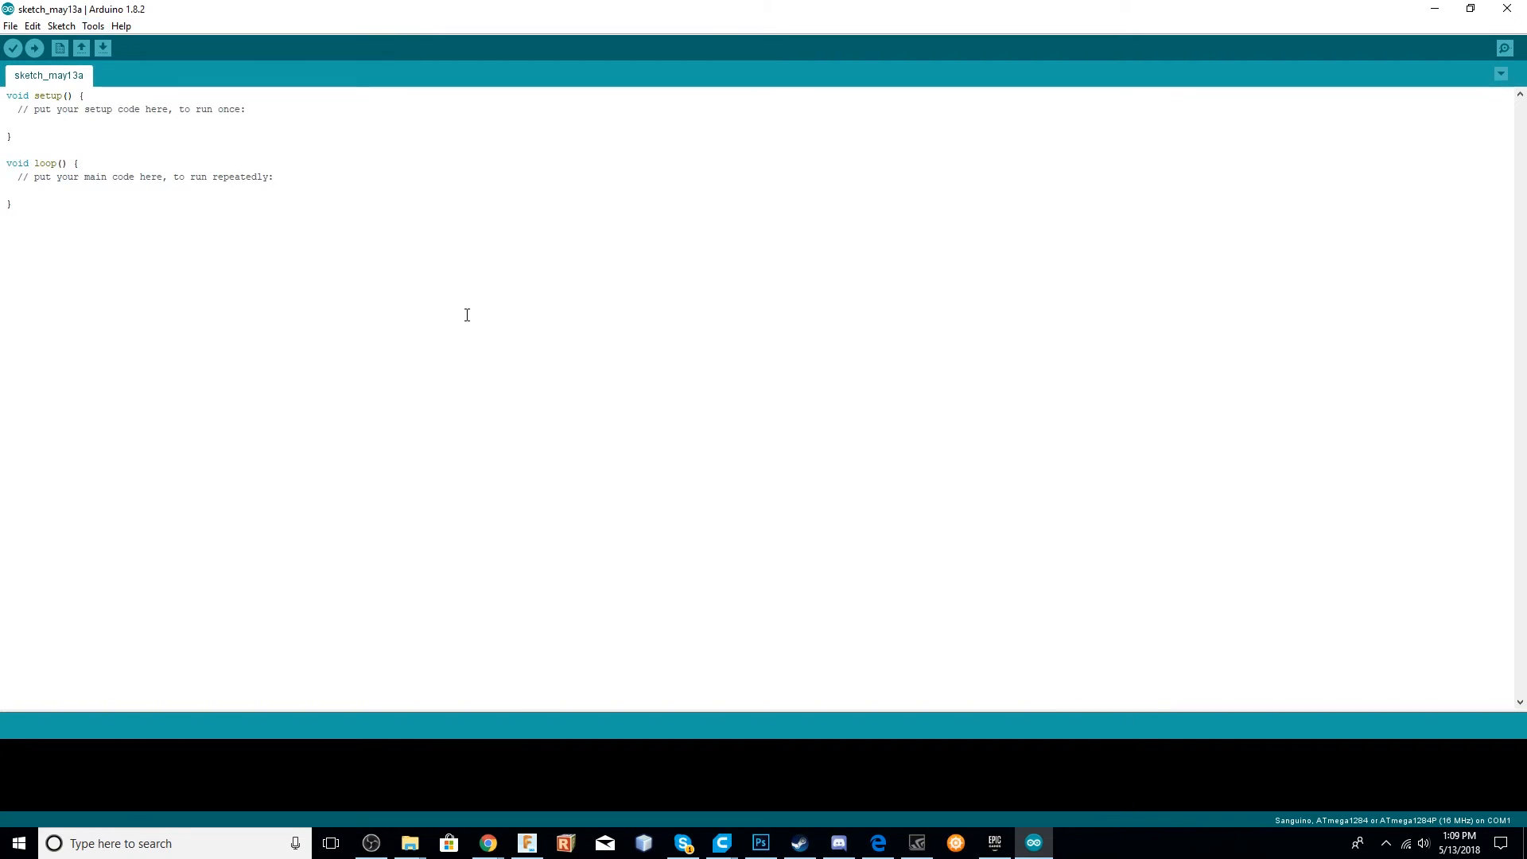
Burn the bootloader via the USBasp programmer and dismiss the updates-available notice.
left_click(93, 26)
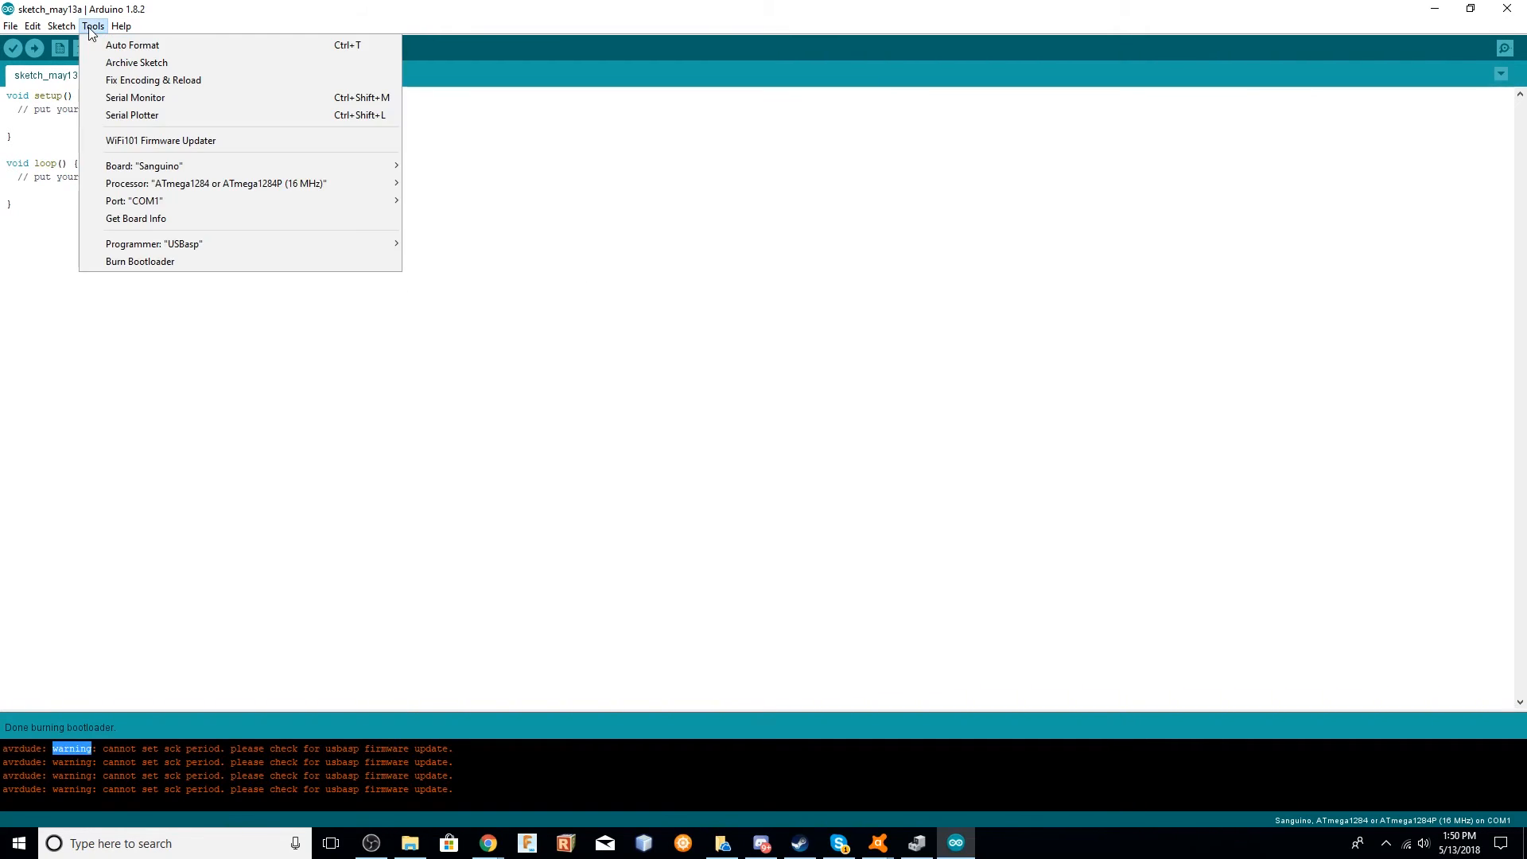
left_click(140, 261)
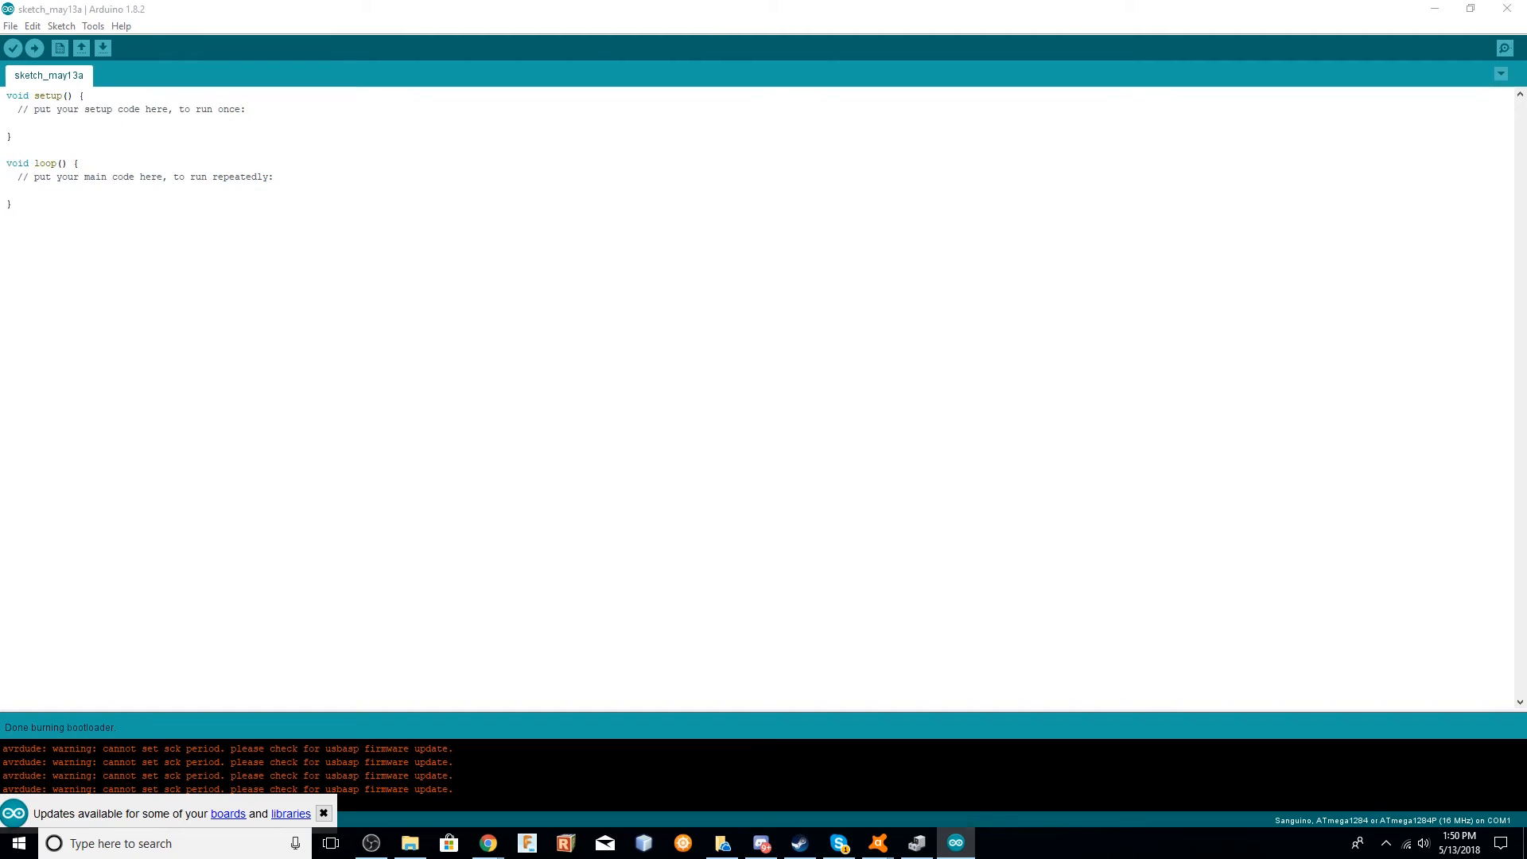
left_click(487, 844)
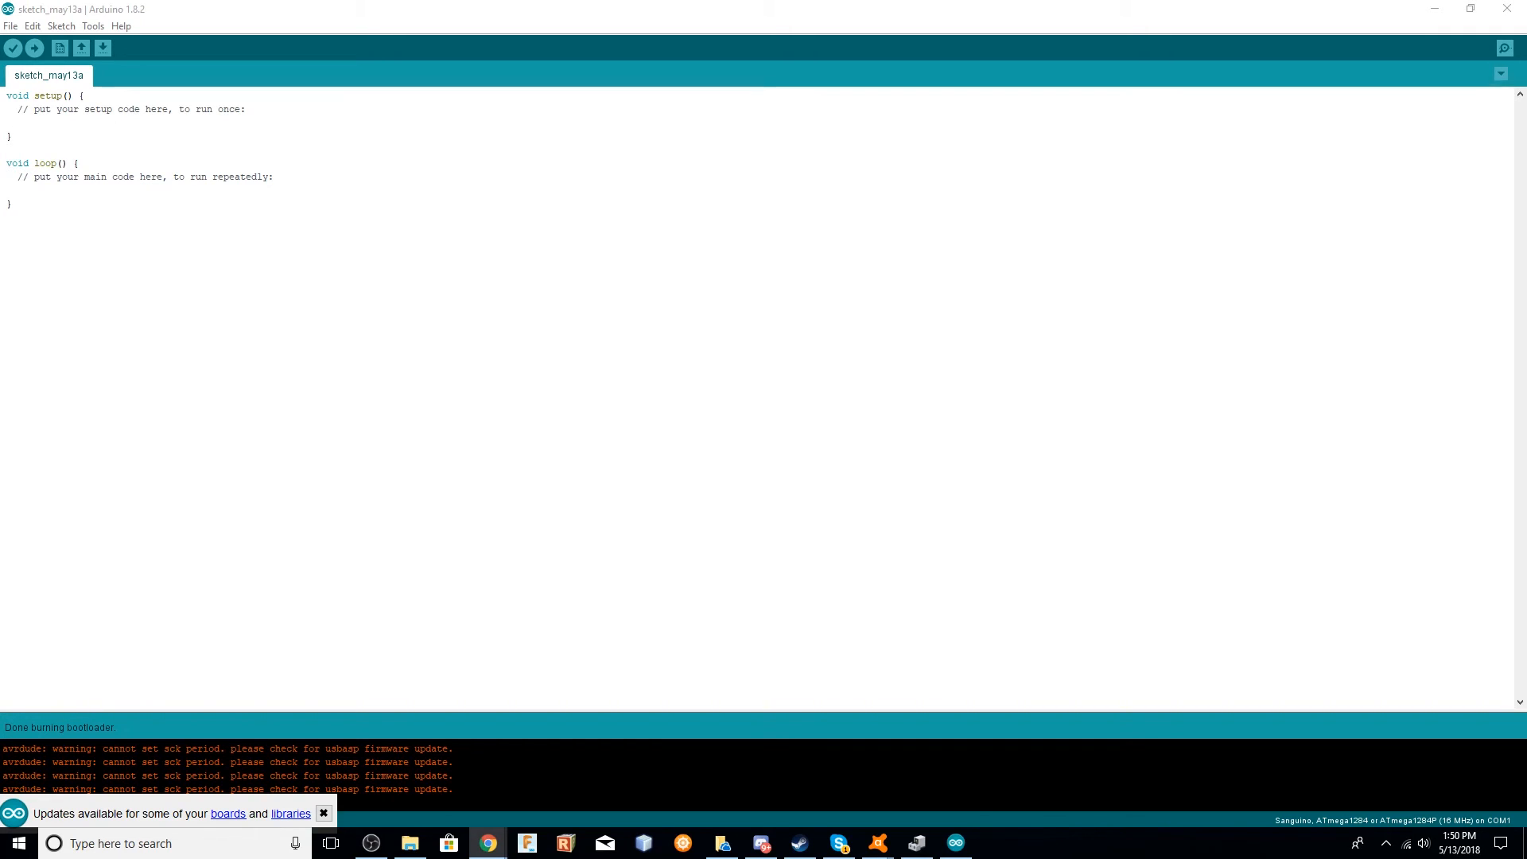
left_click(323, 813)
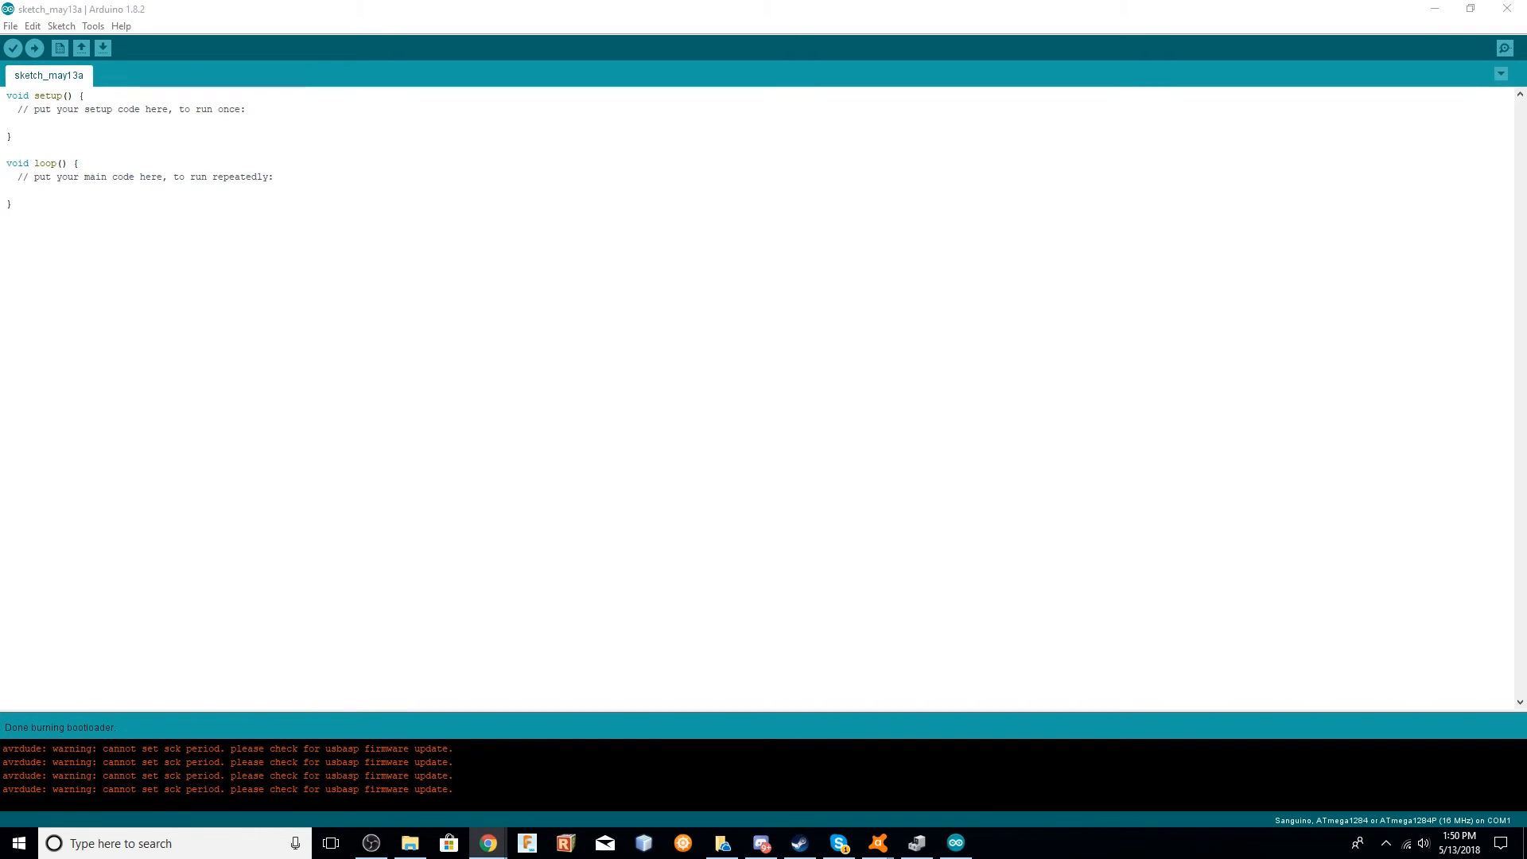